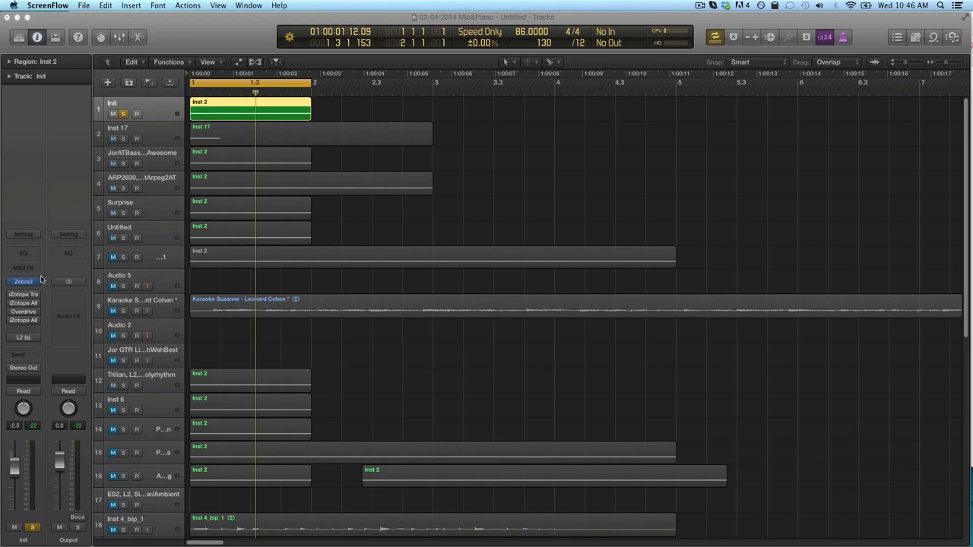
mouse_move(19, 302)
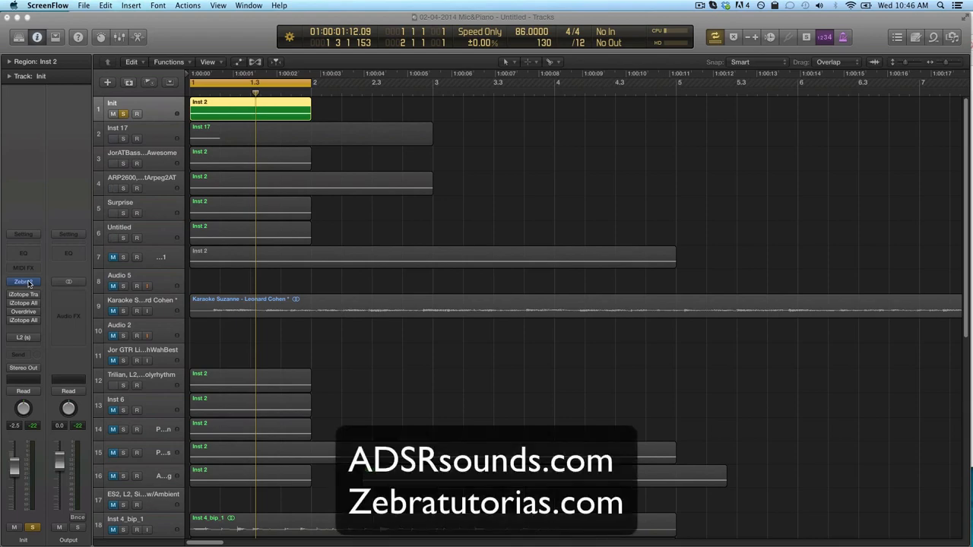
Open Zebra2's Init patch on the Synthesis page and show the OSC1 wave editor
click(23, 282)
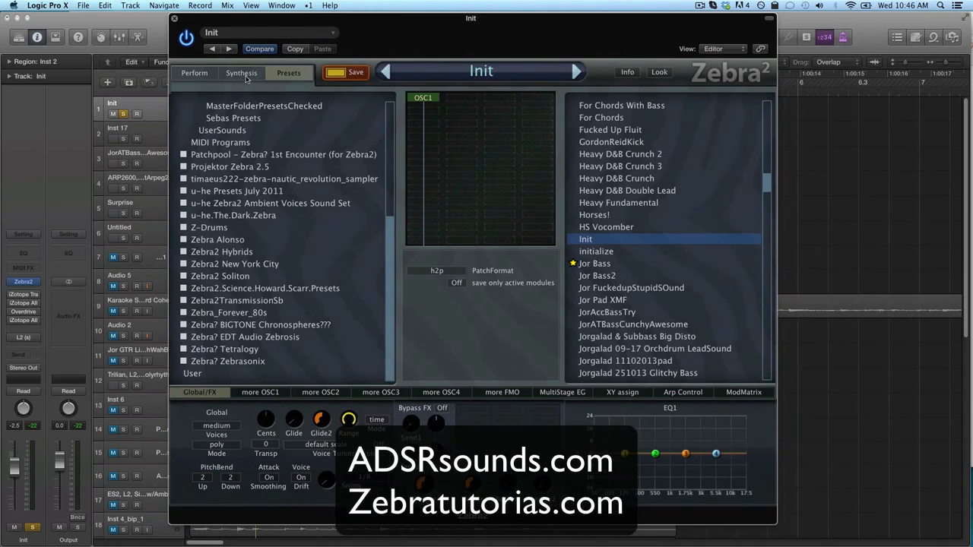
click(241, 73)
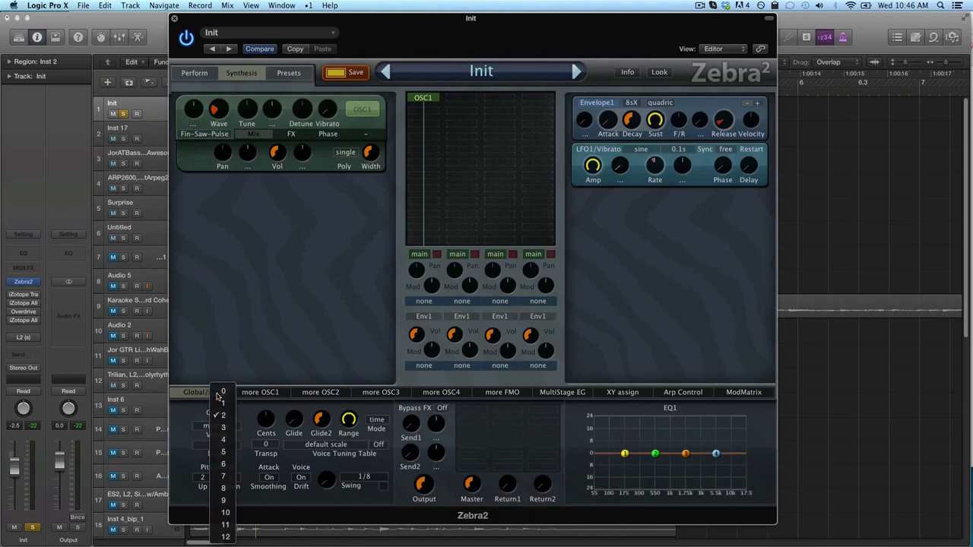
click(260, 392)
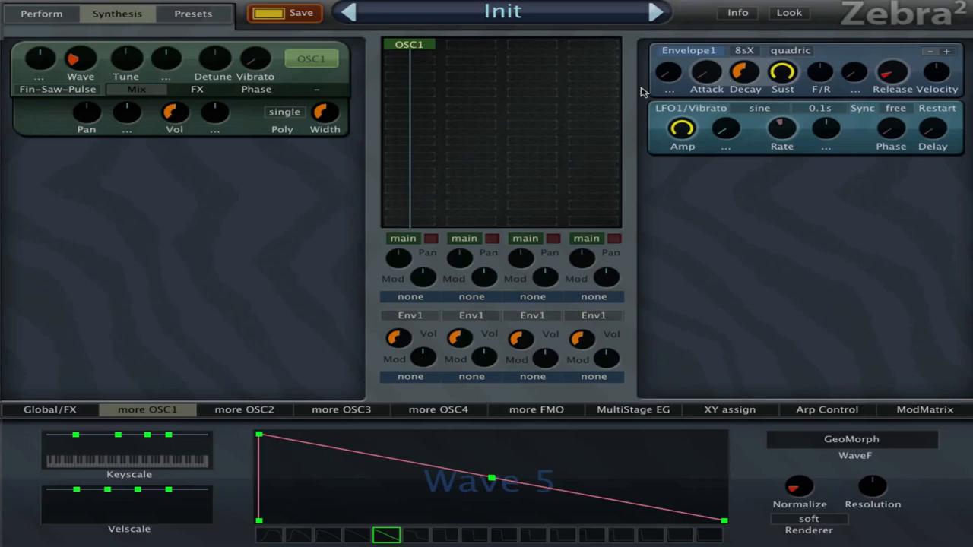
mouse_move(160, 74)
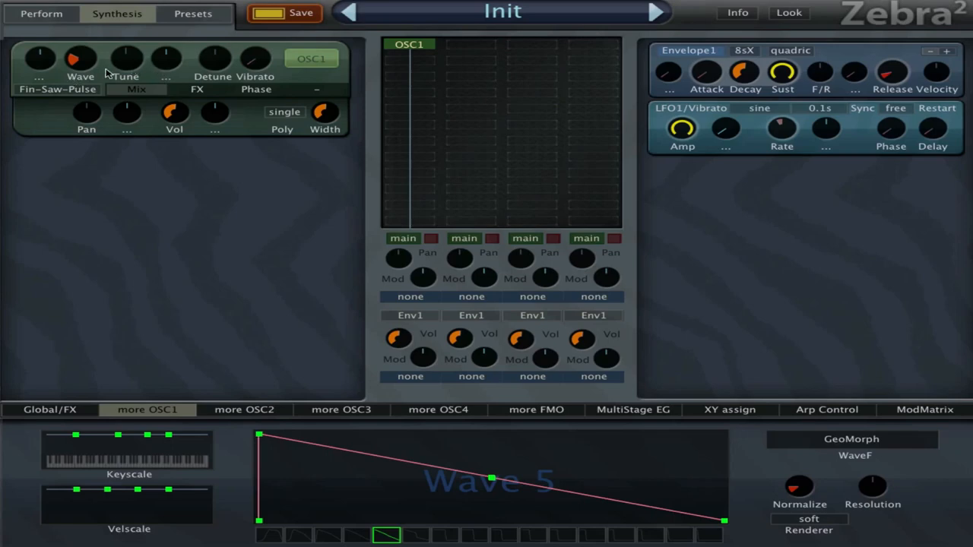
mouse_move(181, 55)
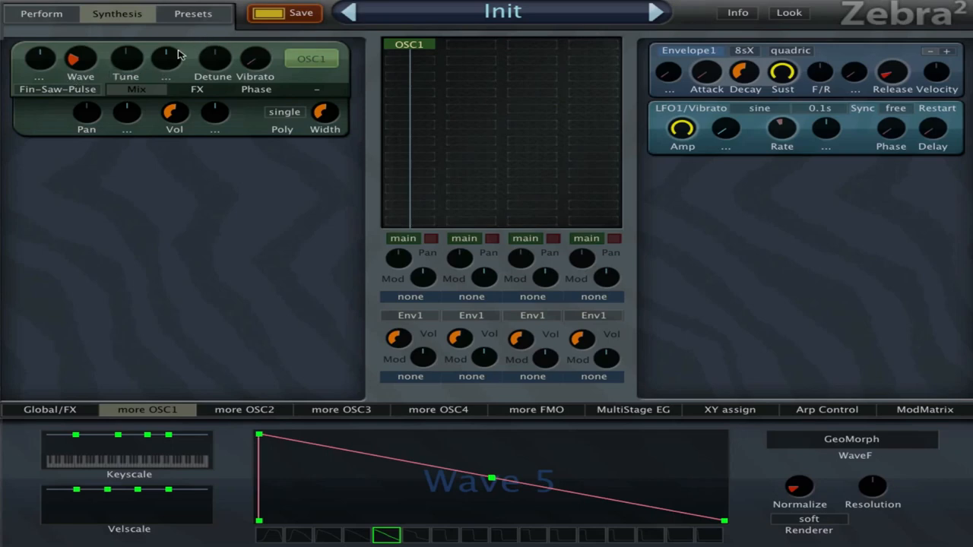
mouse_move(215, 186)
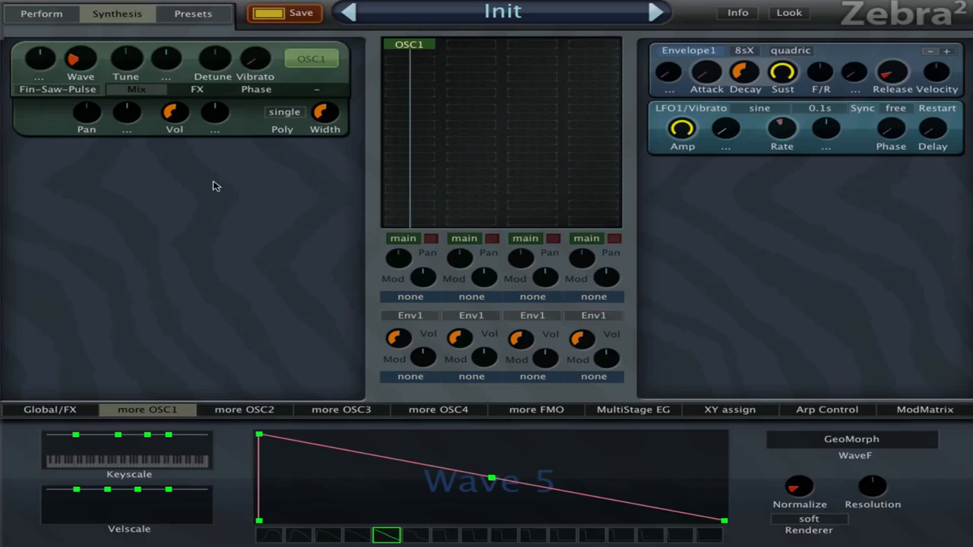
mouse_move(194, 217)
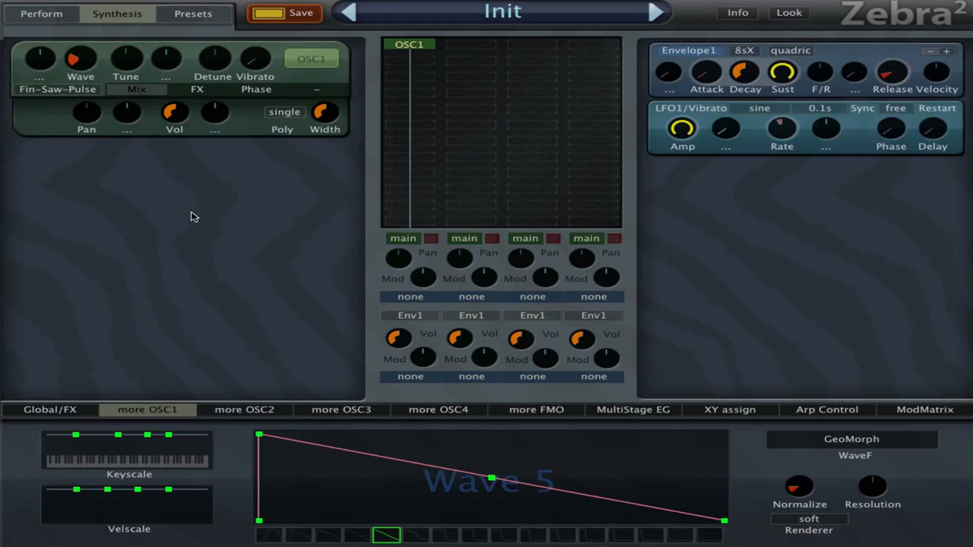
mouse_move(420, 72)
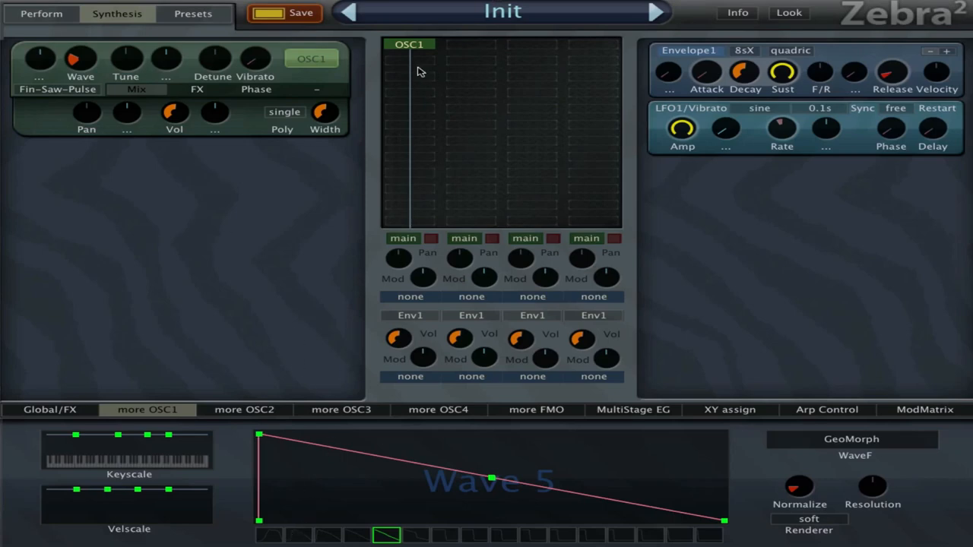
mouse_move(281, 536)
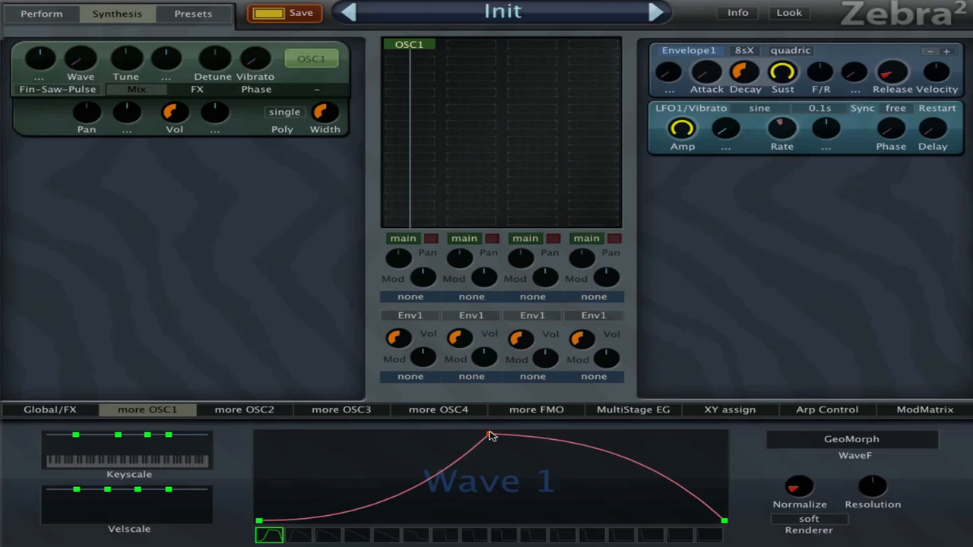
Redraw OSC1 Wave 1 as a jagged zigzag with several sharp peaks
drag(491, 435, 291, 436)
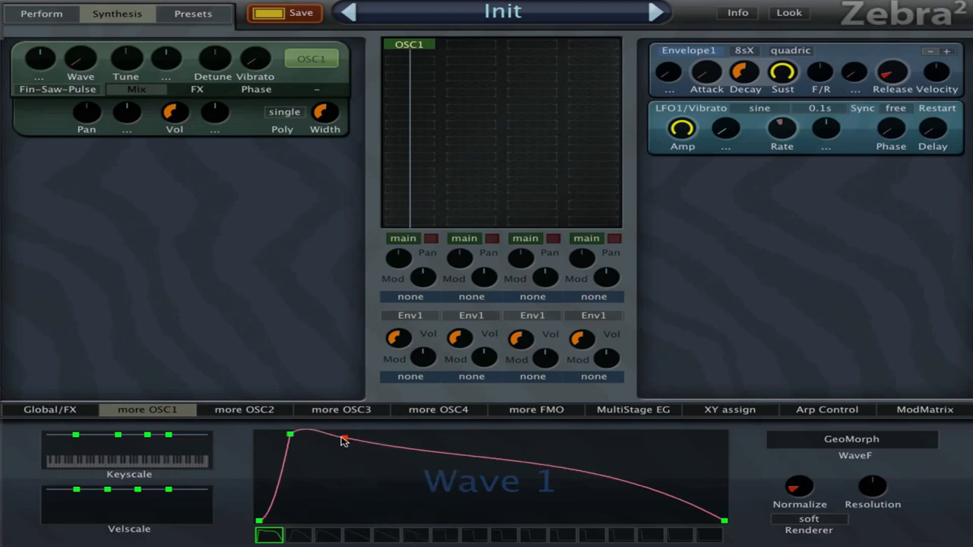
right_click(344, 439)
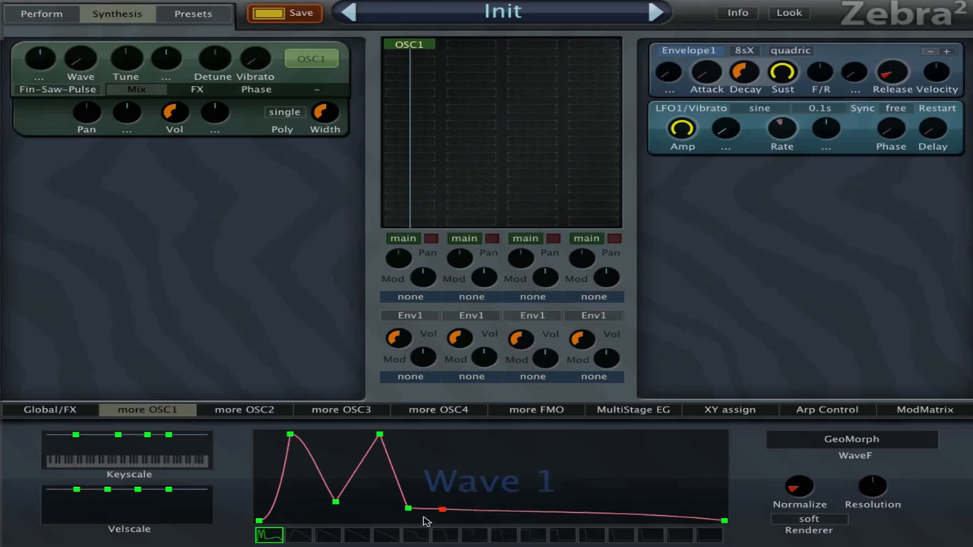
drag(441, 509, 445, 441)
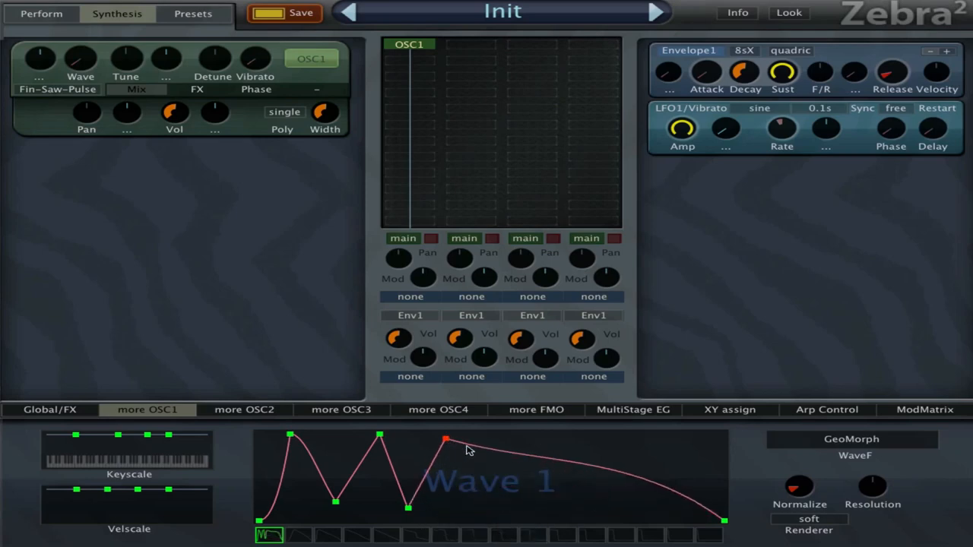
drag(445, 440, 468, 449)
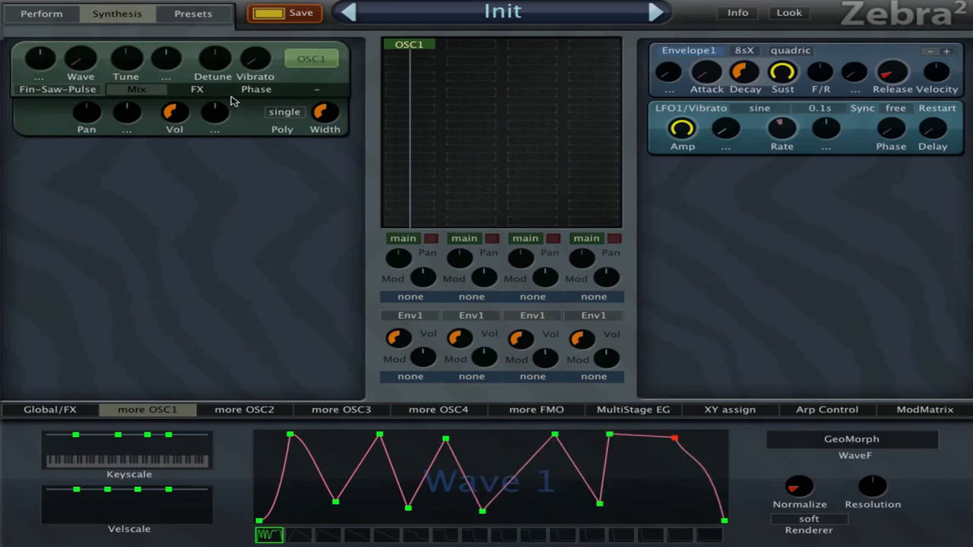
mouse_move(148, 61)
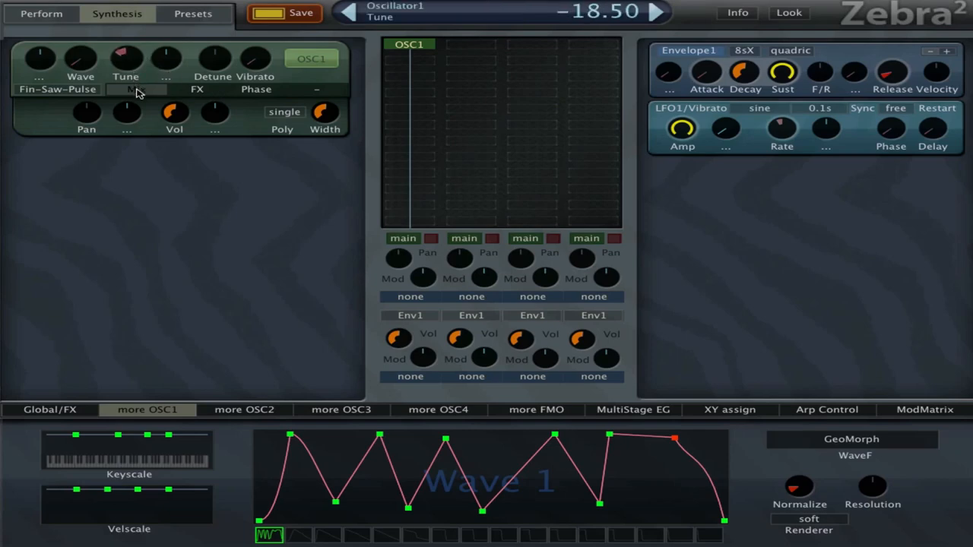
Tune OSC1 to -24 semitones and add a sharp peak near Wave 1's tail
drag(125, 61, 125, 84)
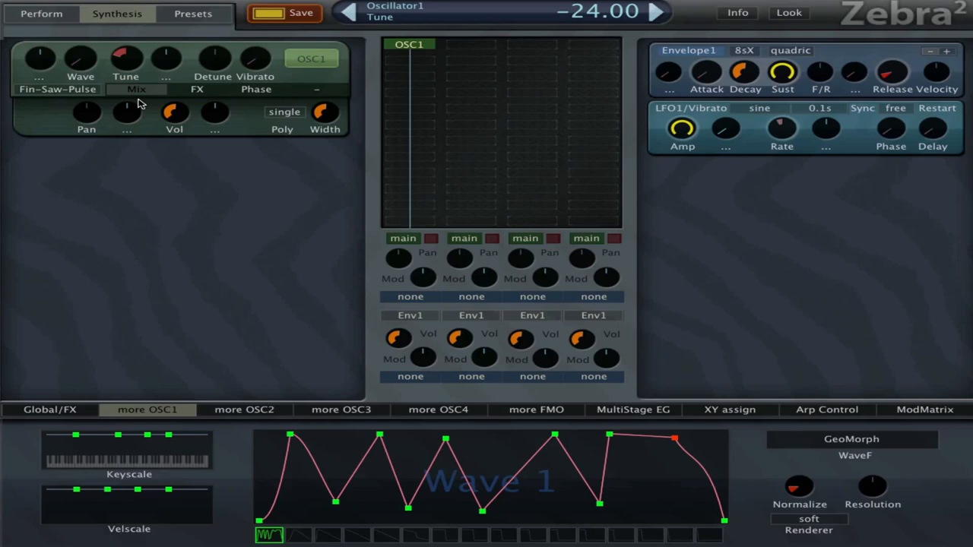
mouse_move(474, 373)
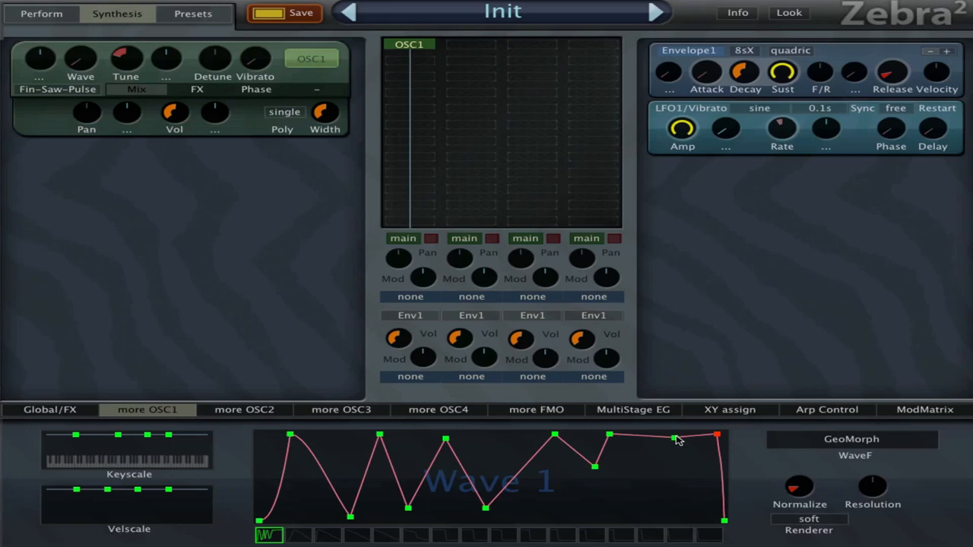
drag(675, 440, 668, 456)
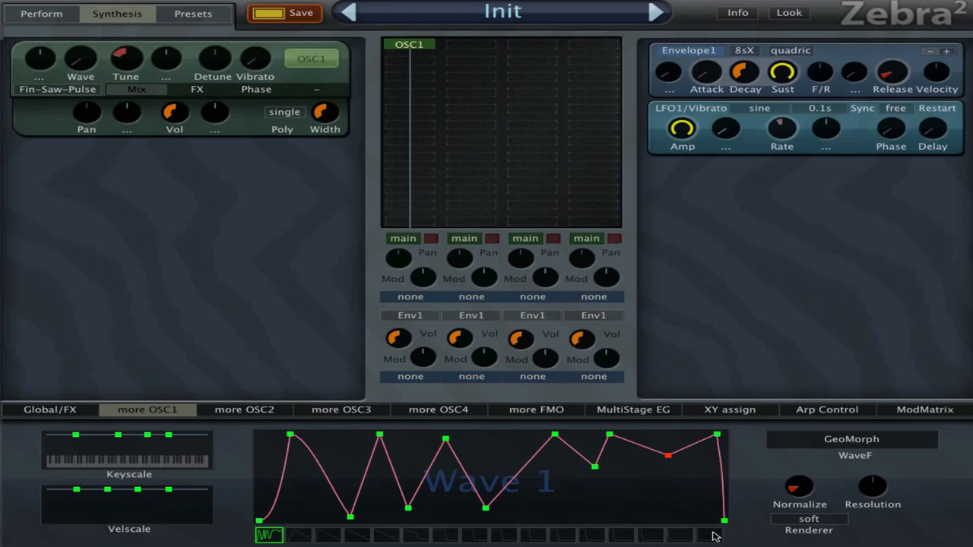
mouse_move(721, 539)
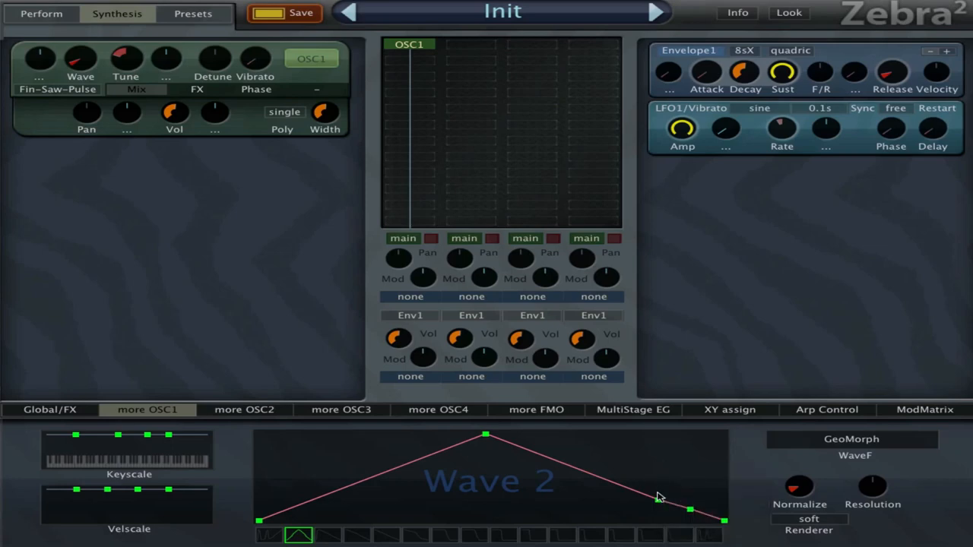
Delete the extra node from OSC1 Wave 2, leaving a plain triangle
right_click(655, 500)
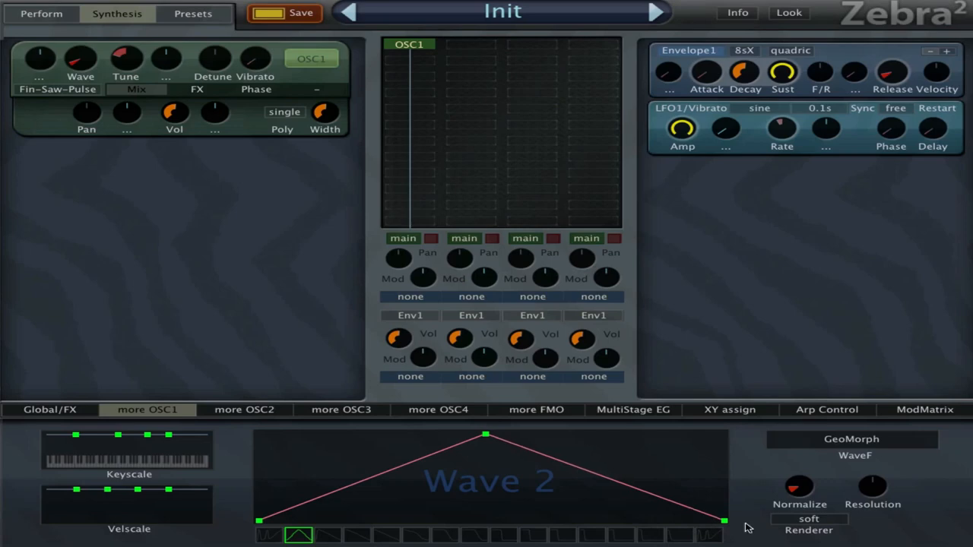
mouse_move(674, 538)
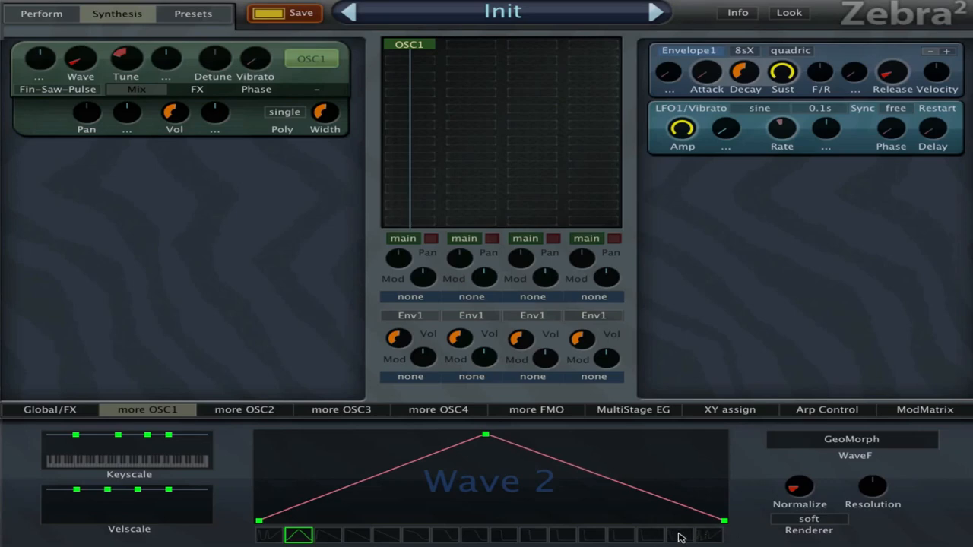
mouse_move(684, 520)
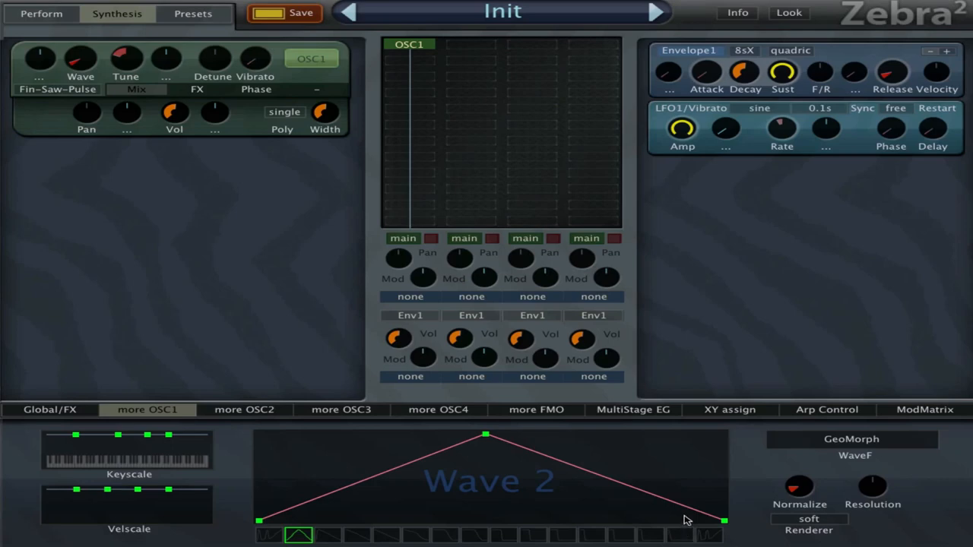
mouse_move(686, 538)
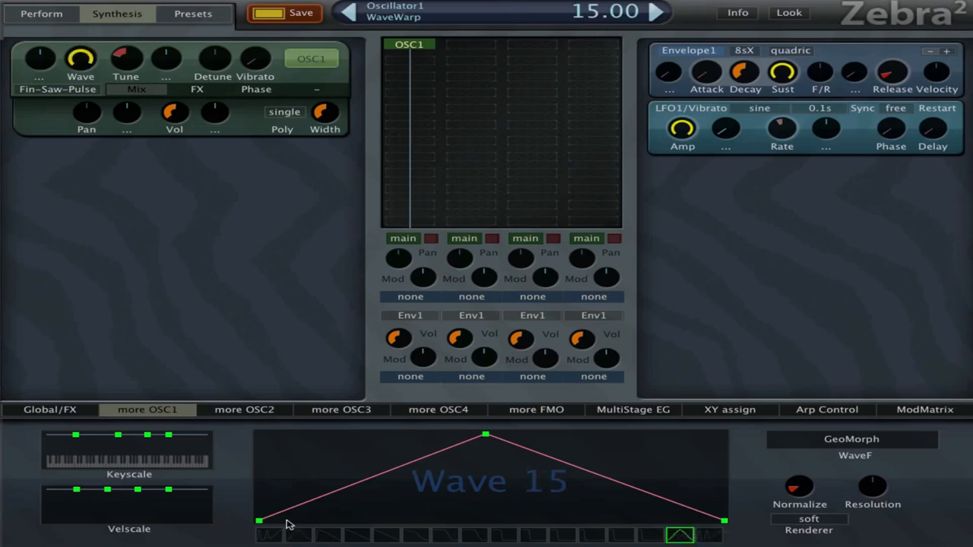
mouse_move(268, 500)
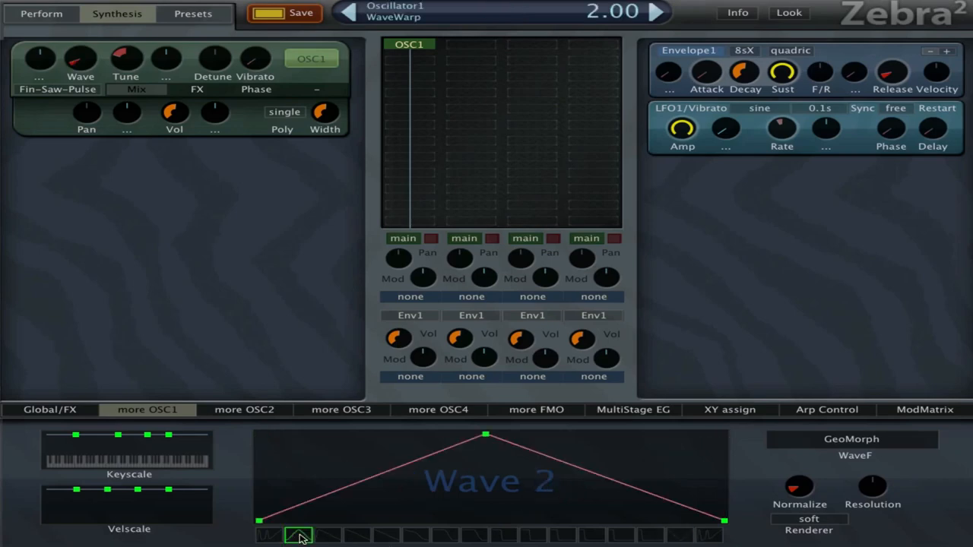
mouse_move(684, 544)
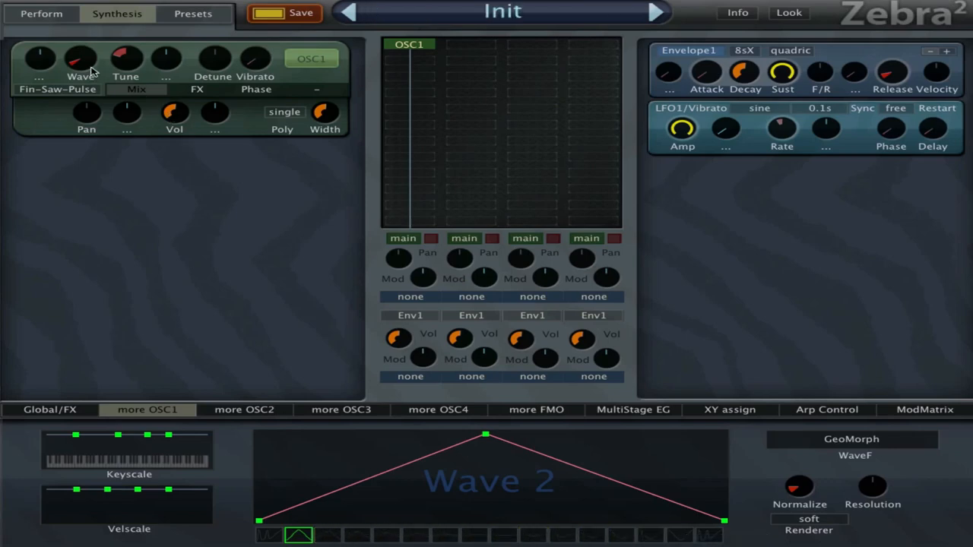
Set OSC1 Wave to 1.00, assign MSEG1 as its modulation source, and show MSEG1's envelope
drag(79, 60, 79, 45)
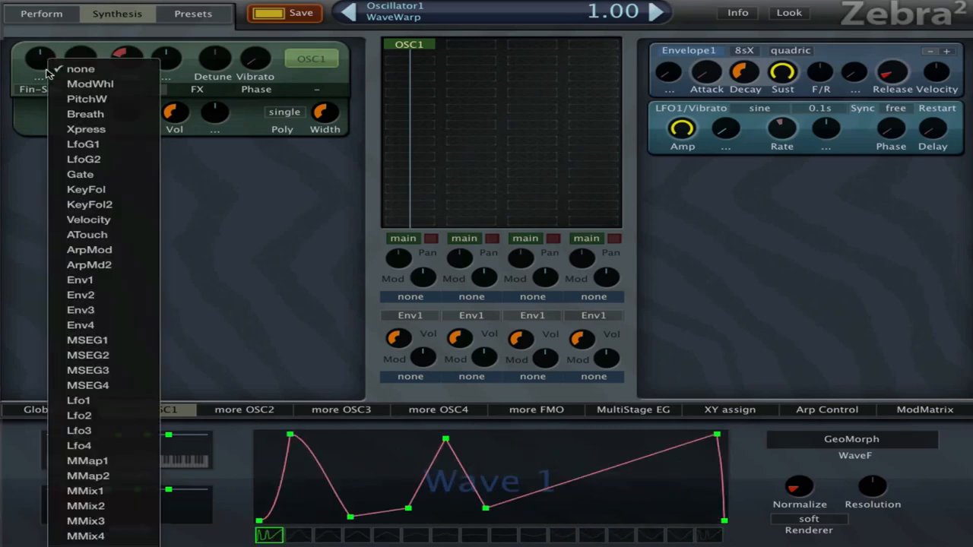
click(87, 339)
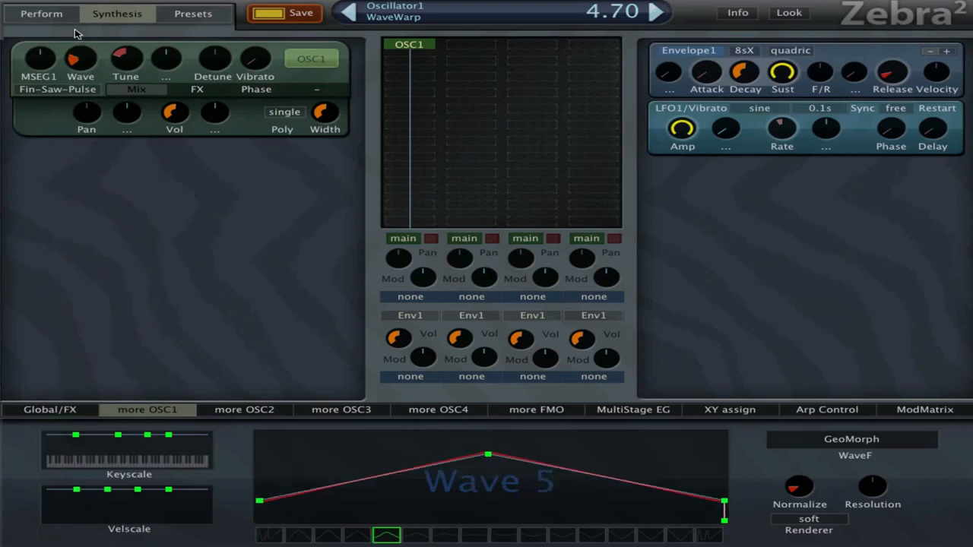
click(633, 409)
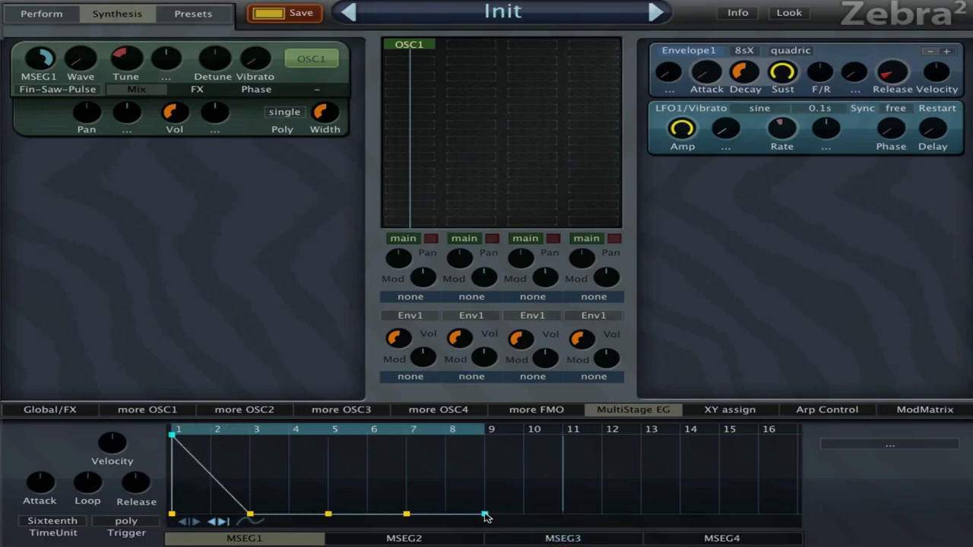
Stretch MSEG1's last node out to step 16, forming one long falling ramp
drag(485, 513, 799, 513)
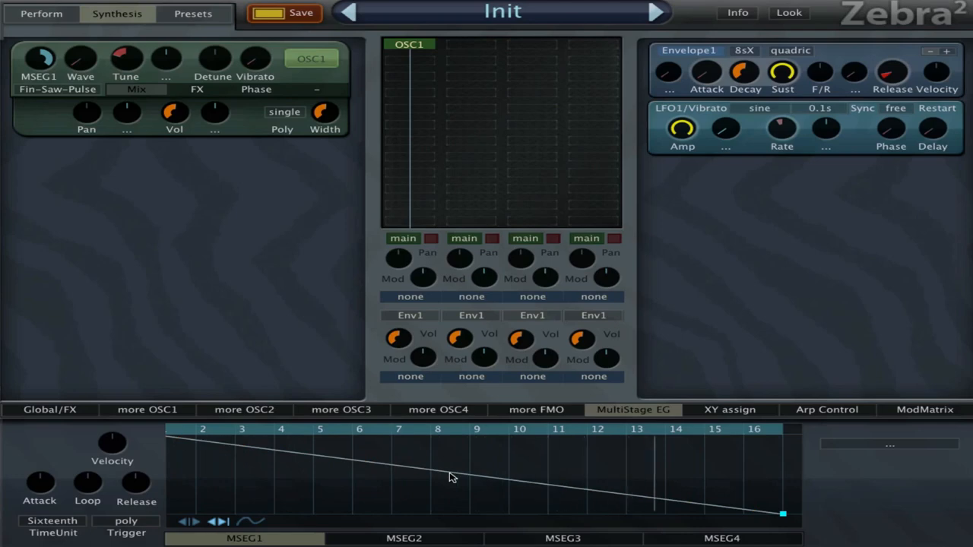
mouse_move(234, 456)
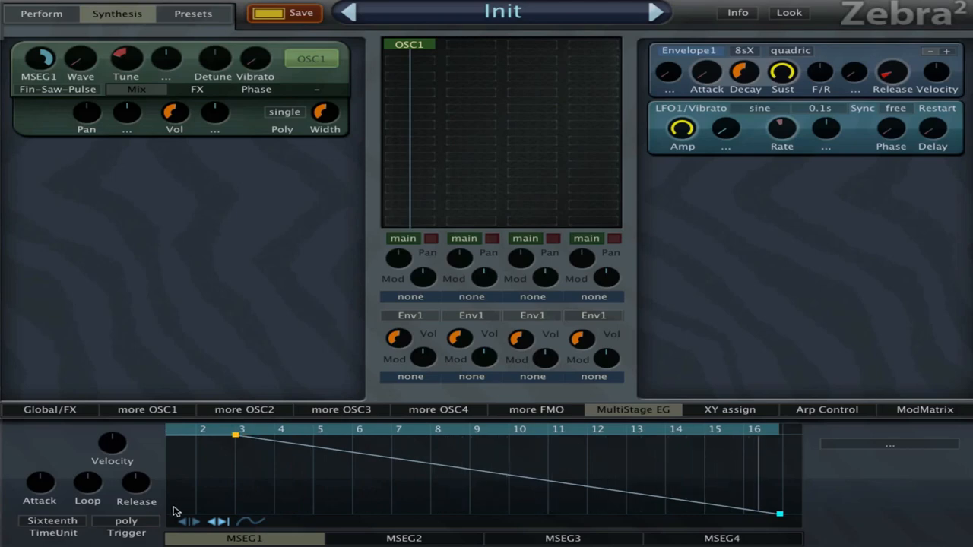
click(146, 409)
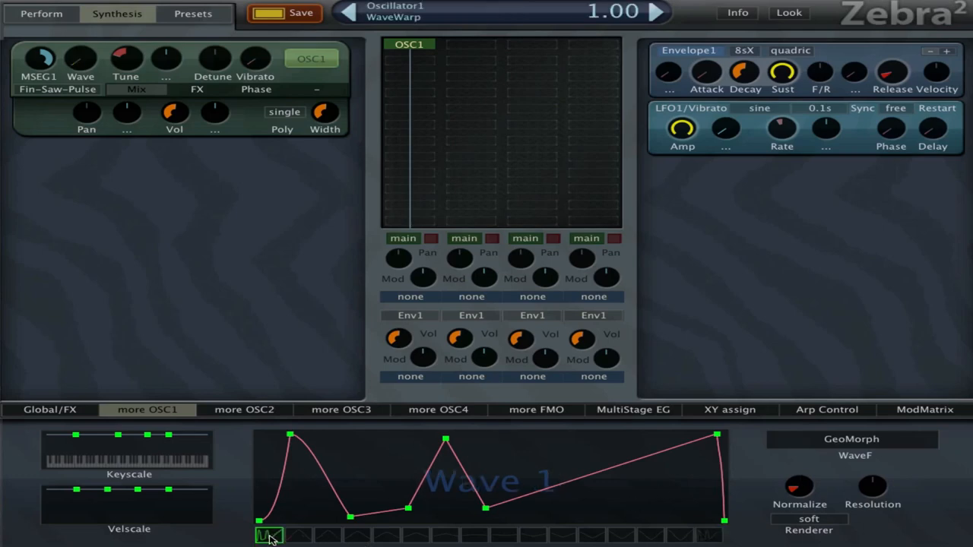
Insert a point on Wave 1's rising tail and raise it near the top
right_click(593, 491)
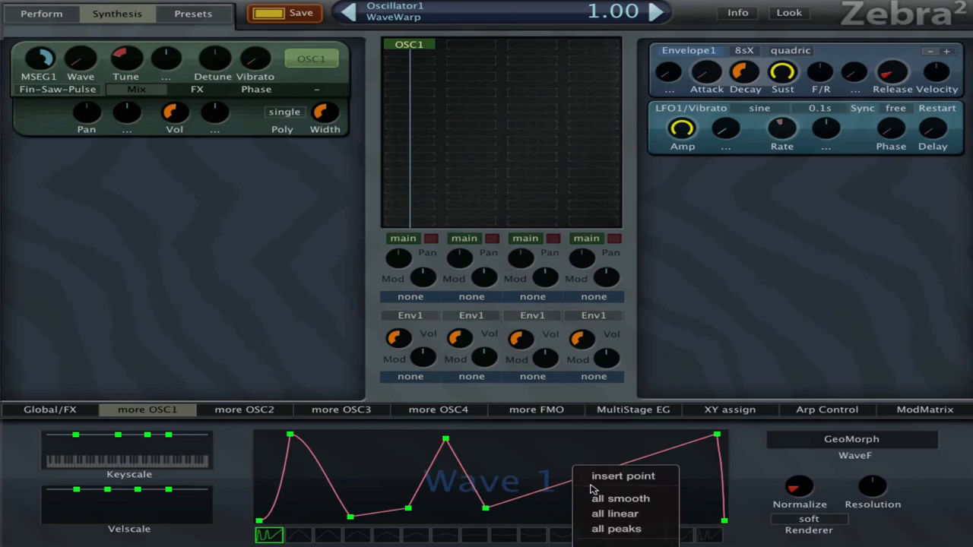
click(623, 476)
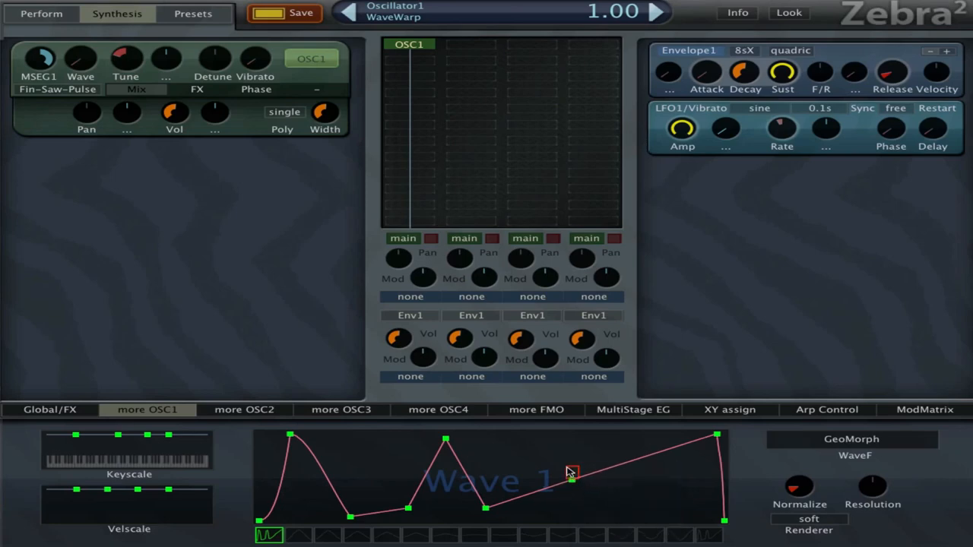
drag(572, 475, 567, 441)
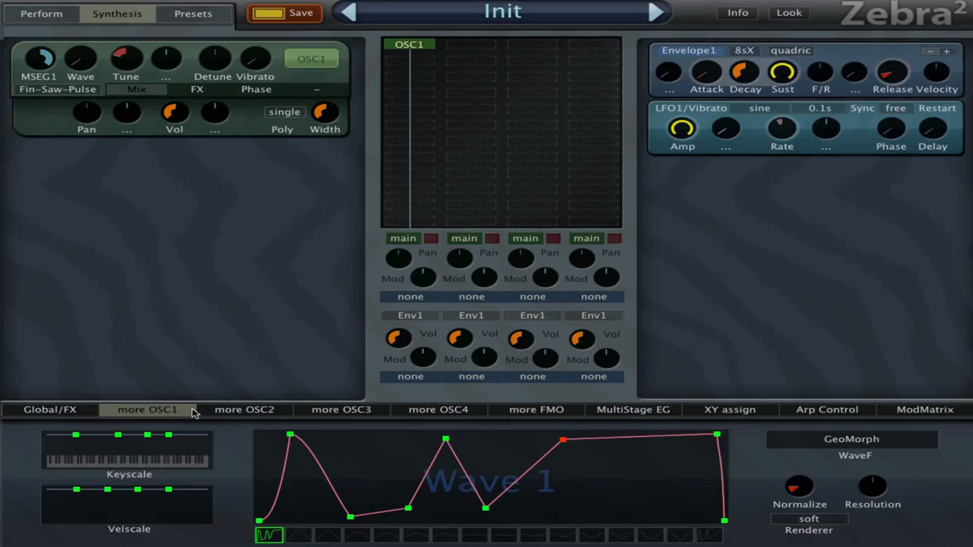
mouse_move(599, 418)
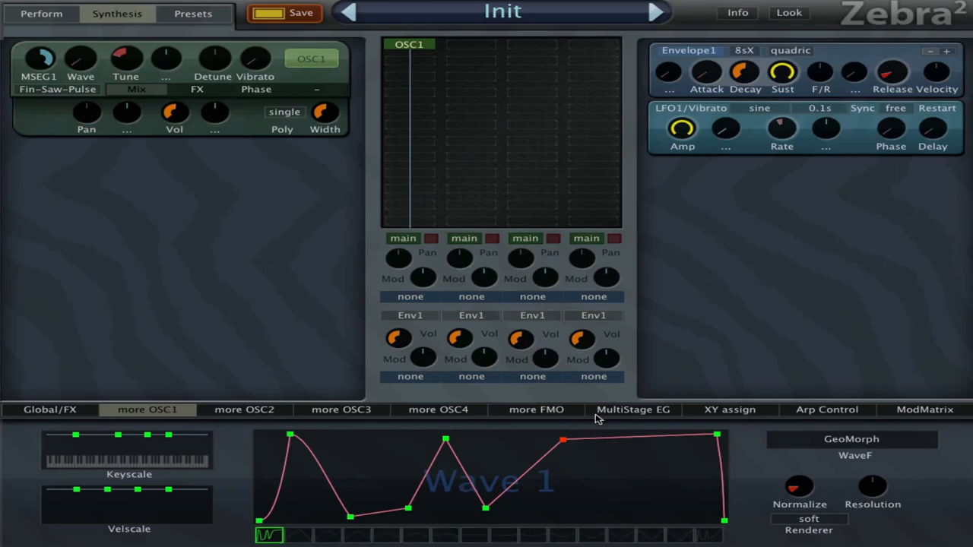
Reshape MSEG1 into a step-4 dip, steps 5–8 plateau, step-9 drop, and rise at step 16
click(633, 409)
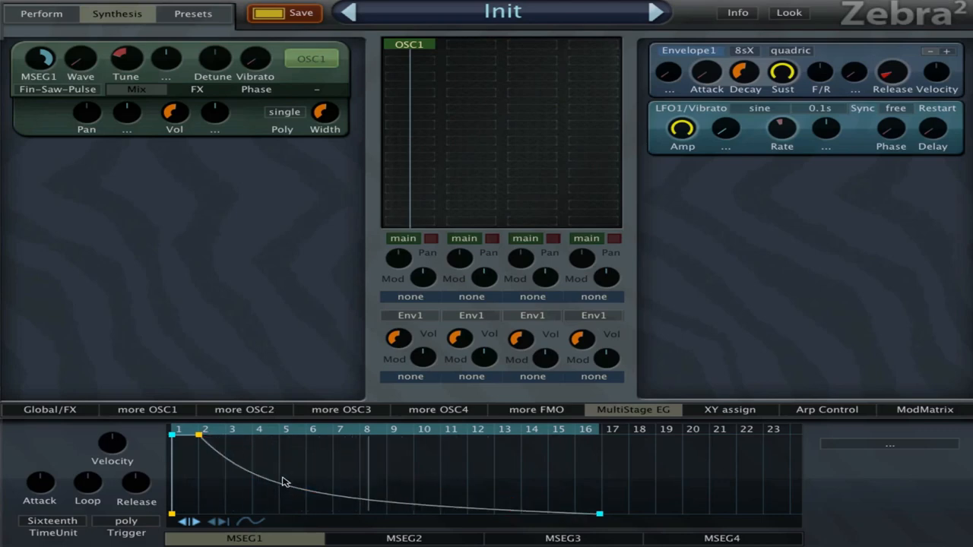
drag(285, 483, 297, 456)
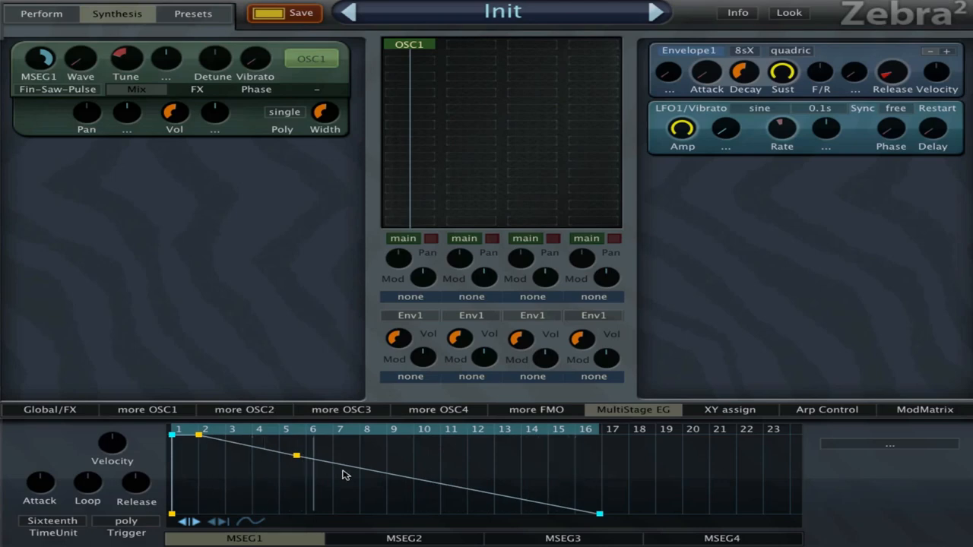
drag(296, 456, 333, 447)
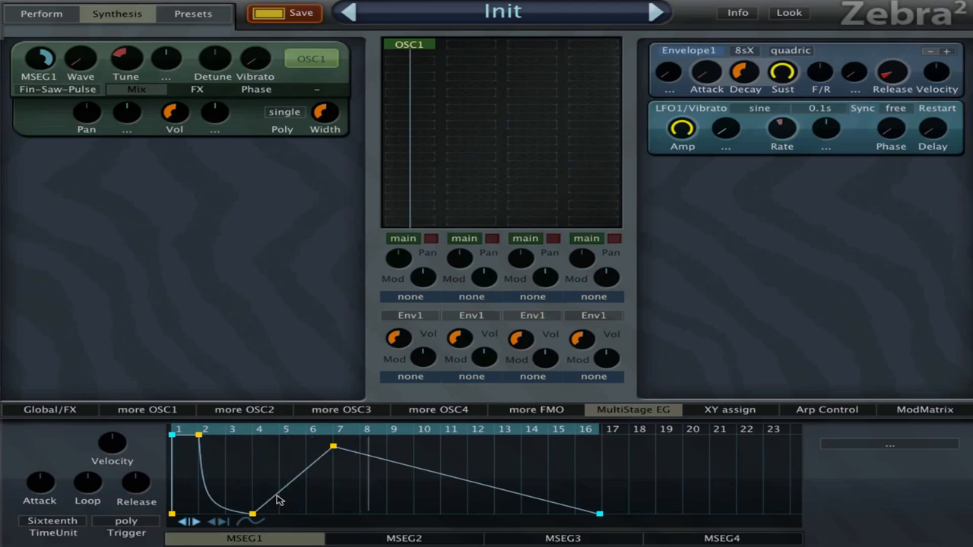
drag(333, 444, 367, 430)
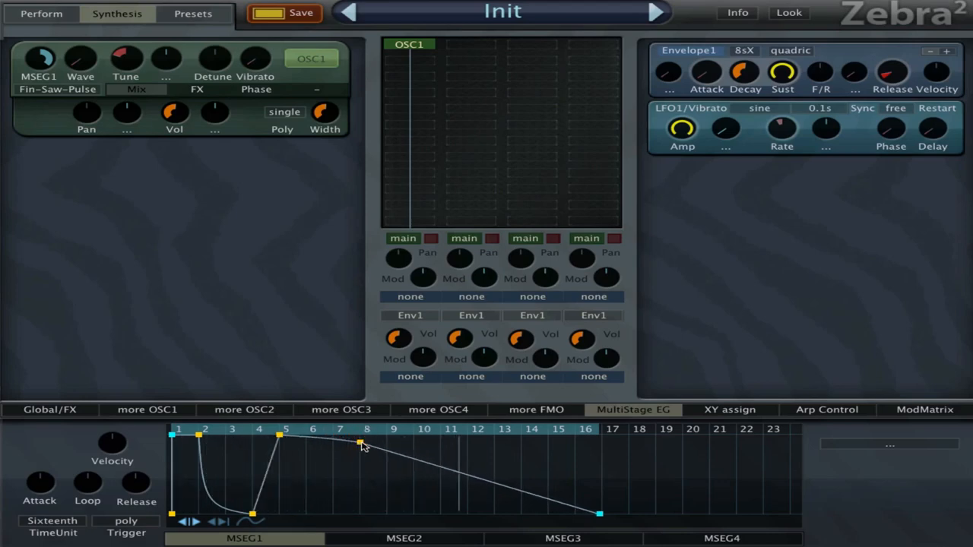
drag(361, 445, 387, 513)
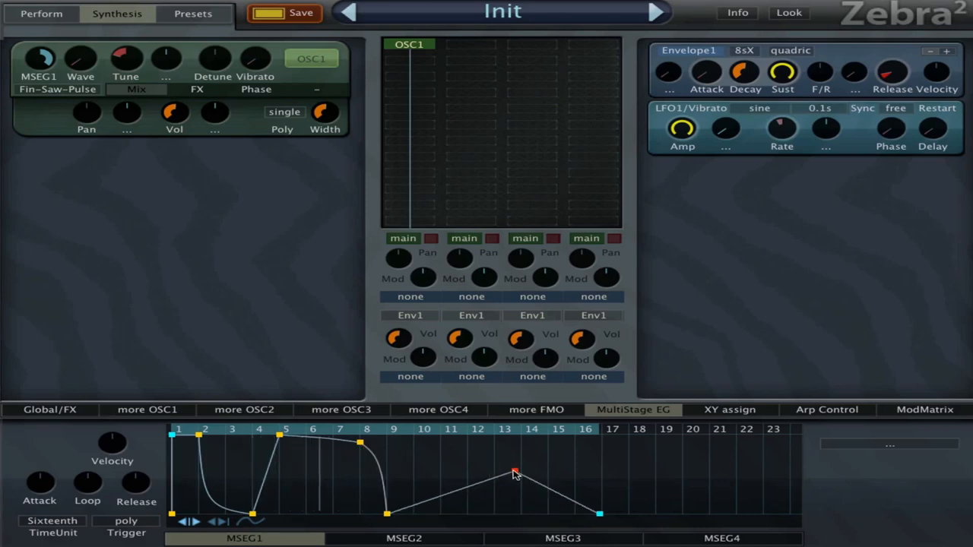
drag(513, 471, 600, 435)
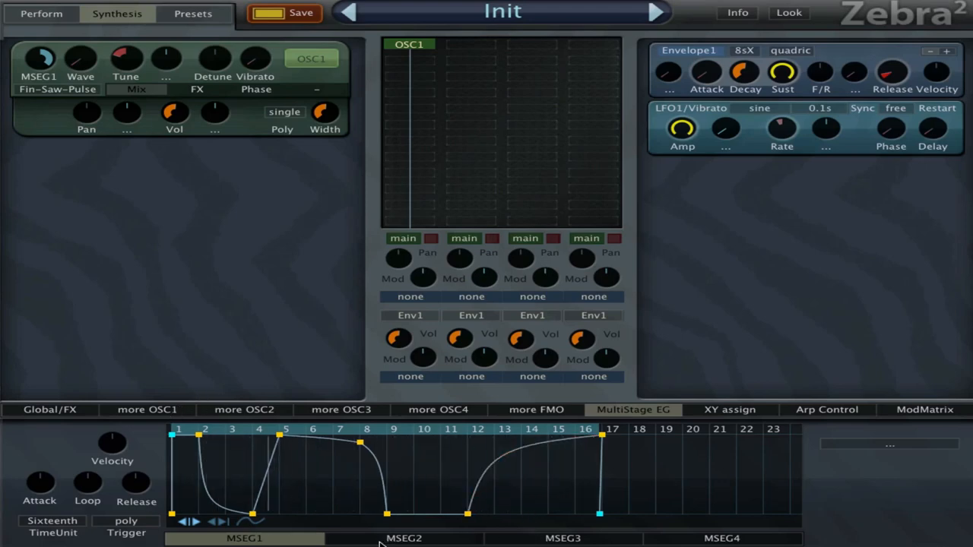
click(146, 410)
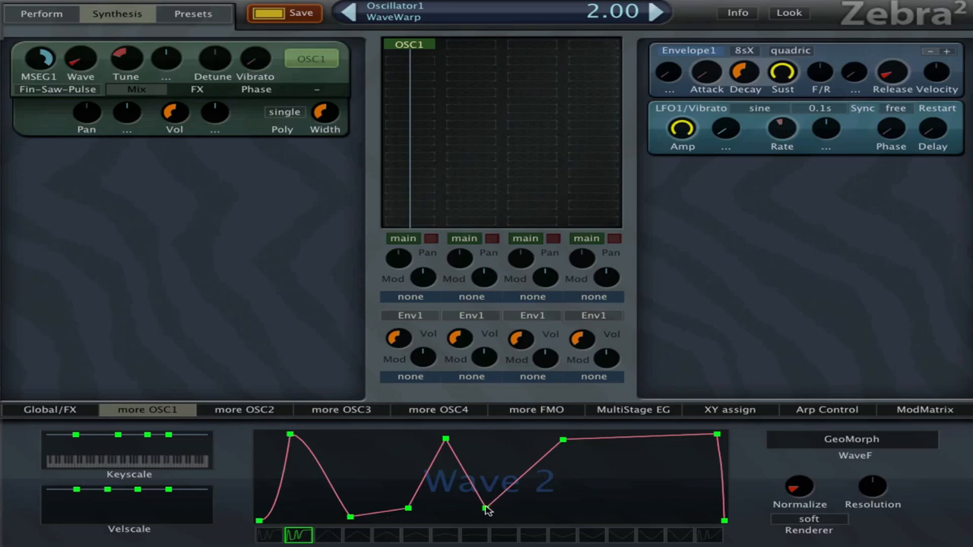
Add a new breakpoint on OSC1 Wave 2's curve and drag it upward
right_click(486, 509)
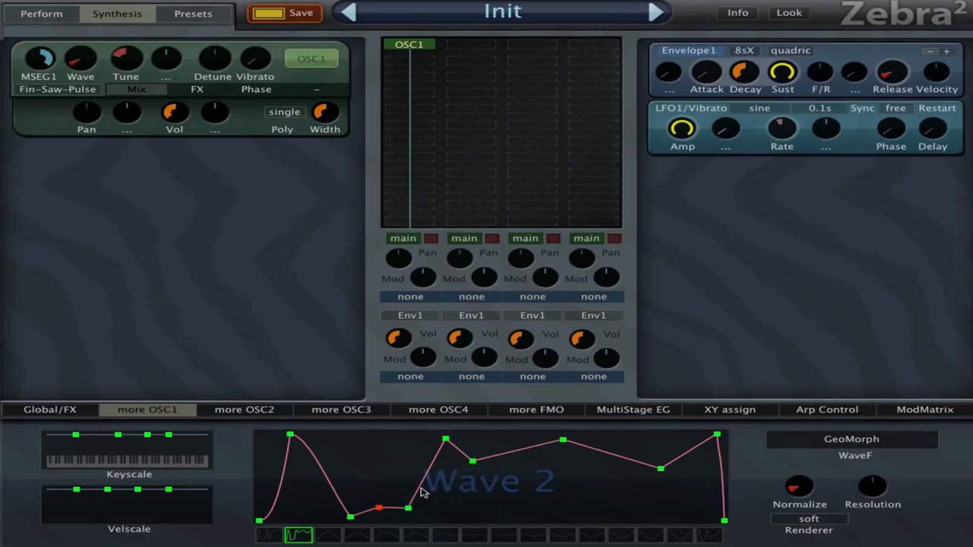
drag(378, 508, 373, 448)
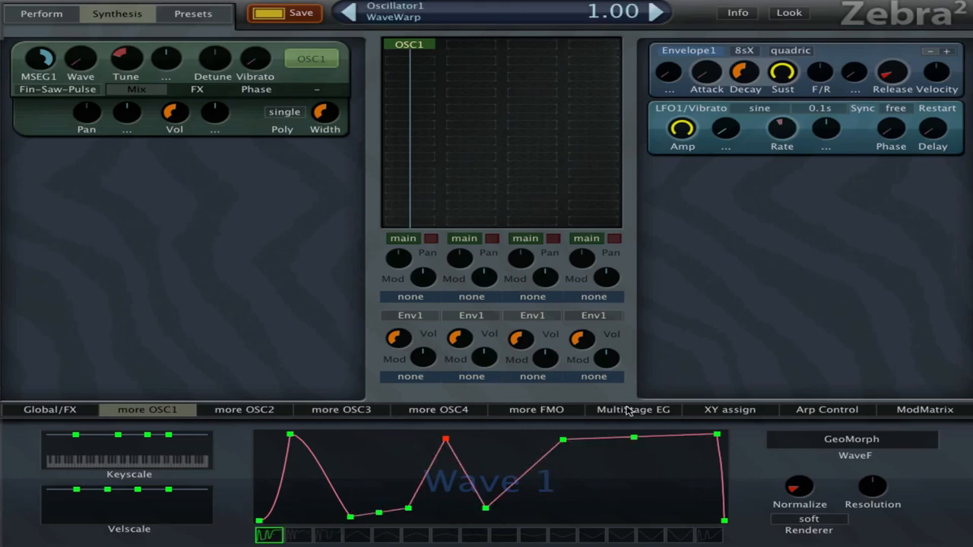
click(633, 409)
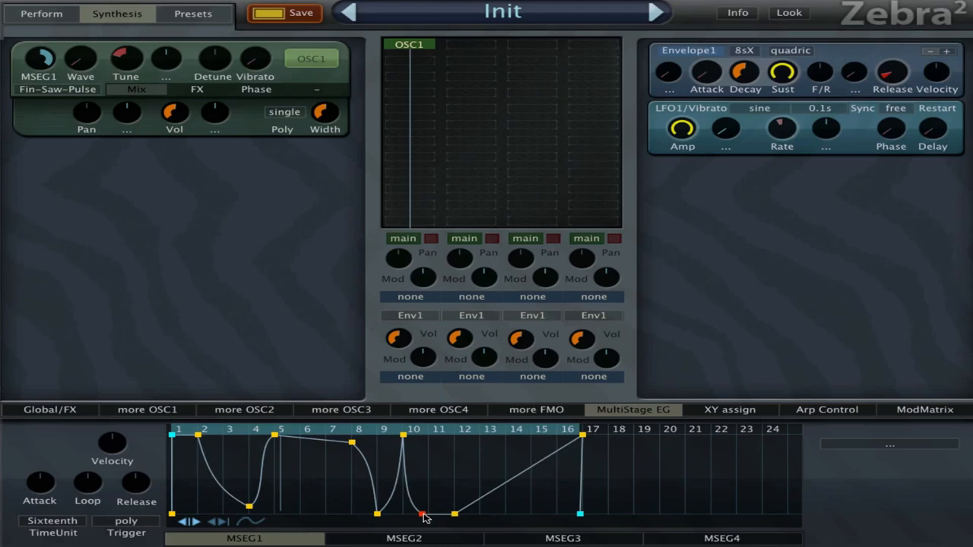
Raise MSEG1's step-10 point into a spike and lower step 12 to a low plateau
drag(424, 515, 428, 467)
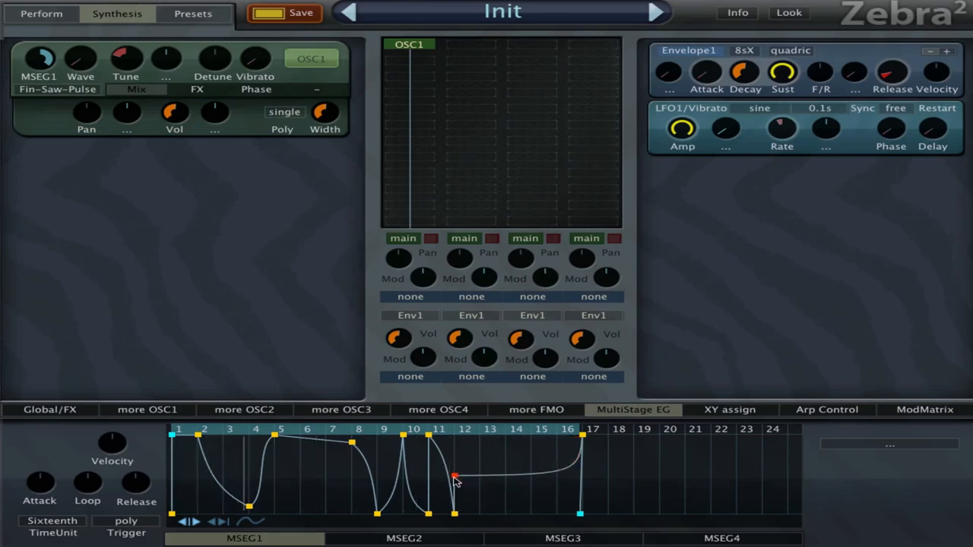
drag(455, 478, 455, 506)
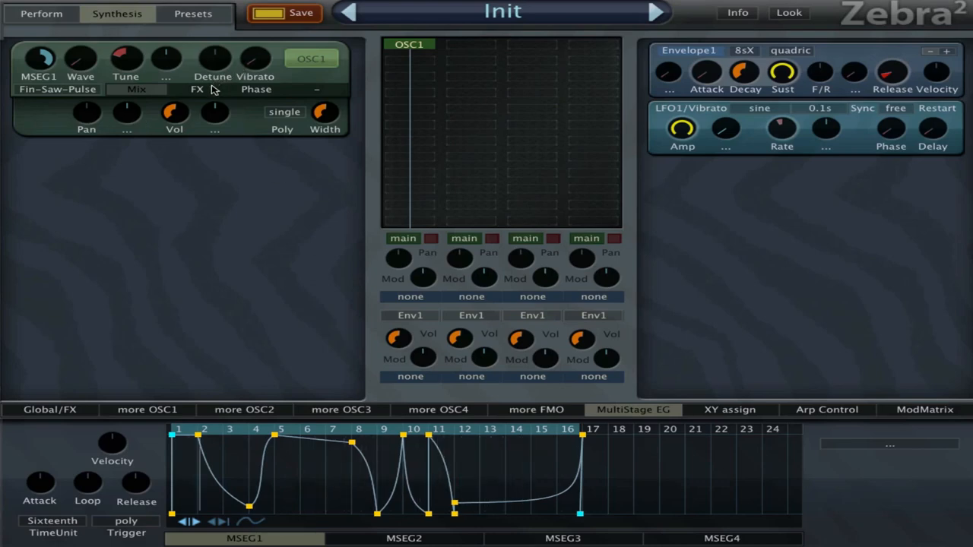
Set OSC1's FX1 to Turbulence and try Phase XFer in FX2
click(72, 114)
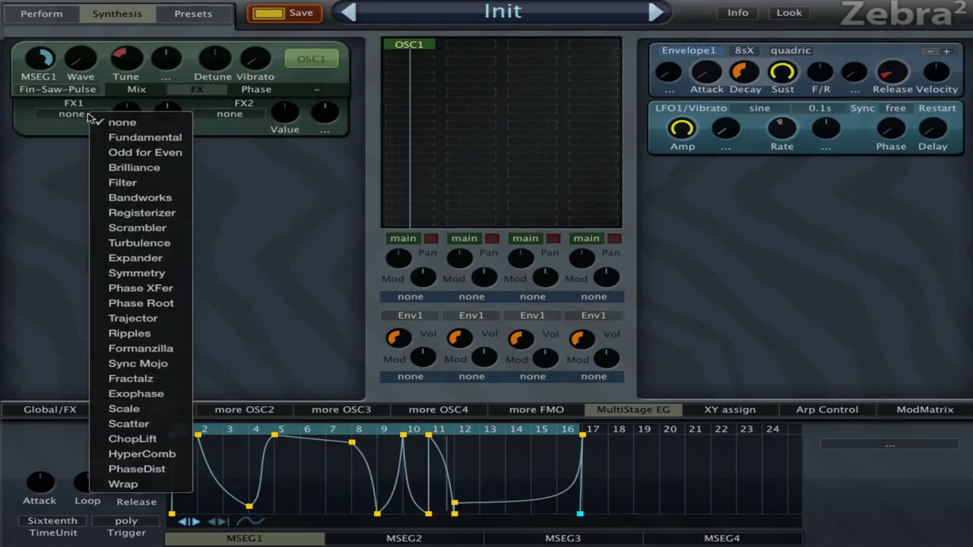
mouse_move(133, 318)
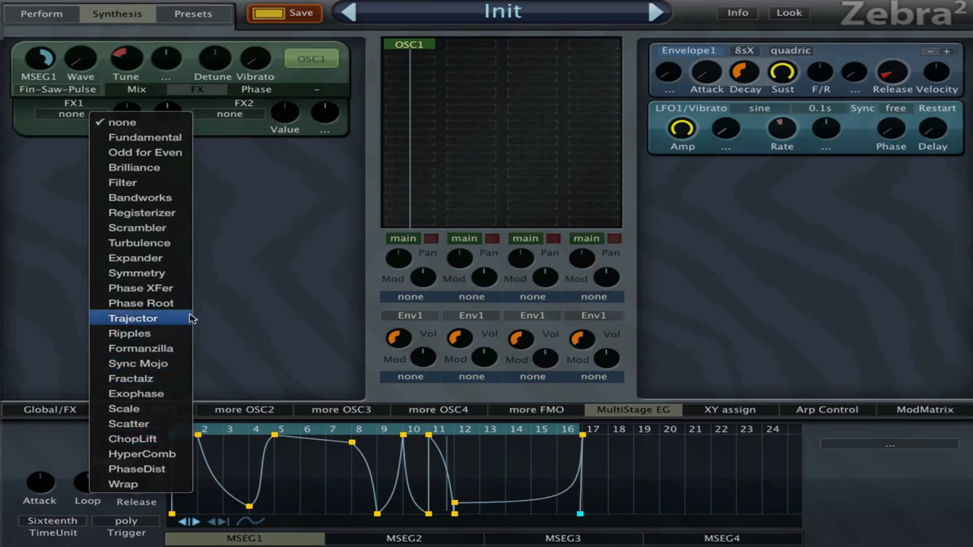
click(140, 242)
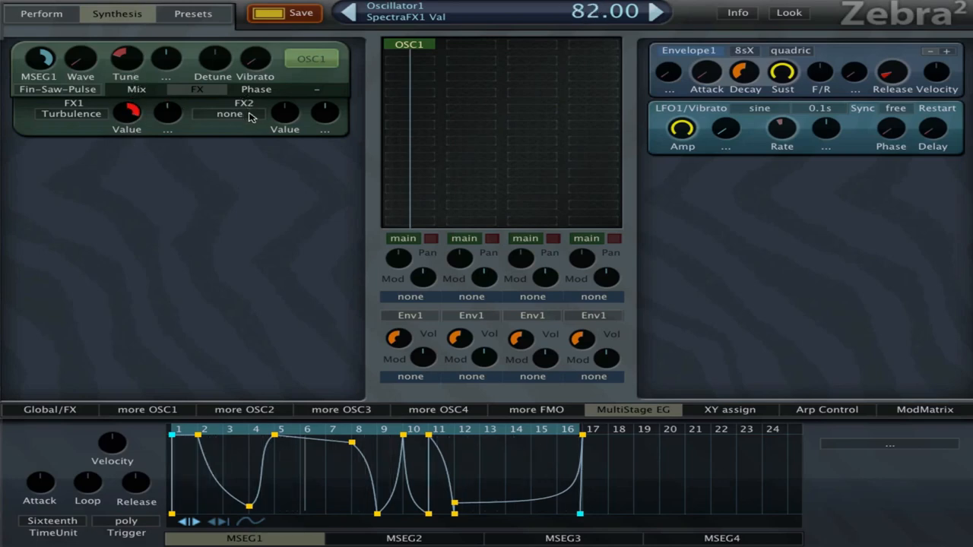
click(230, 114)
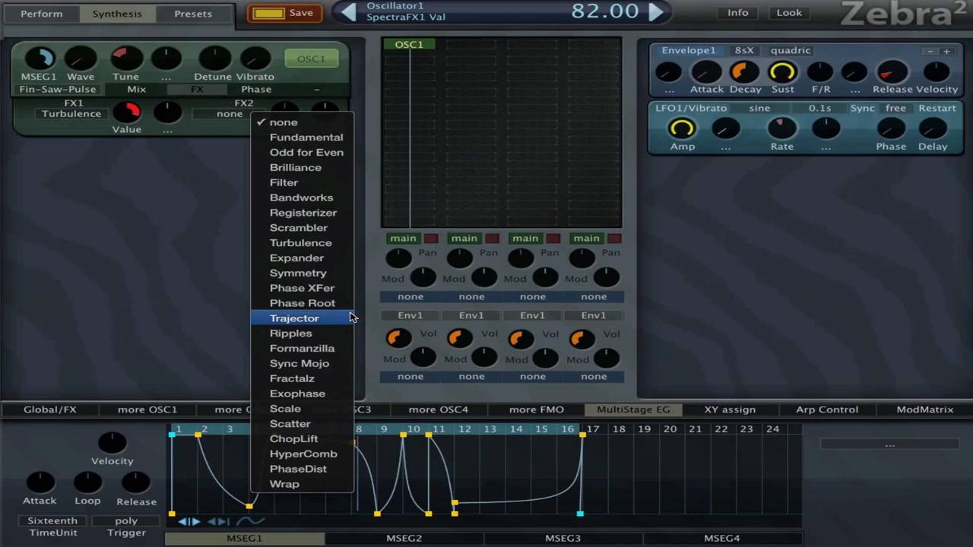
click(301, 287)
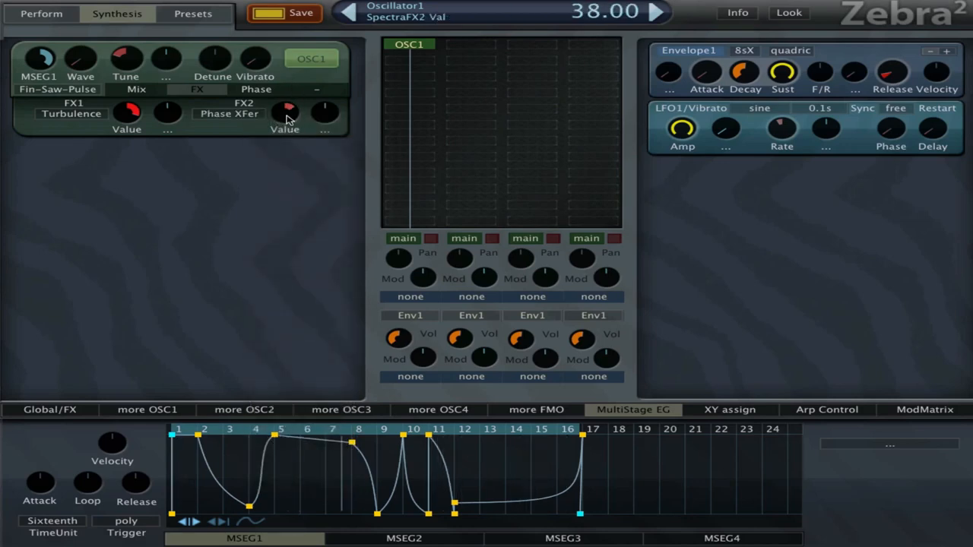
Audition Phase Root and Scrambler in FX2, settle on Fractalz, and show OSC1's phase settings
click(228, 114)
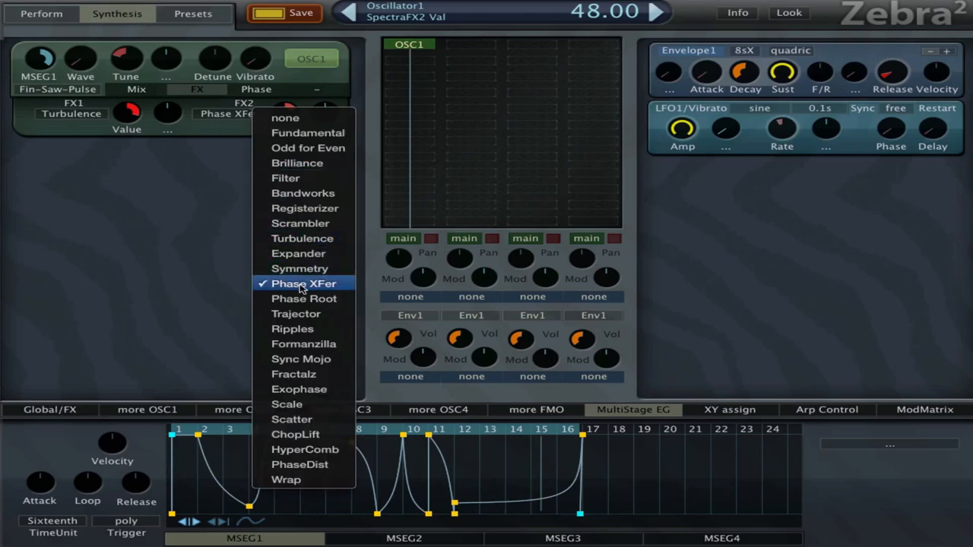
click(304, 298)
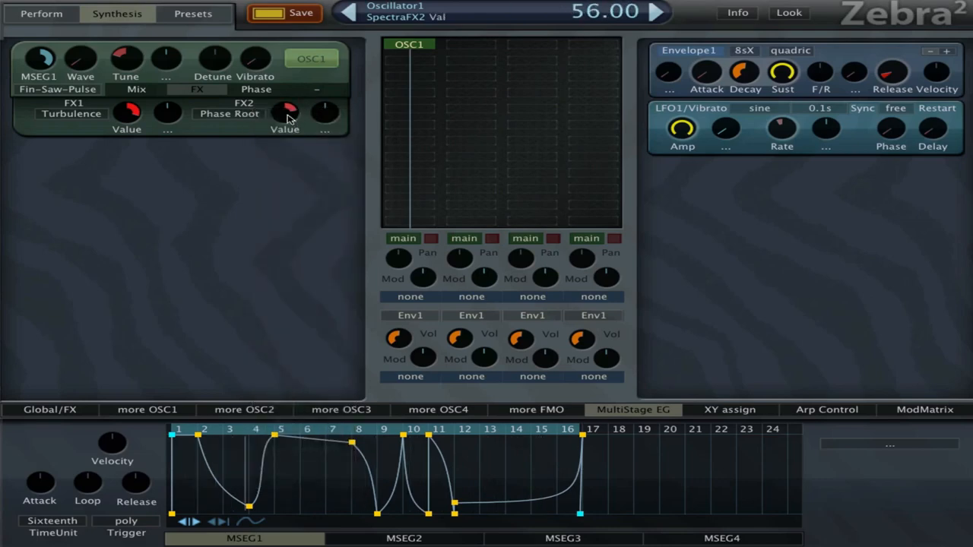
click(228, 114)
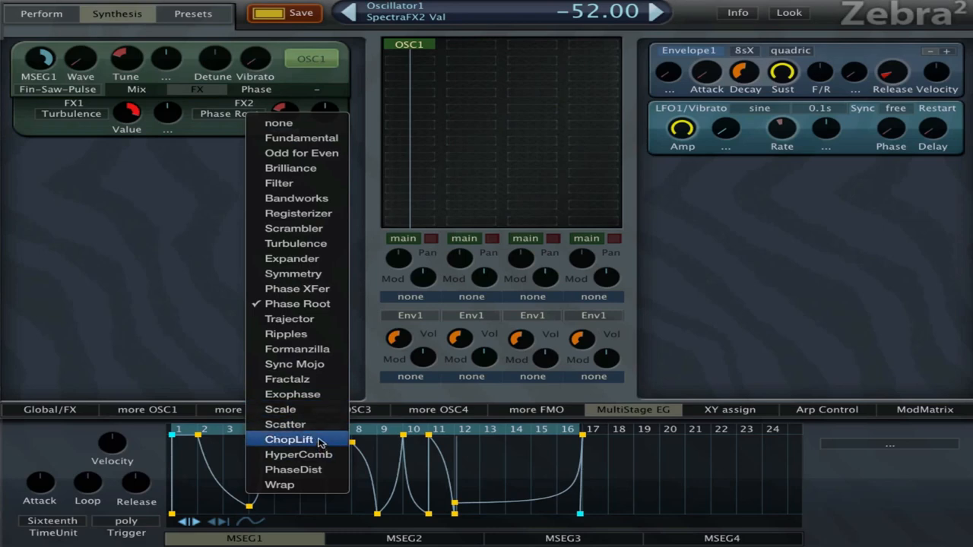
mouse_move(295, 243)
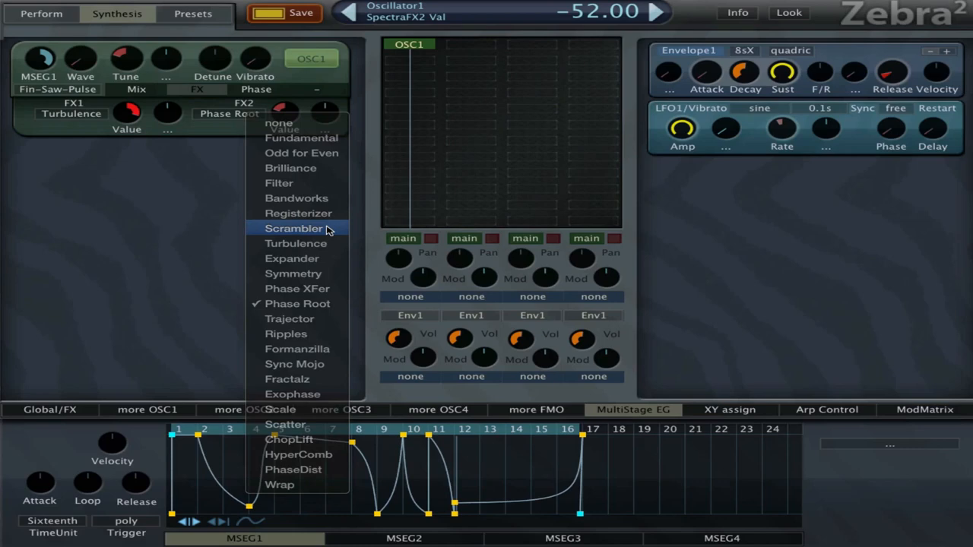
click(294, 228)
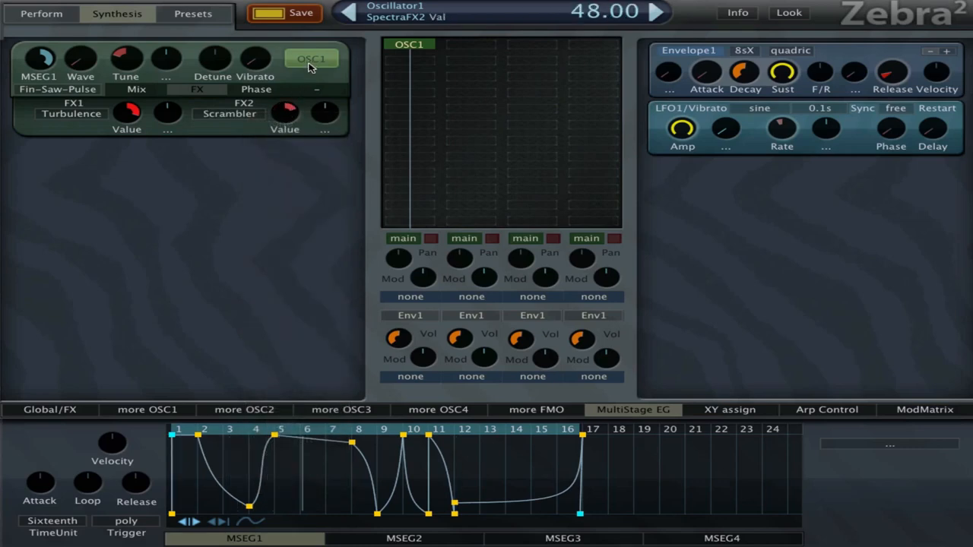
click(229, 113)
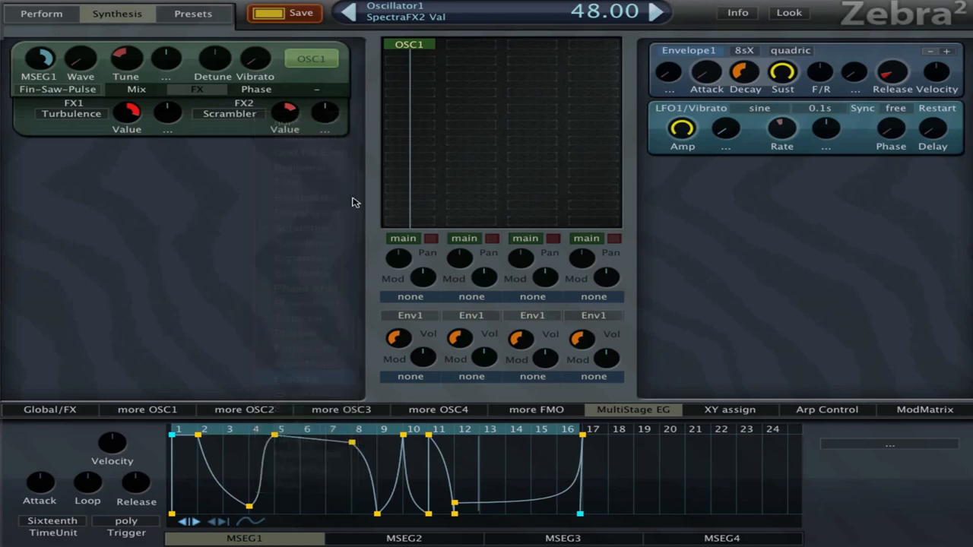
click(228, 113)
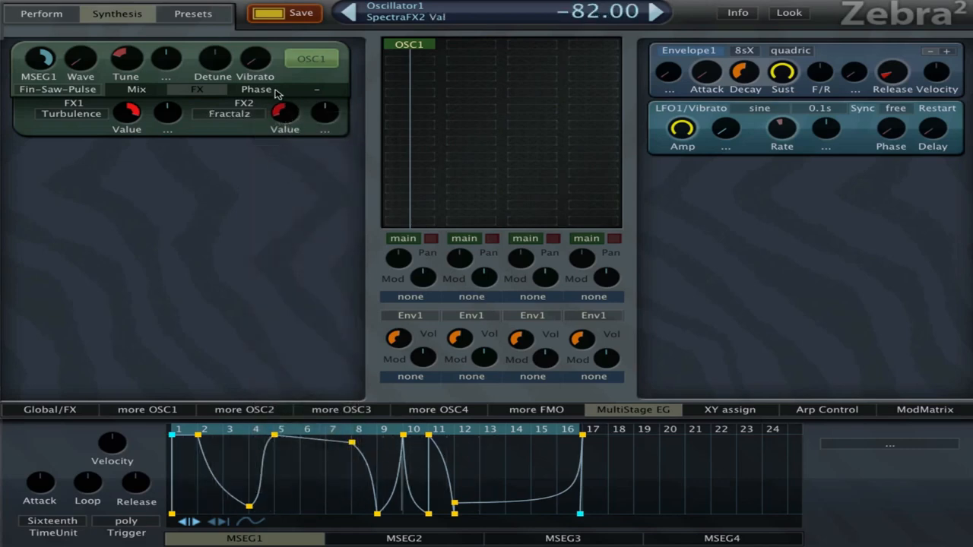
click(257, 89)
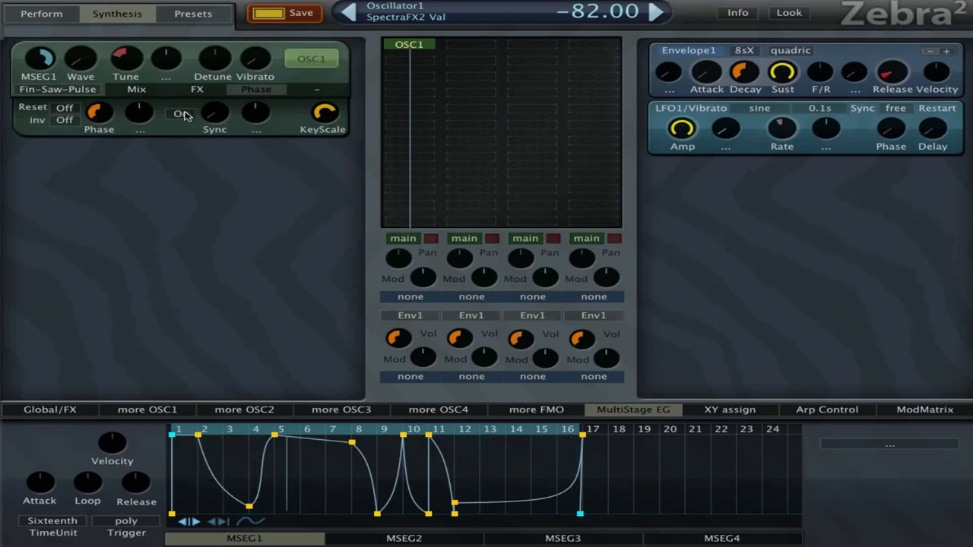
Turn on OSC1 phase sync and switch Poly from single to dual, returning to FX
click(181, 113)
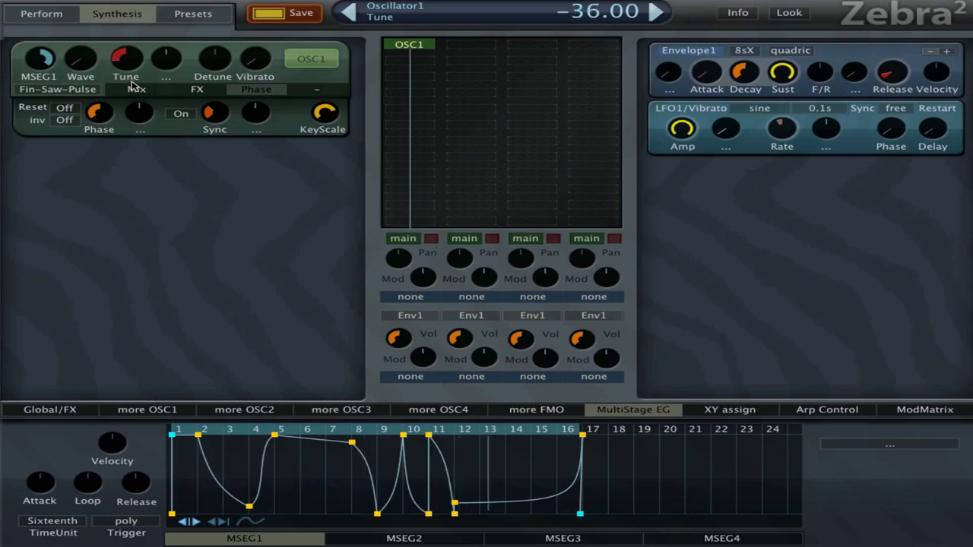
mouse_move(206, 90)
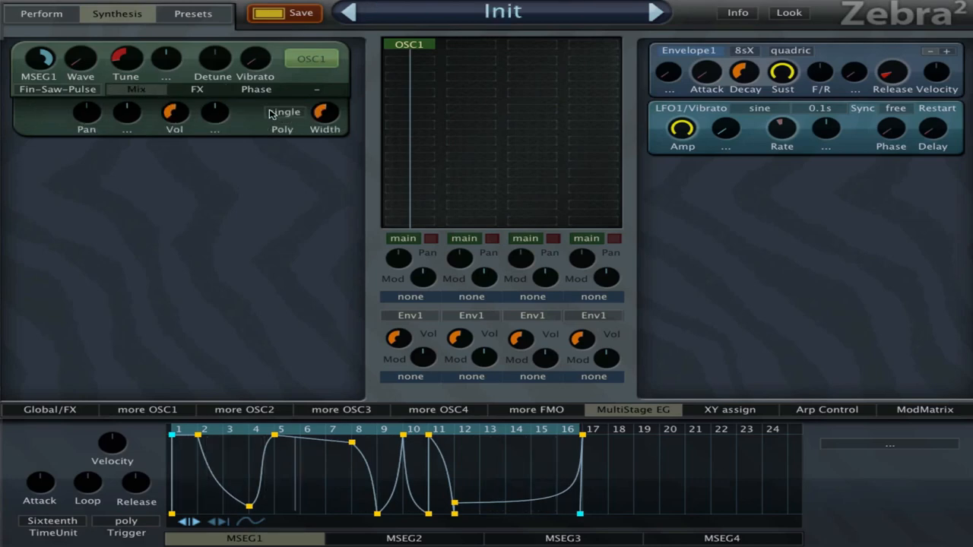
click(283, 111)
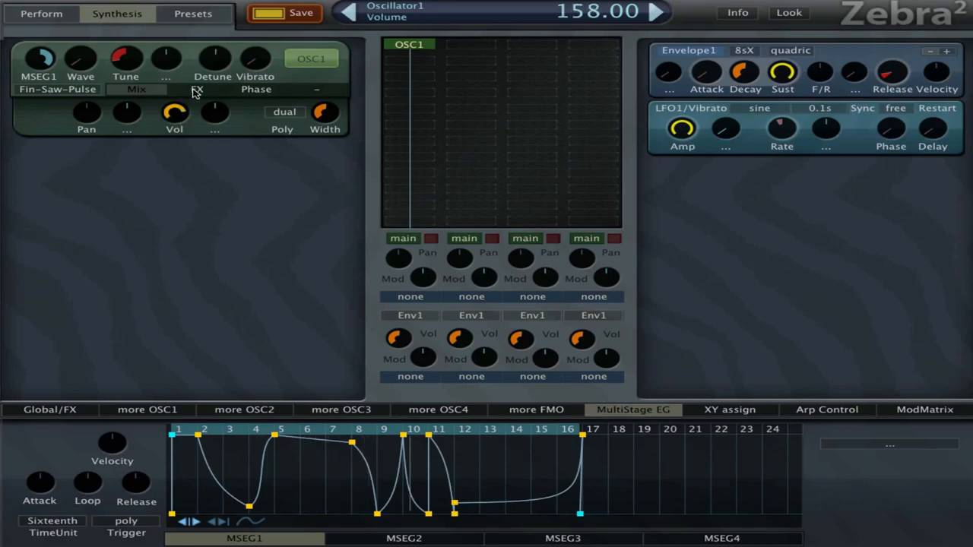
click(197, 89)
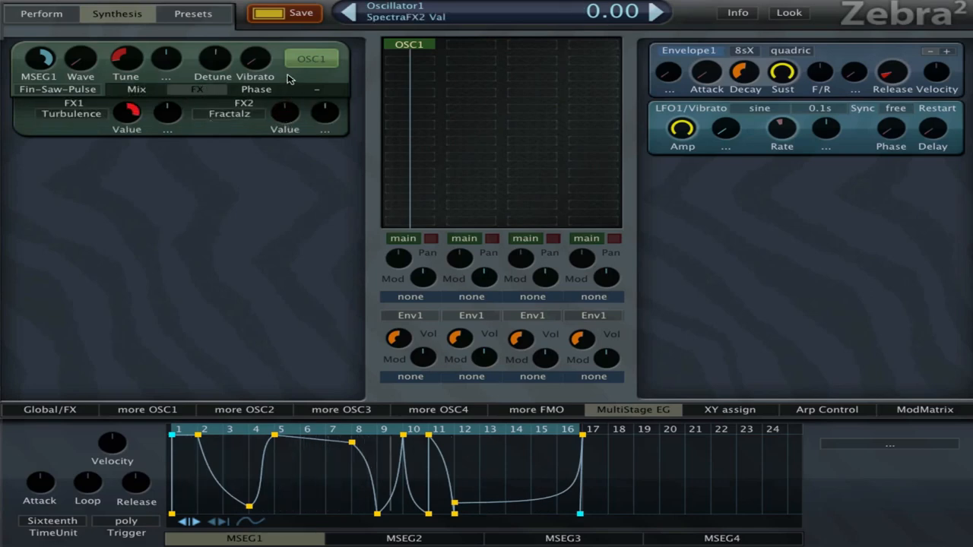
Raise Turbulence with MSEG1 modulating its amount, and turn on OSC1 phase reset
drag(285, 114, 285, 126)
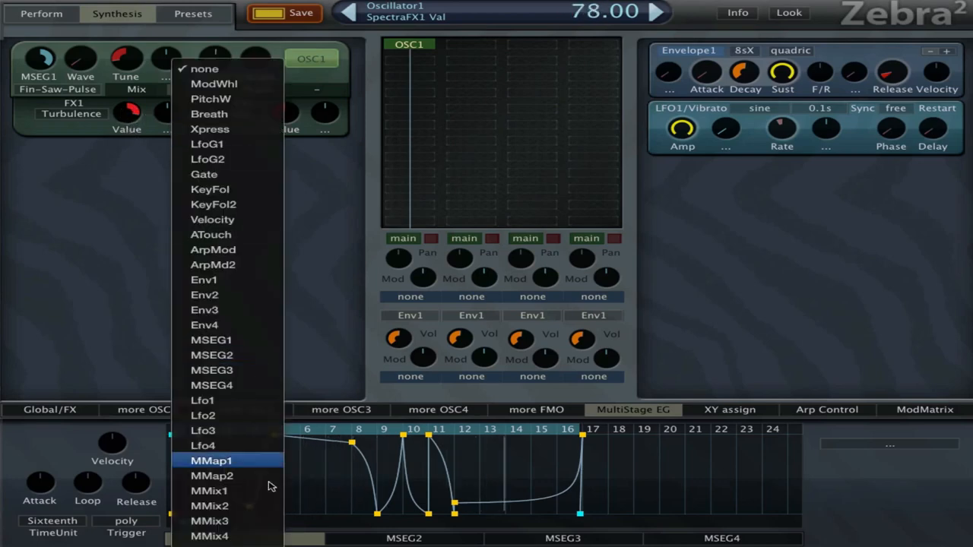
click(212, 460)
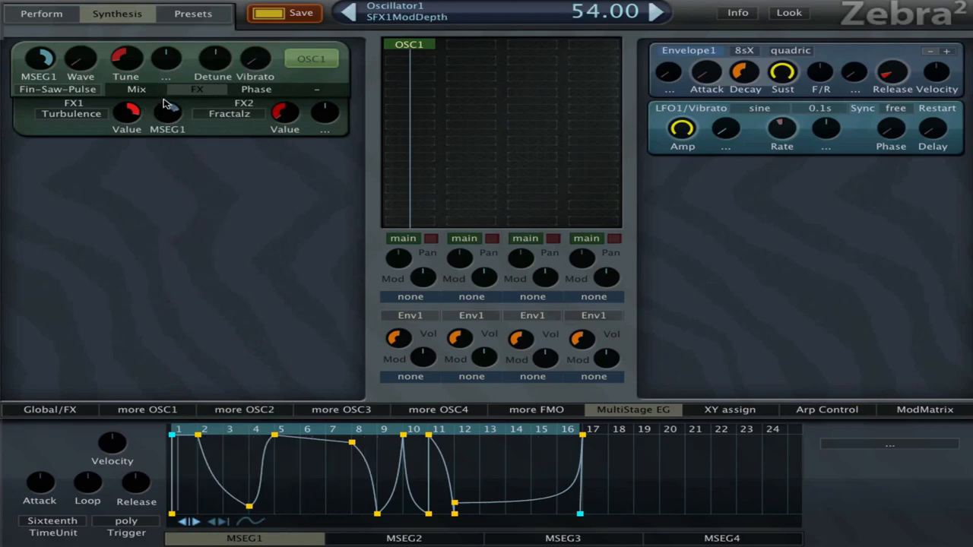
drag(167, 115, 167, 105)
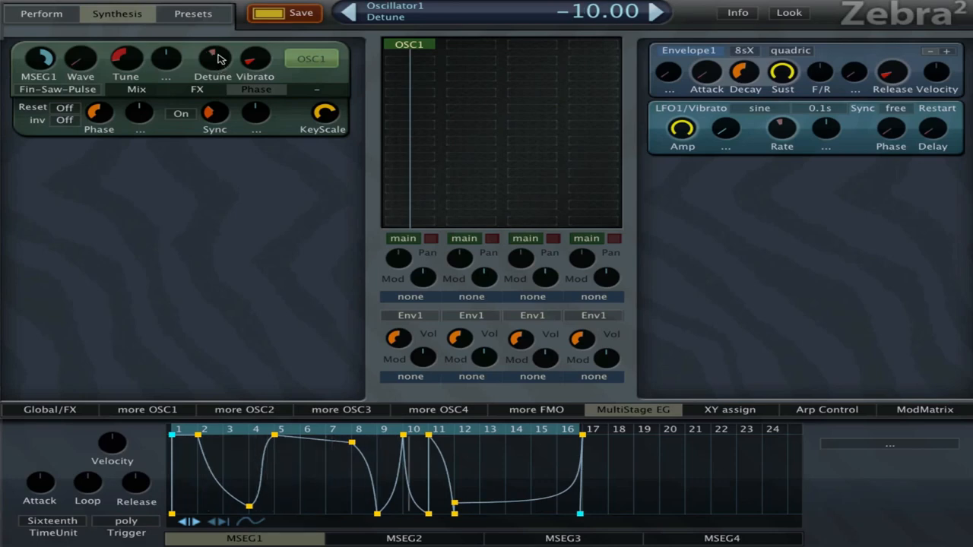
mouse_move(159, 86)
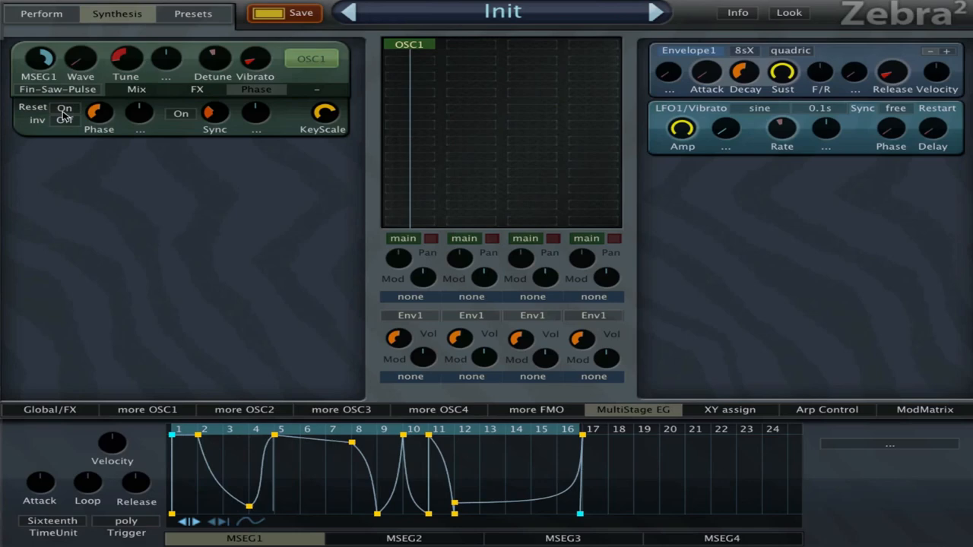
click(197, 89)
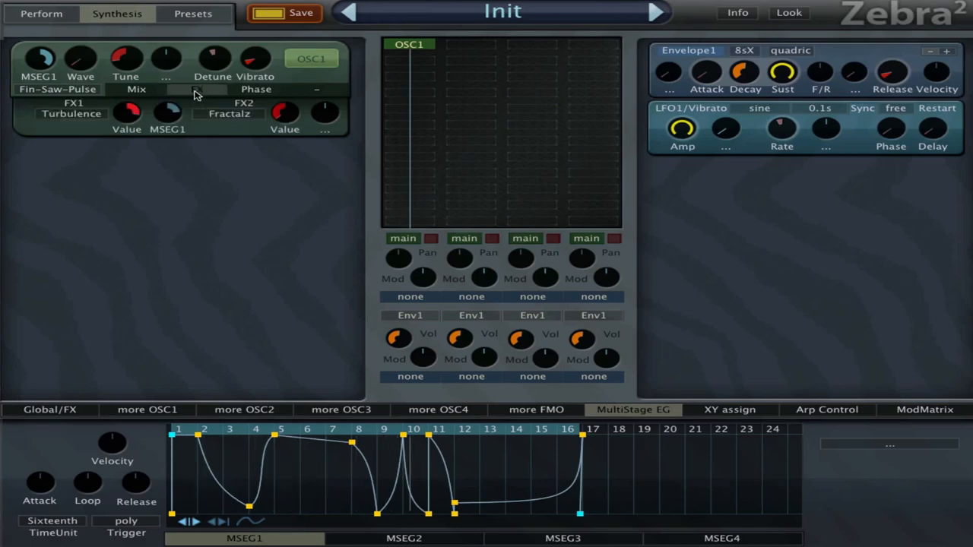
click(197, 89)
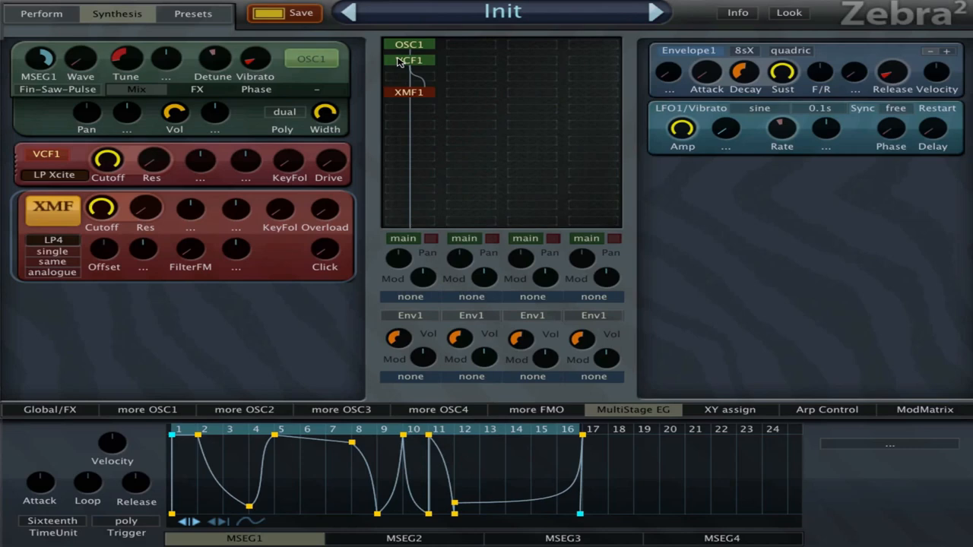
Delete VCF1 and add a muted OSC2 in grid lane 2
click(410, 60)
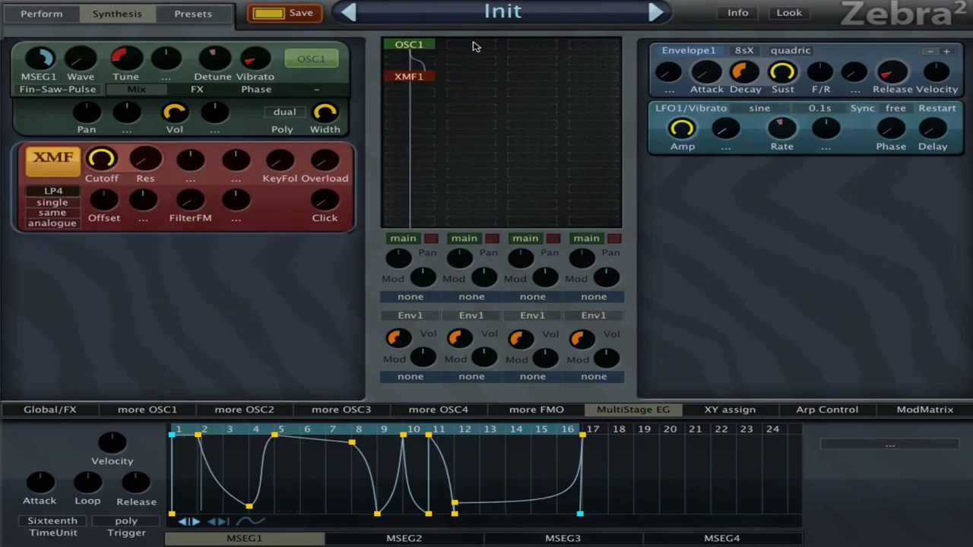
click(469, 44)
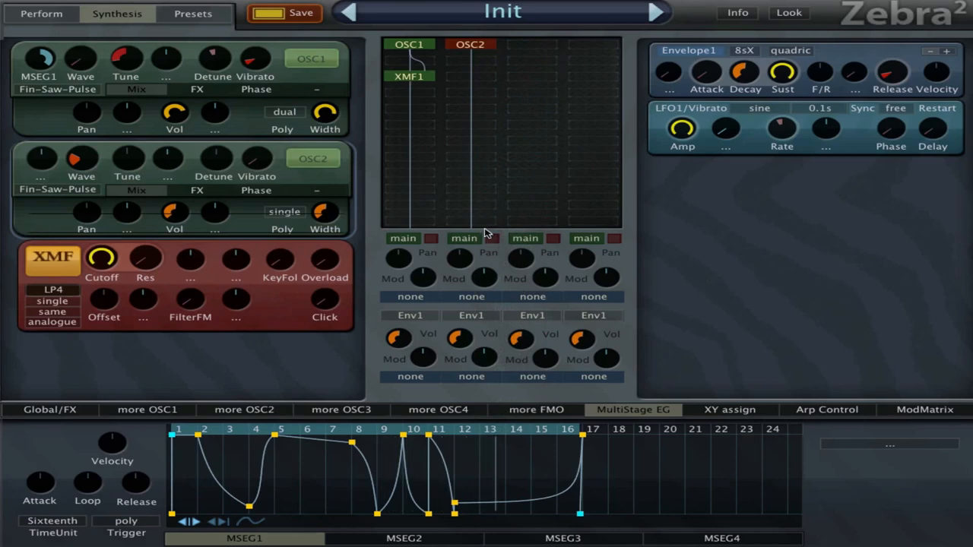
click(492, 238)
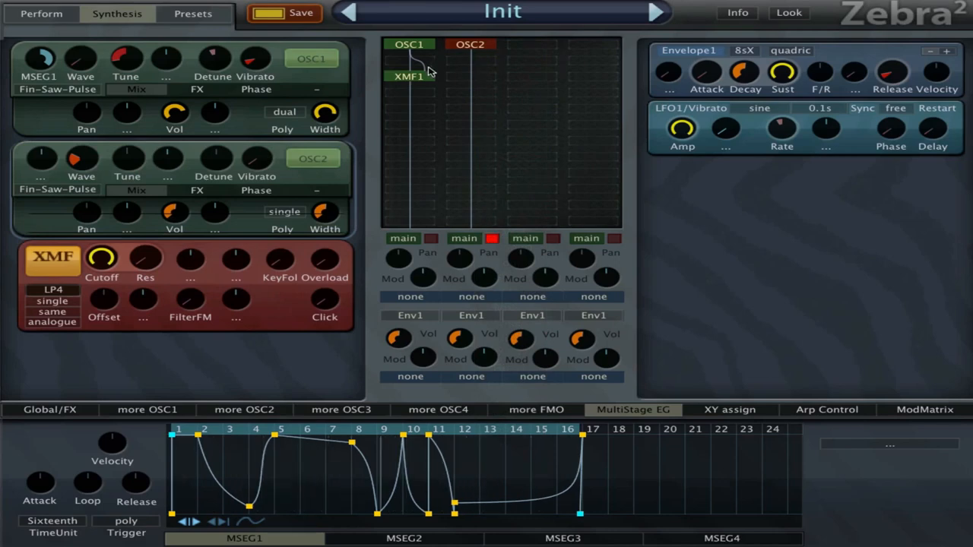
Feed OSC2's lane into XMF1's input, FilterFM at 68, cutoff lowered to 122
right_click(411, 76)
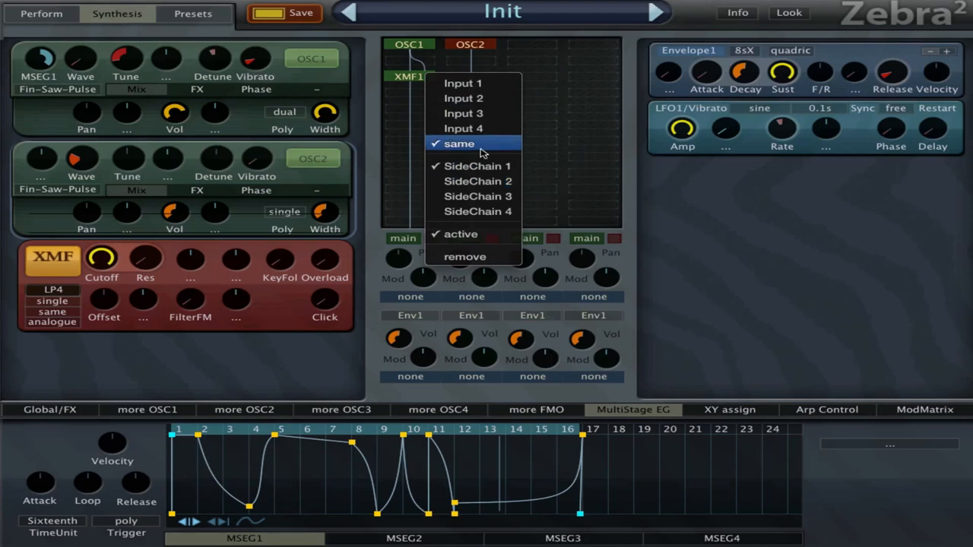
click(459, 143)
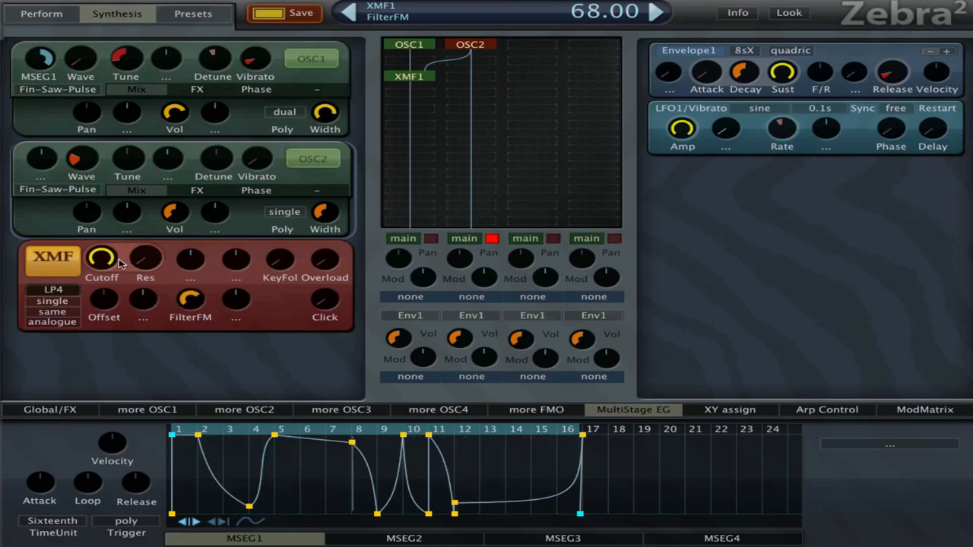
drag(102, 257, 101, 228)
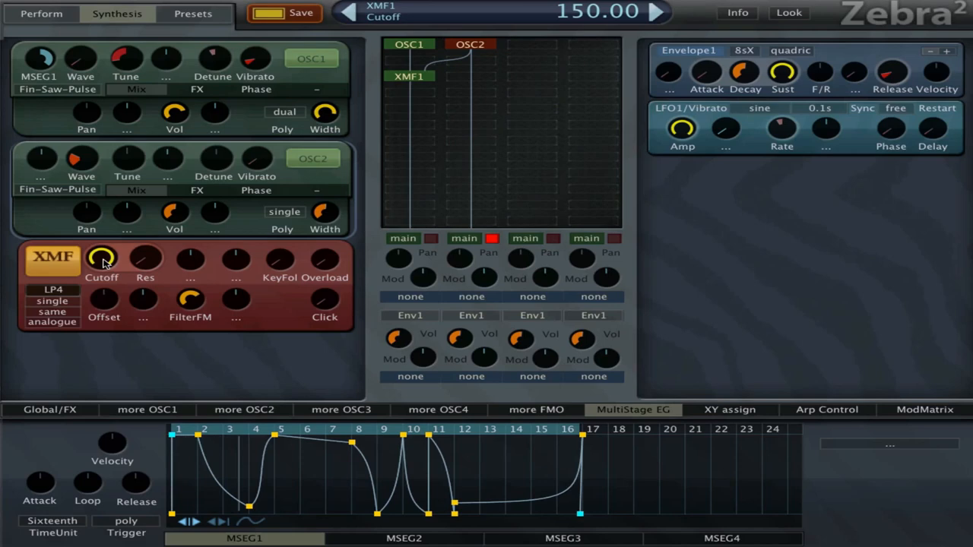
drag(102, 258, 101, 266)
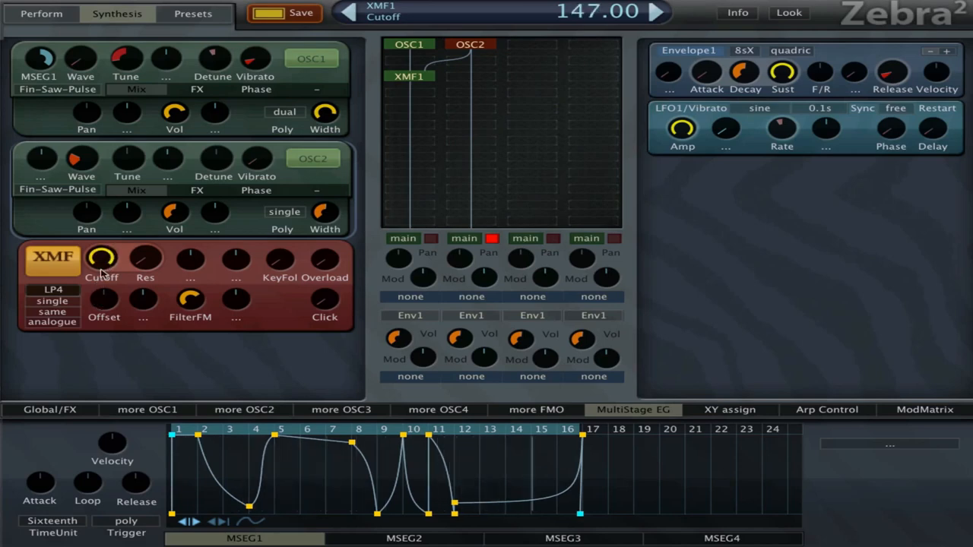
drag(101, 257, 99, 266)
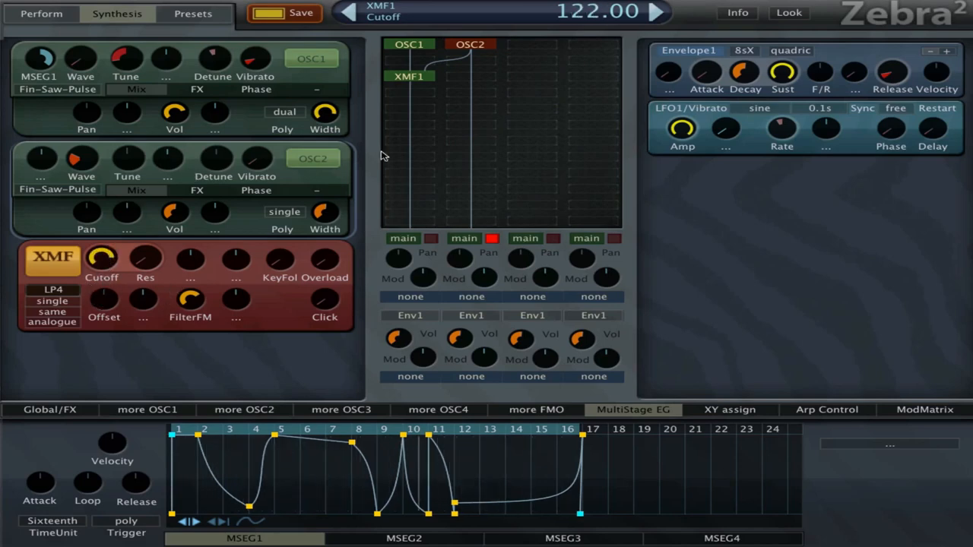
mouse_move(131, 165)
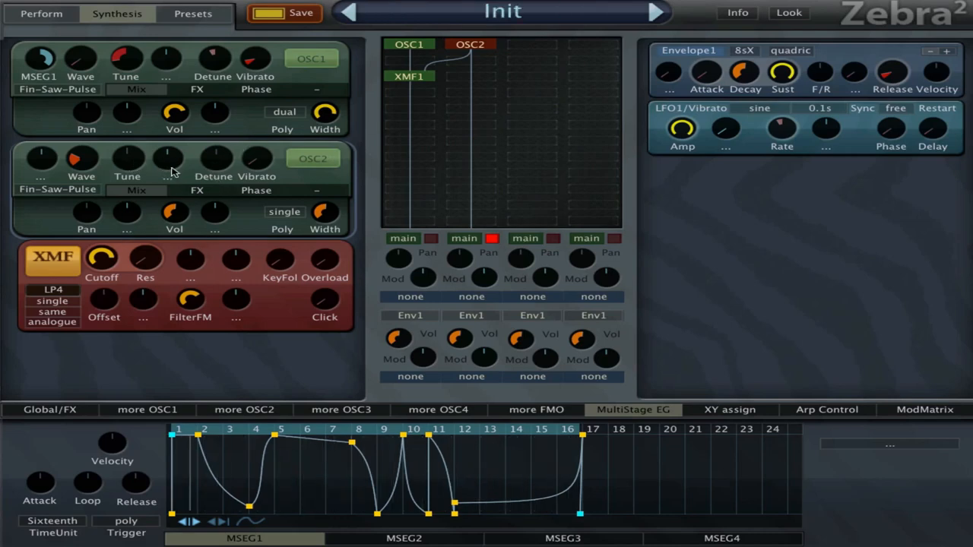
mouse_move(219, 313)
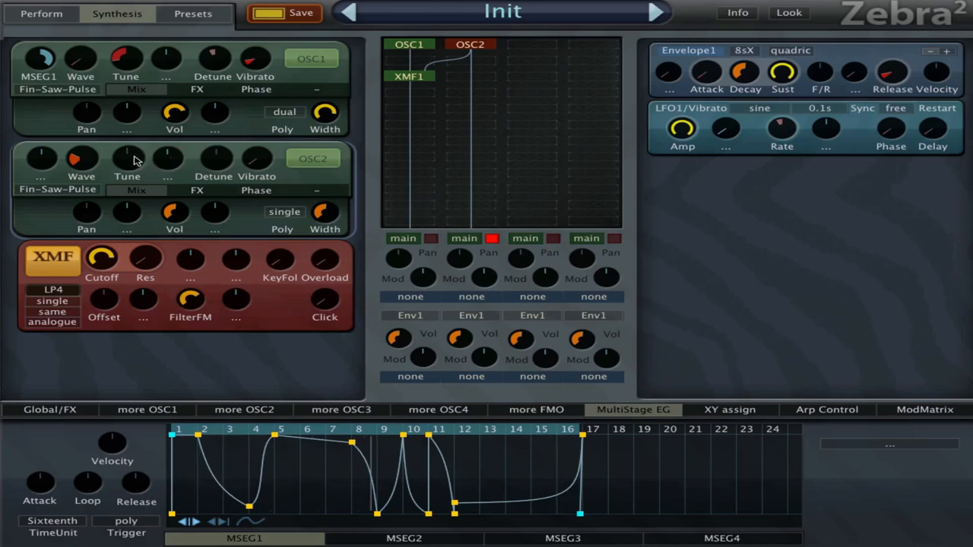
mouse_move(133, 161)
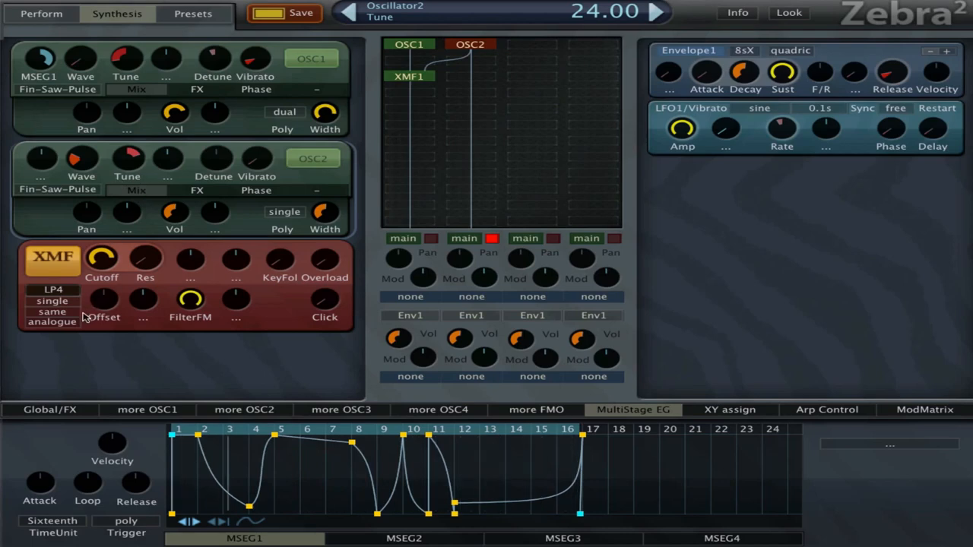
Set XMF1's second filter type to AP3LP and combine both types in parallel
click(52, 311)
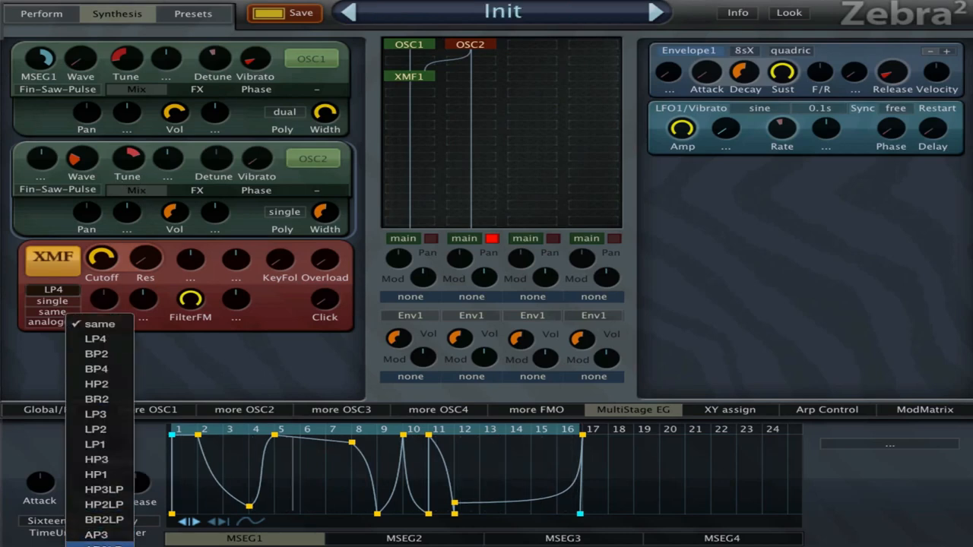
click(98, 535)
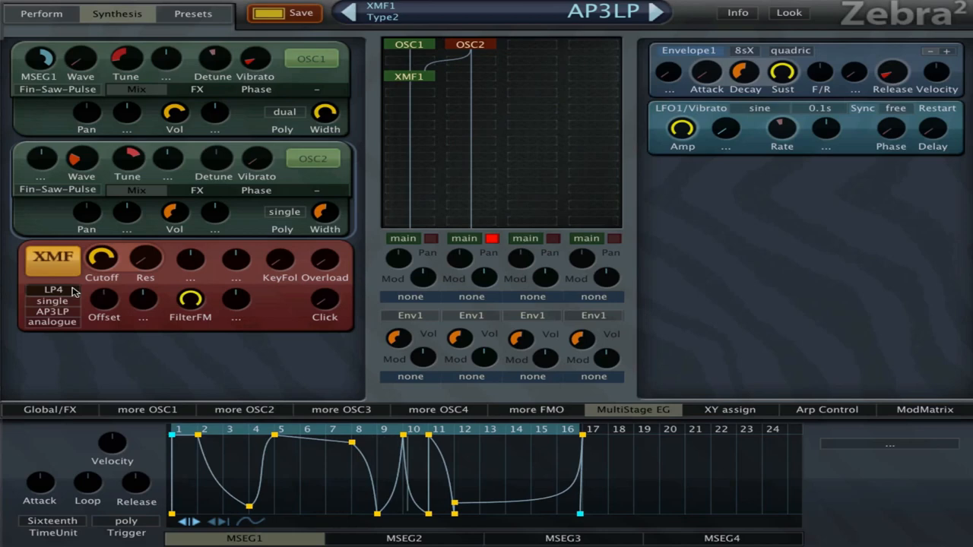
click(53, 289)
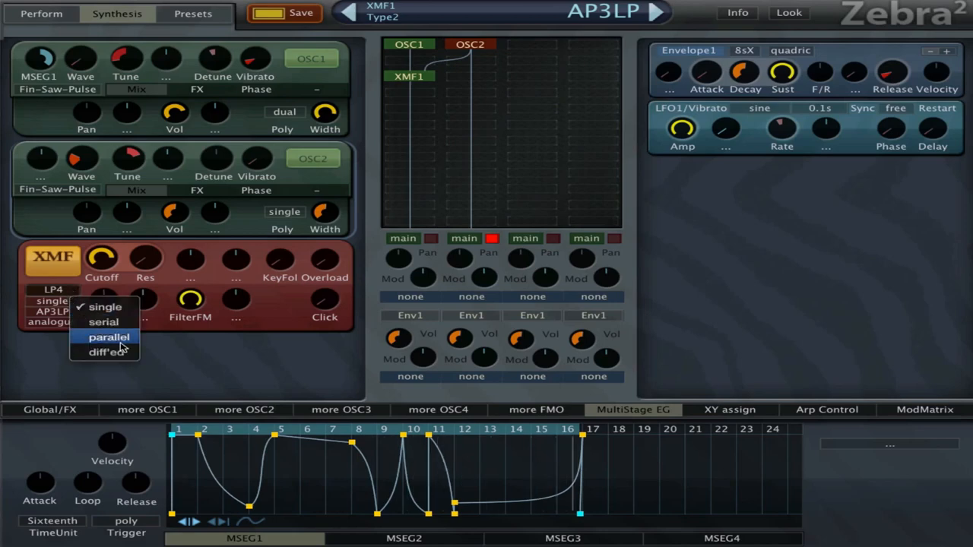
click(110, 337)
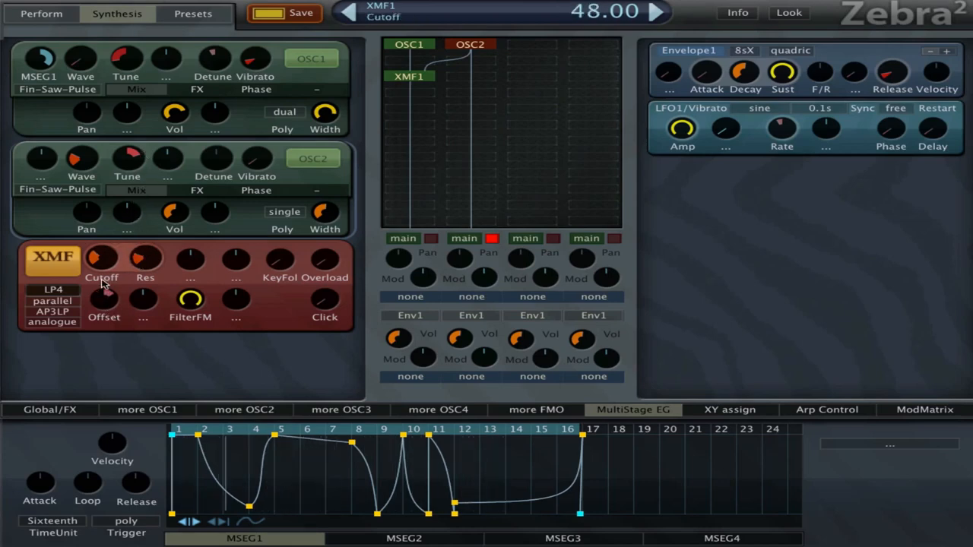
Tweak XMF cutoff, then move MSEG2's final point later and higher and raise a middle bump
drag(101, 257, 128, 216)
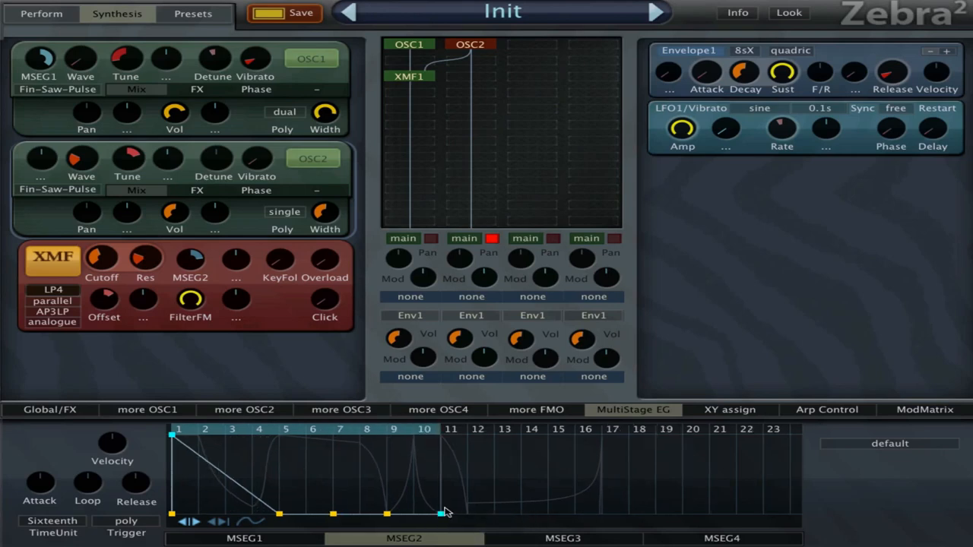
drag(441, 516, 595, 483)
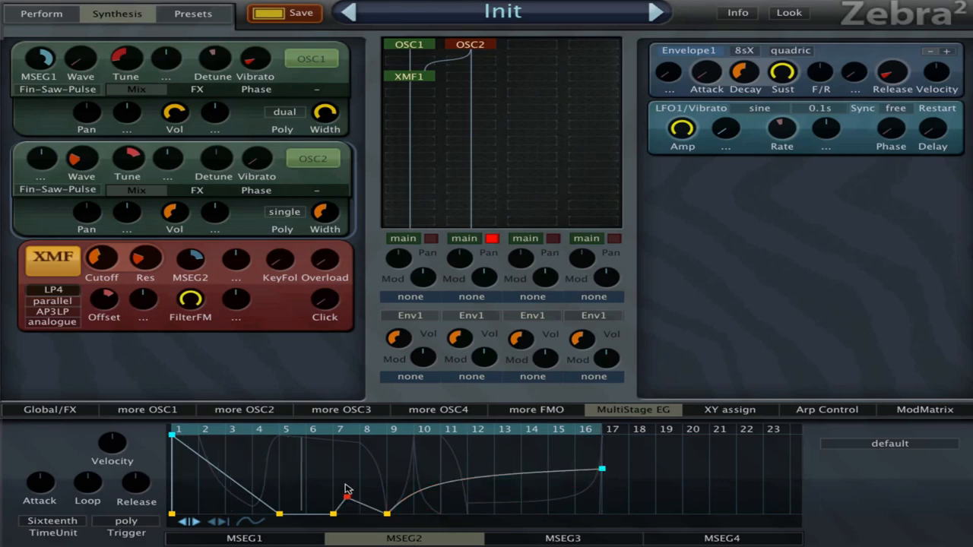
drag(346, 498, 359, 448)
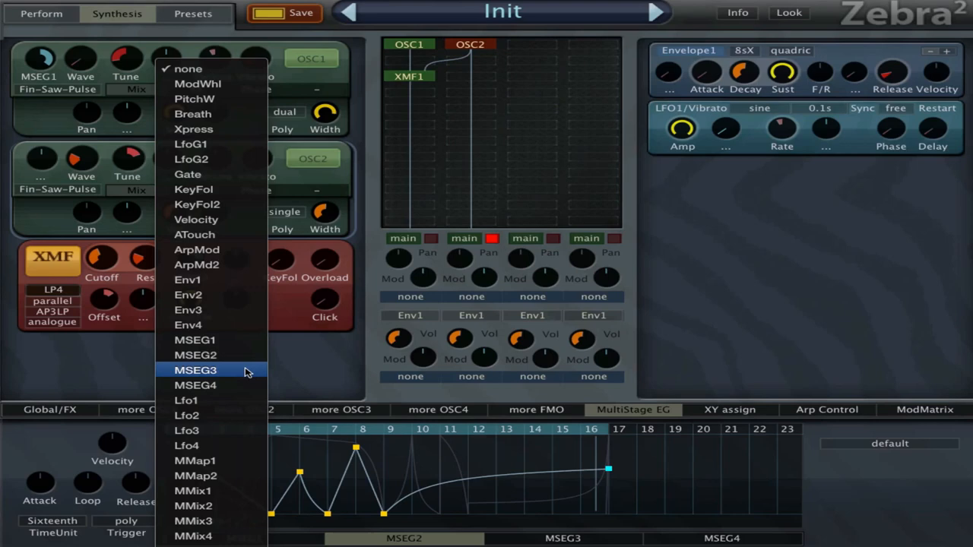
Assign MSEG3 to the XMF Offset and shape it into three peaks and a final drop
click(196, 371)
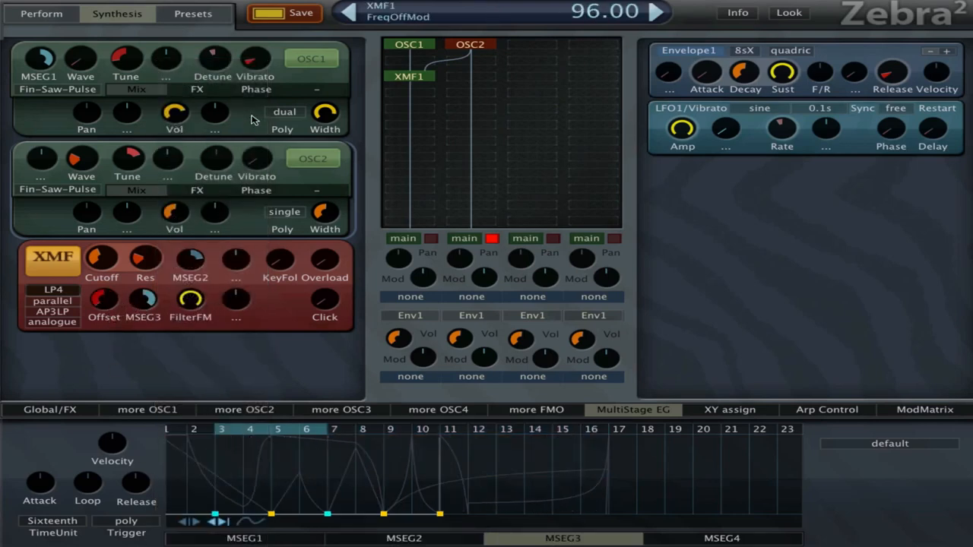
click(192, 522)
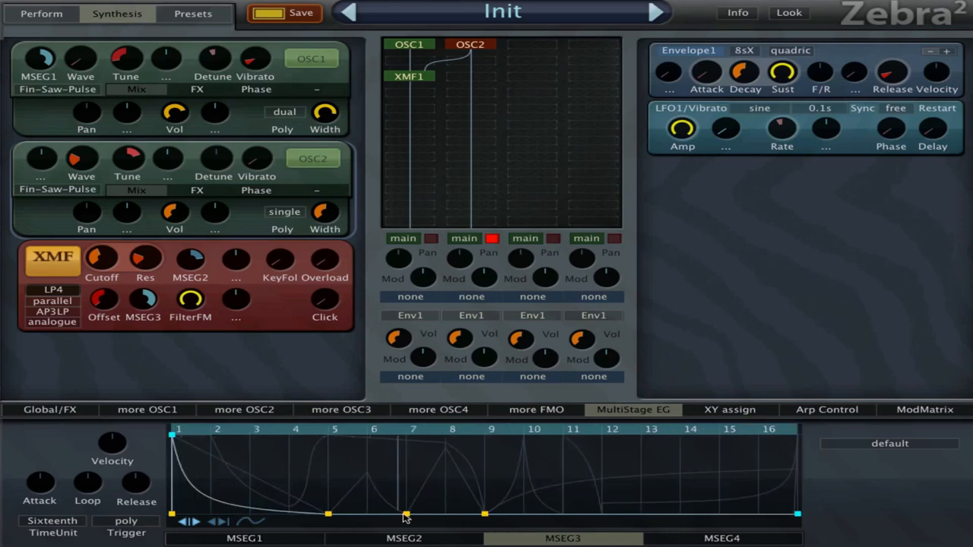
drag(405, 514, 405, 445)
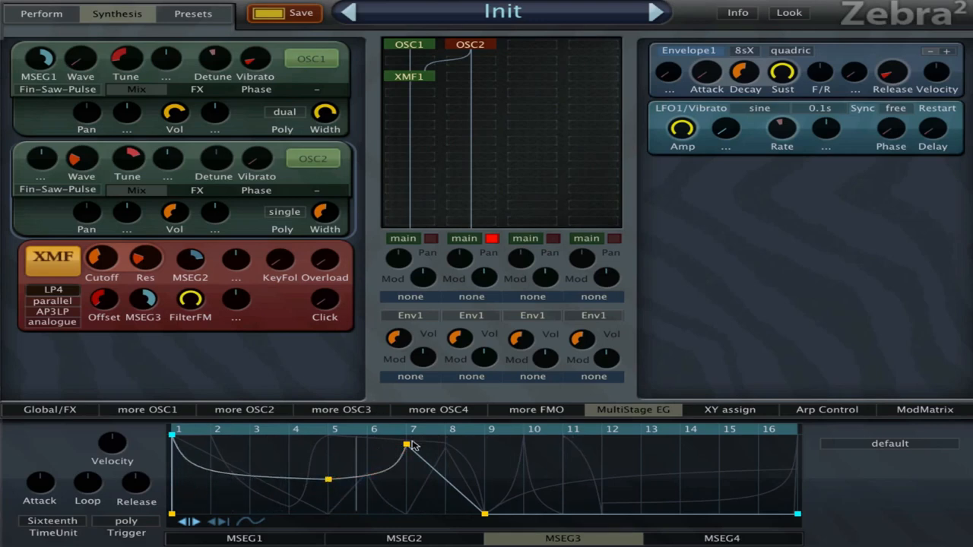
drag(487, 513, 482, 479)
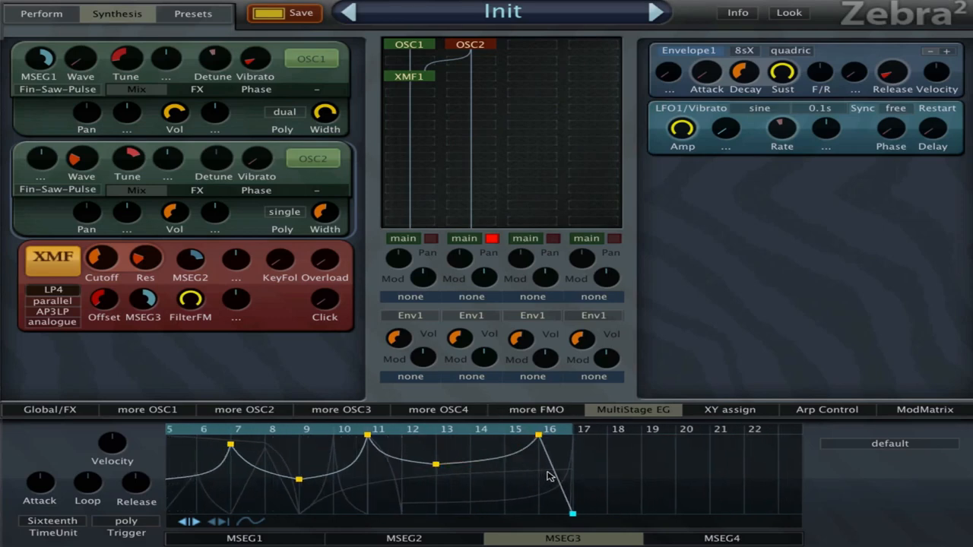
drag(572, 513, 573, 471)
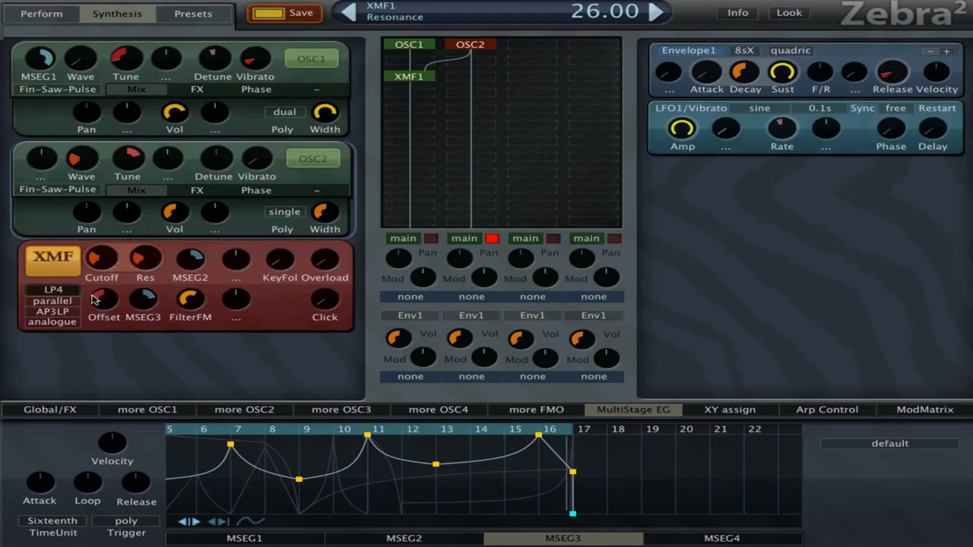
Audition BR2 and BP2 filter types and set the first filter FM depth
click(53, 289)
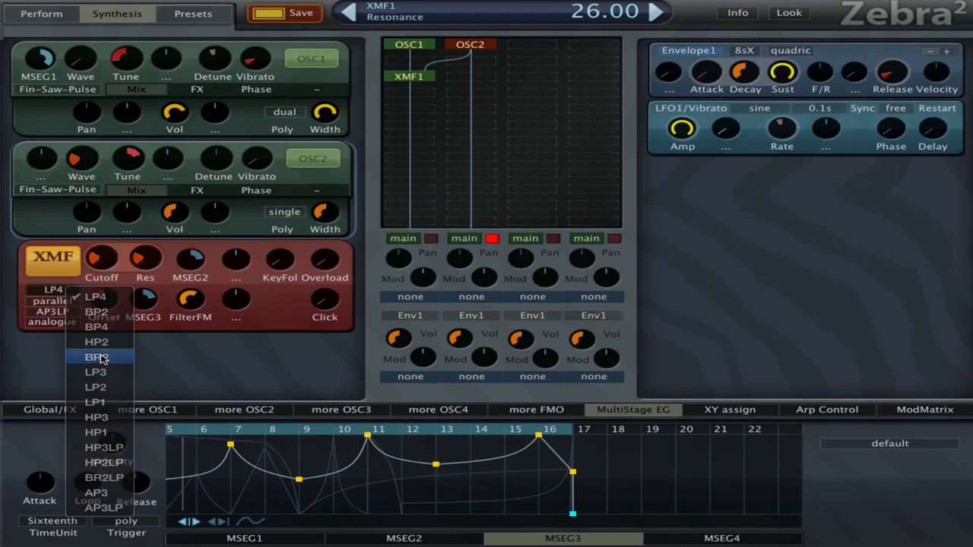
click(95, 356)
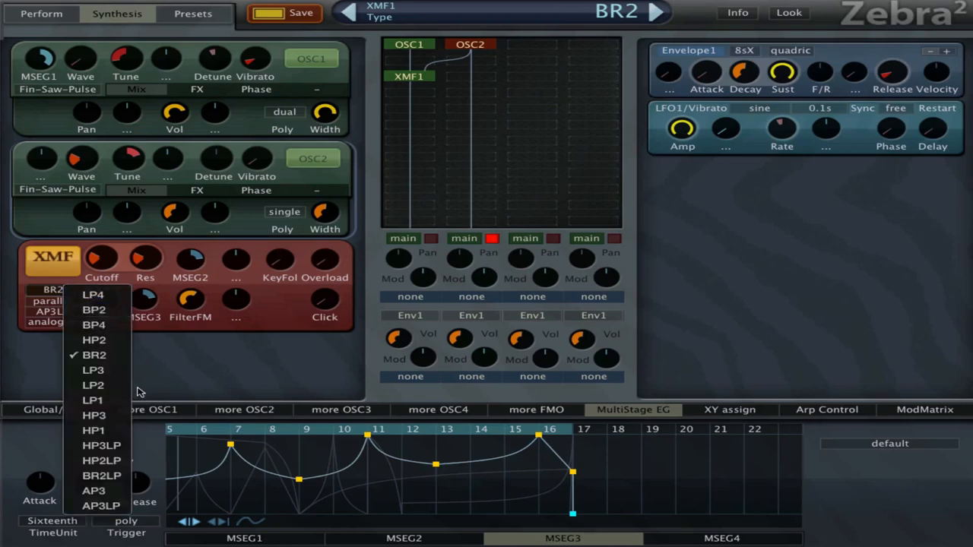
click(94, 310)
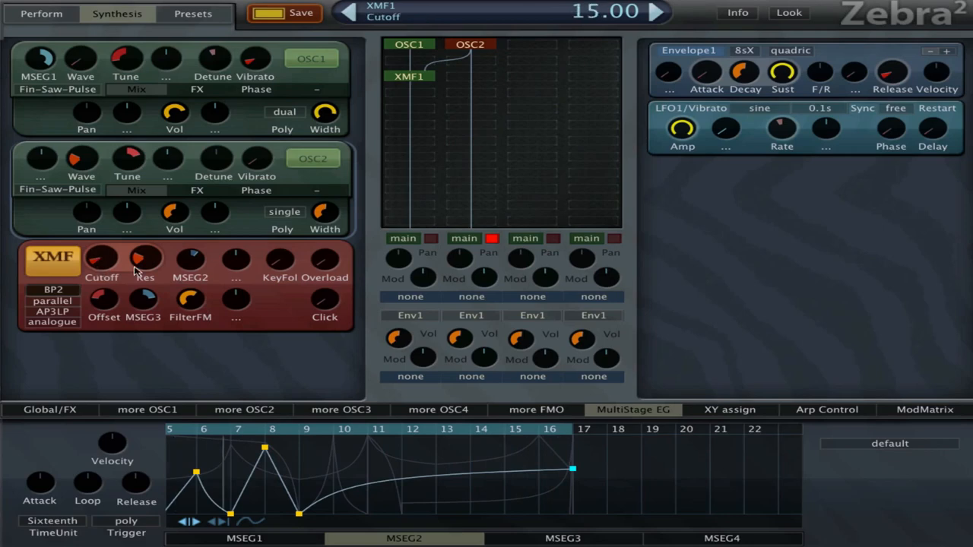
drag(101, 259, 101, 236)
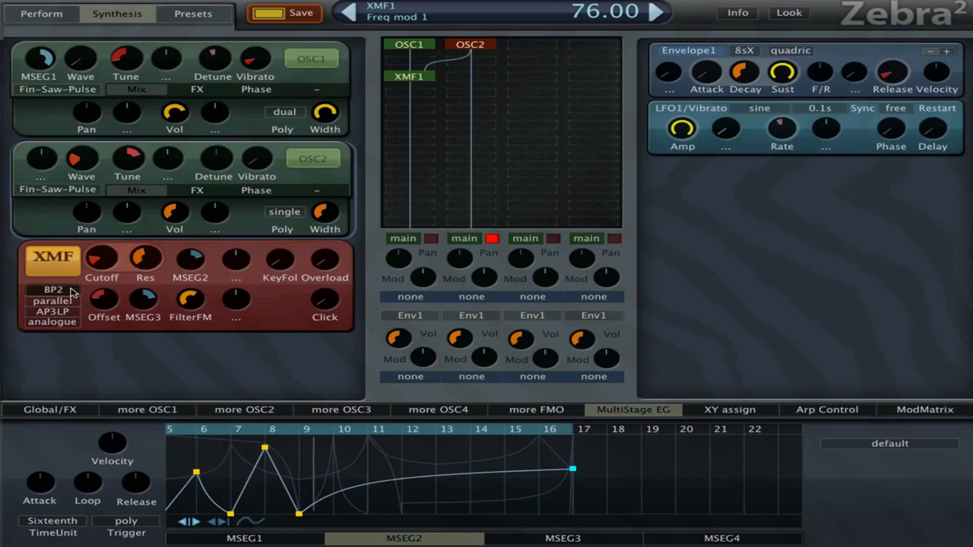
Try single and diff'ed filter routings, then choose LP4 as the filter type
click(51, 289)
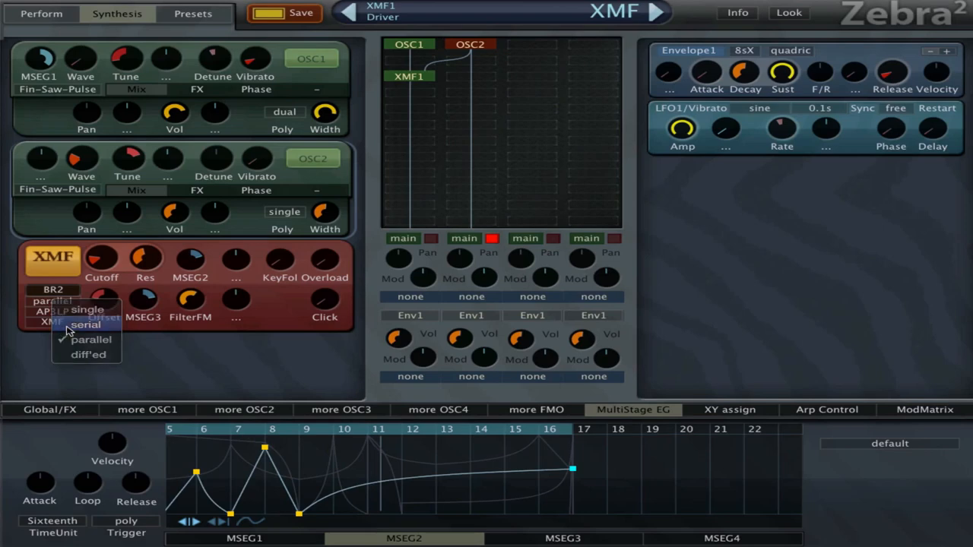
click(89, 309)
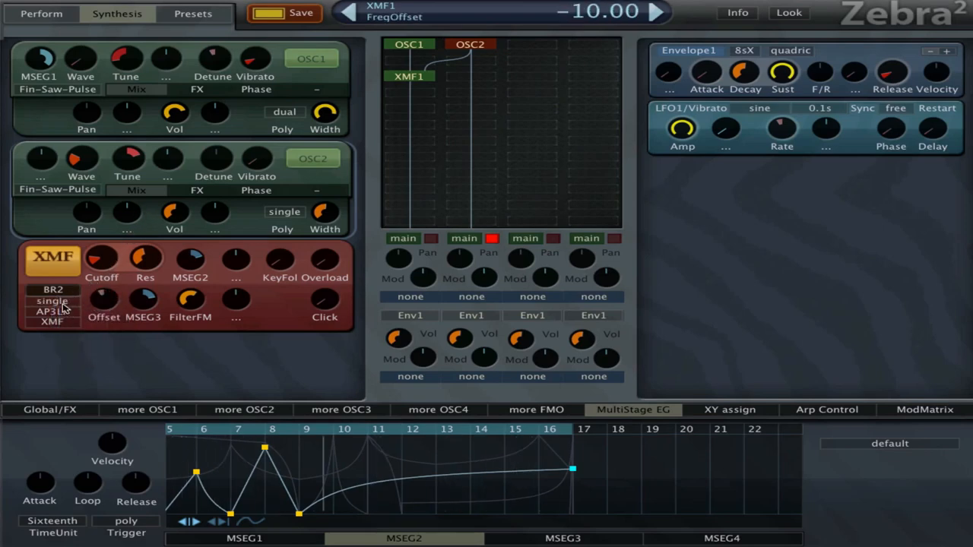
click(53, 301)
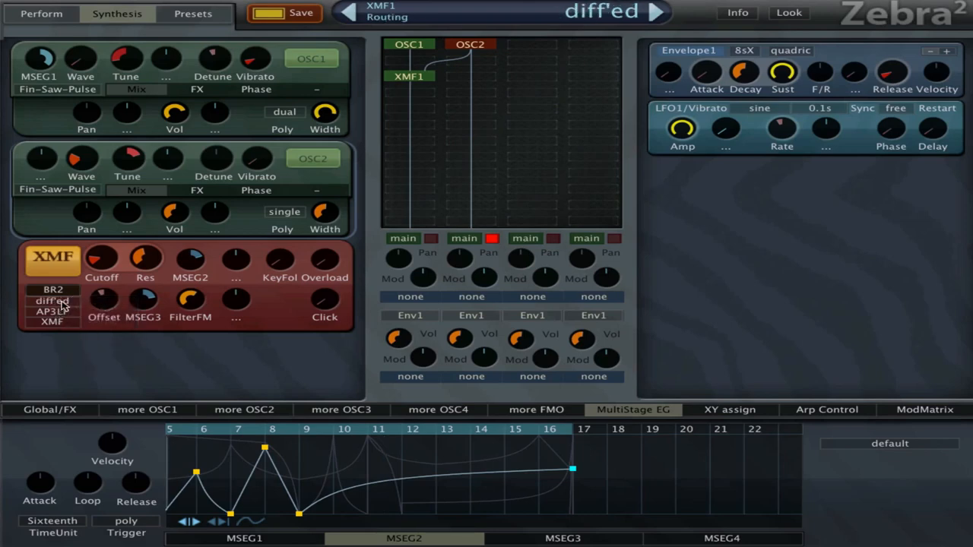
click(51, 300)
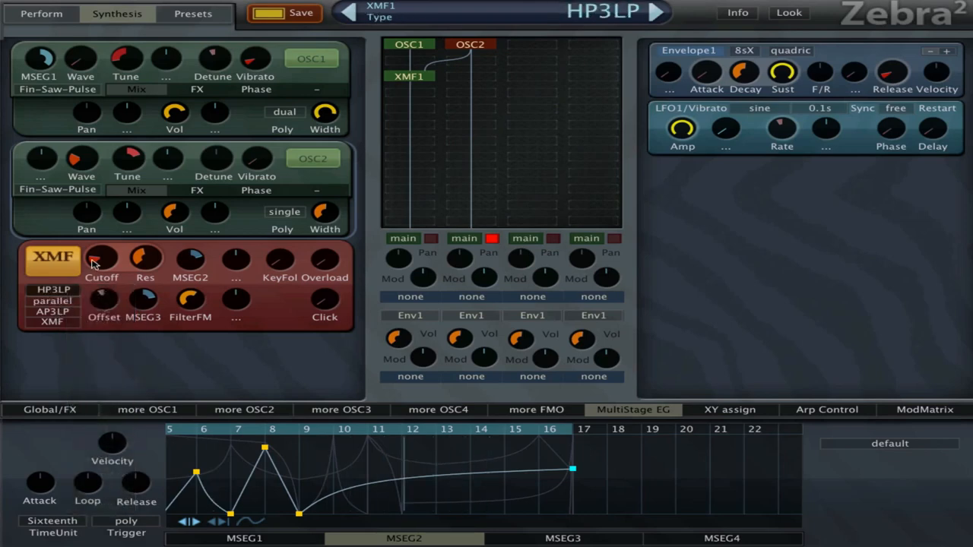
click(52, 289)
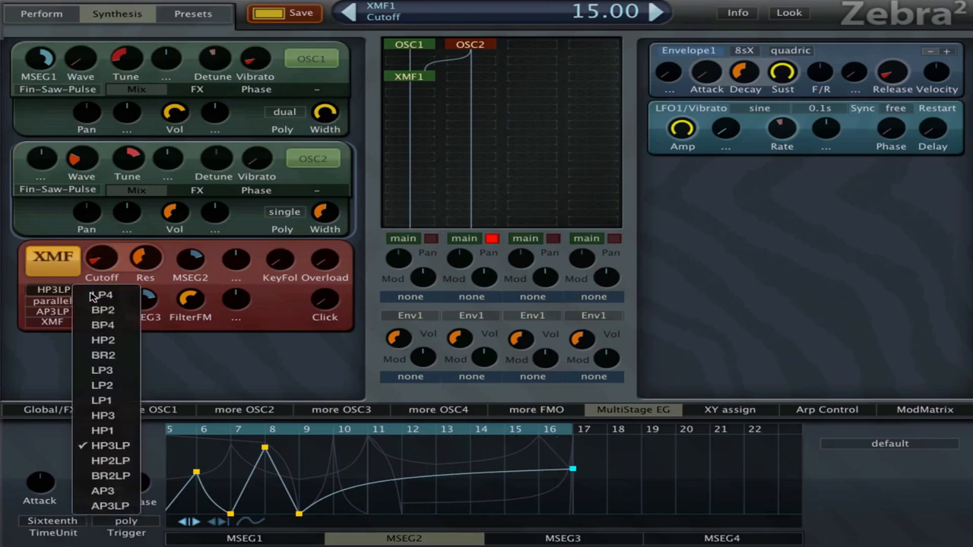
click(102, 295)
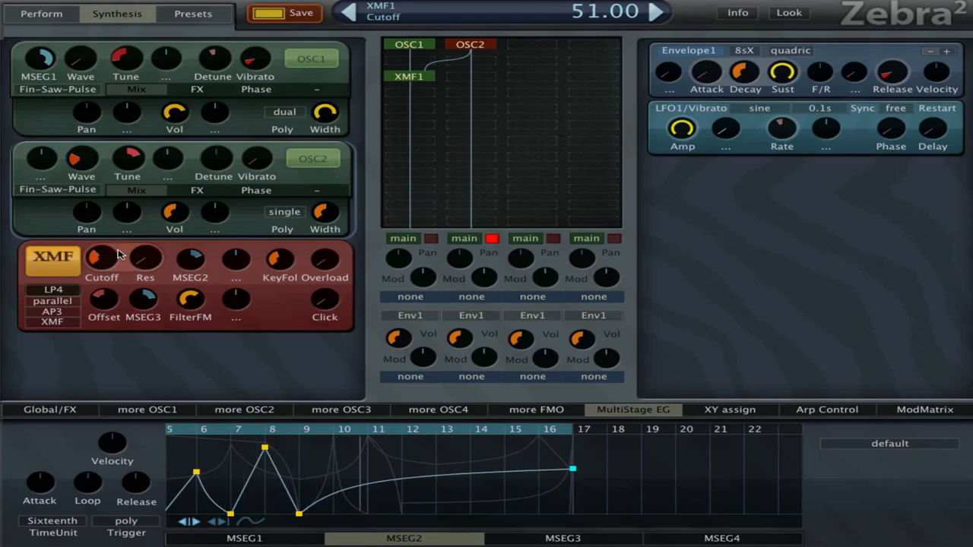
Show the Global/FX page with the Reverb effect chain
click(49, 409)
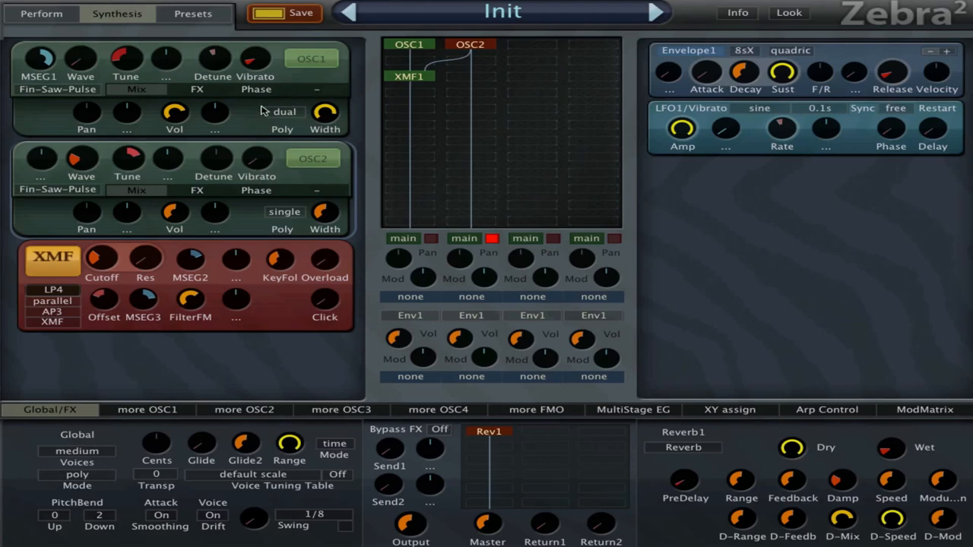
Show OSC1's Phase page and assign ATouch to the XMF filter's second FM slot
click(282, 112)
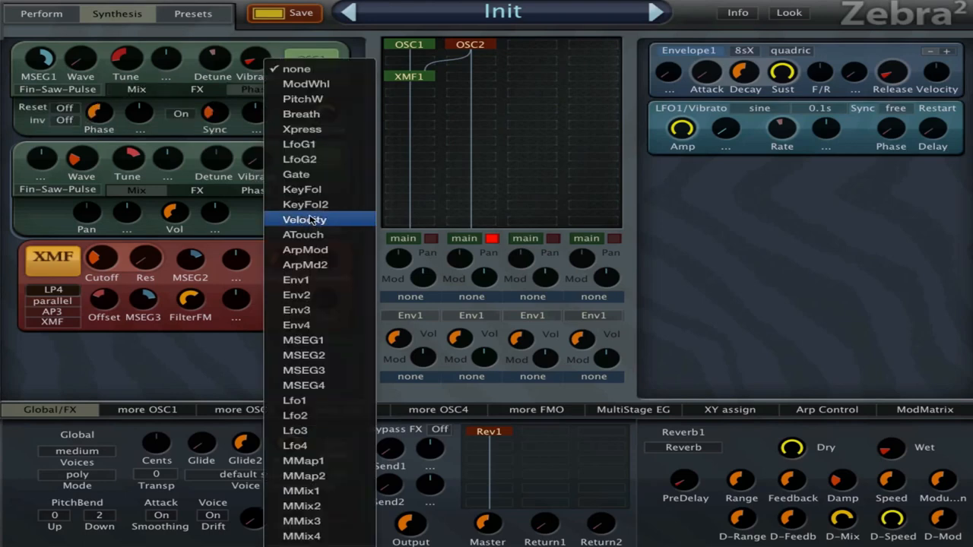
click(305, 220)
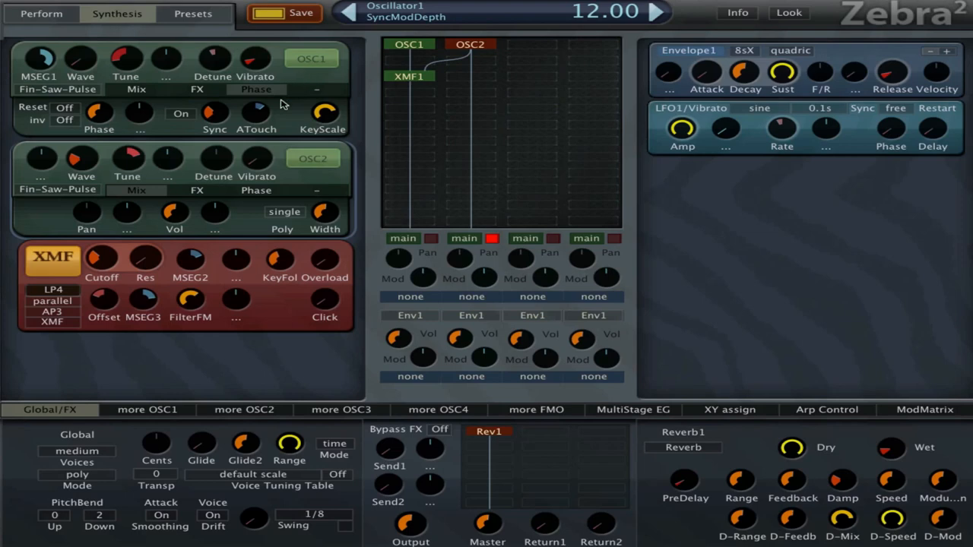
mouse_move(393, 118)
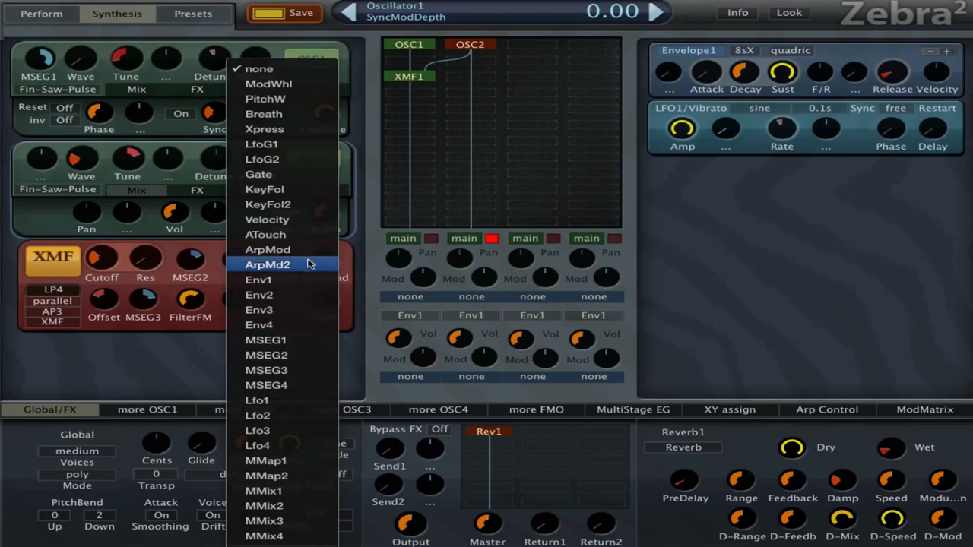
mouse_move(282, 234)
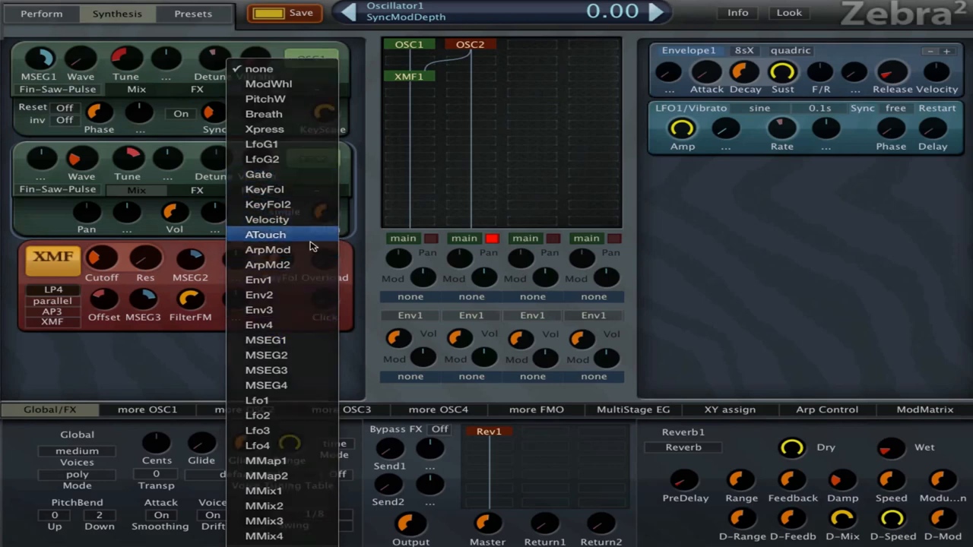
click(265, 235)
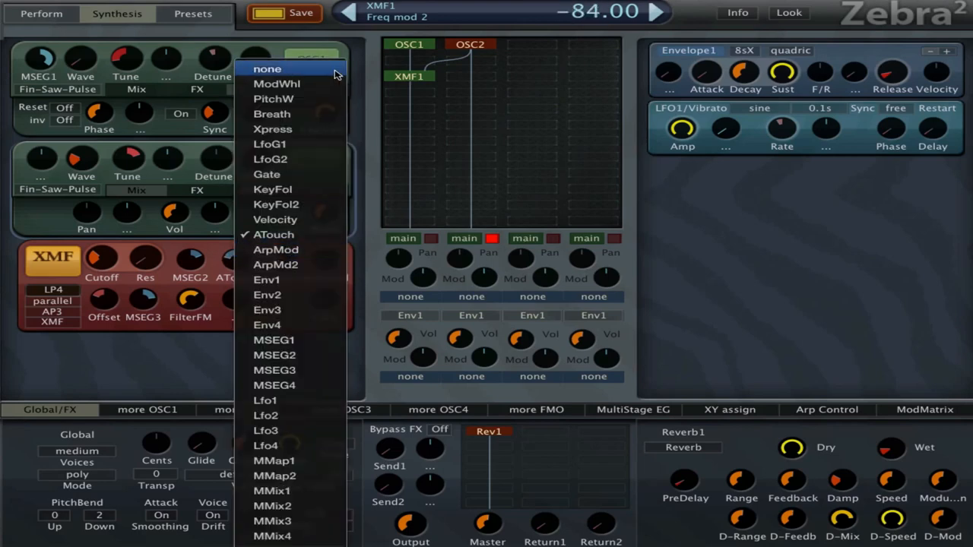
mouse_move(283, 234)
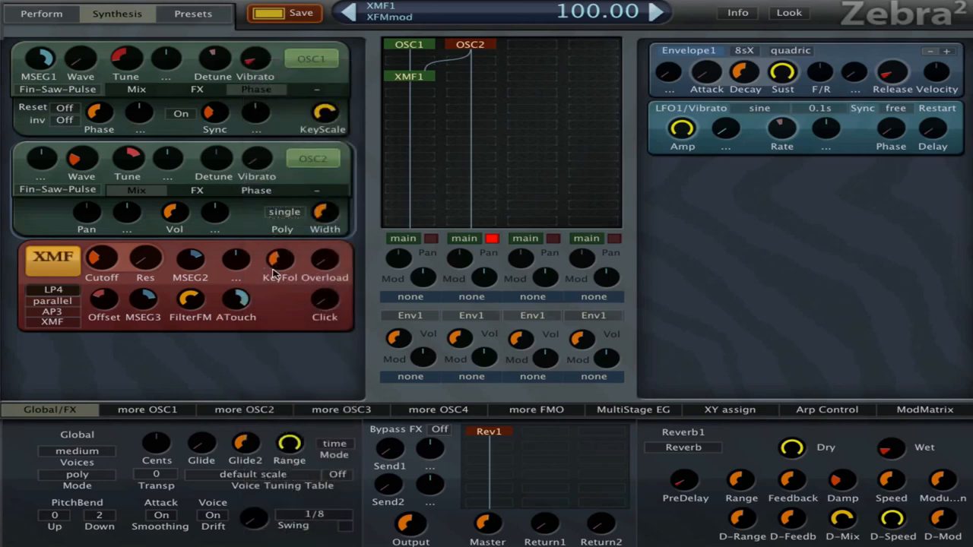
mouse_move(141, 161)
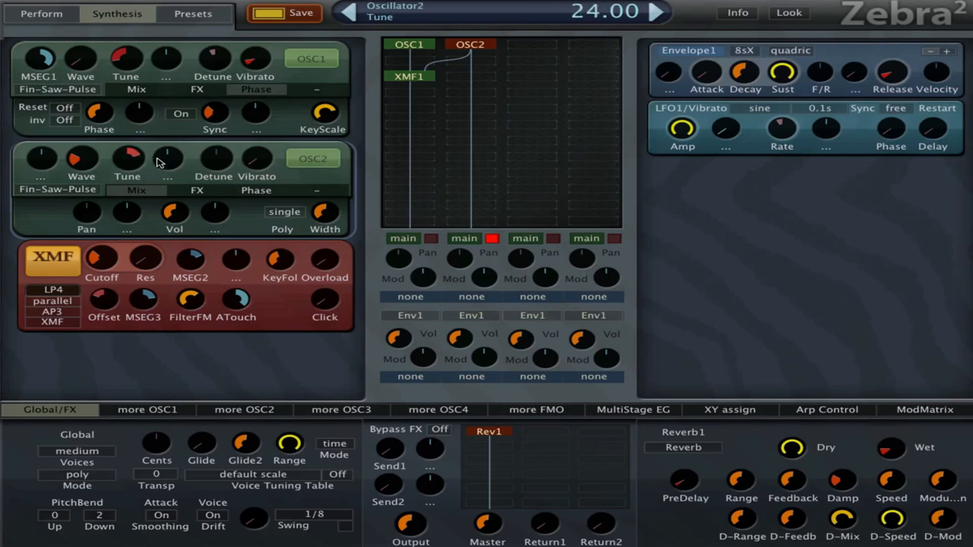
Raise OSC2's volume and set OSC1's second spectral effect (FX2) to Symmetry
drag(174, 213, 174, 194)
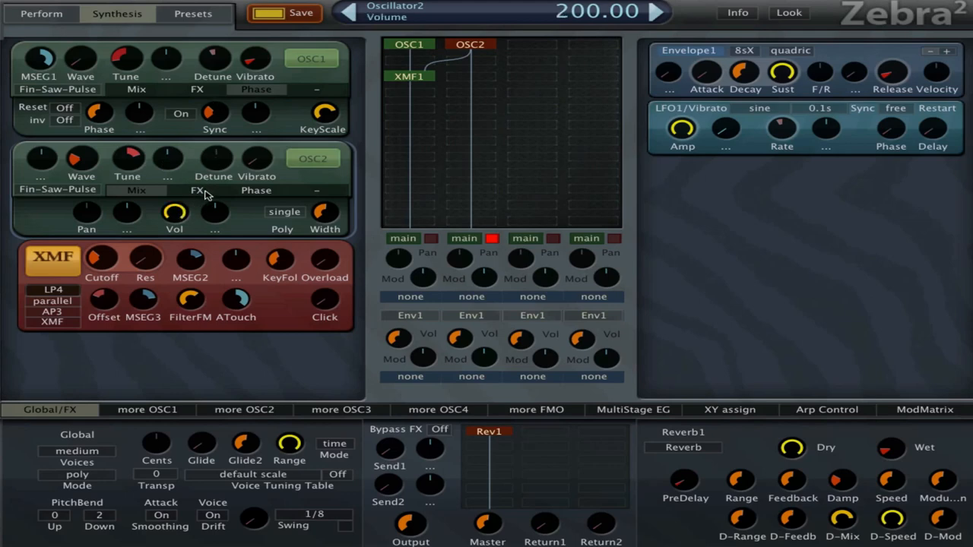
click(197, 89)
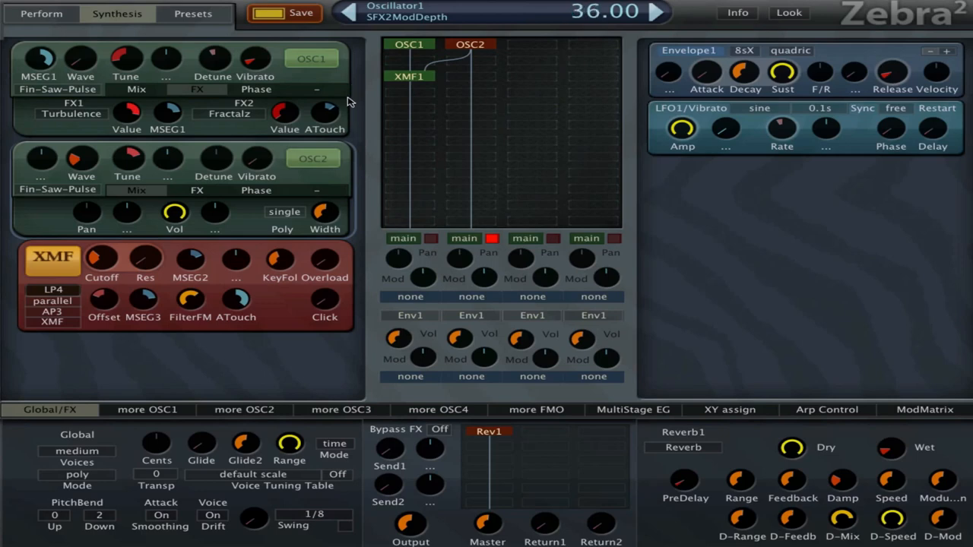
click(229, 114)
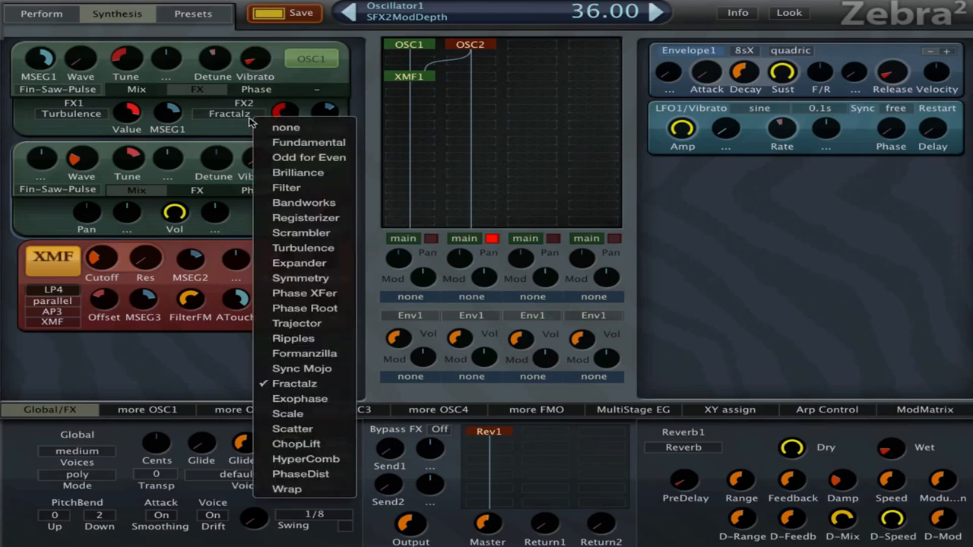
mouse_move(301, 233)
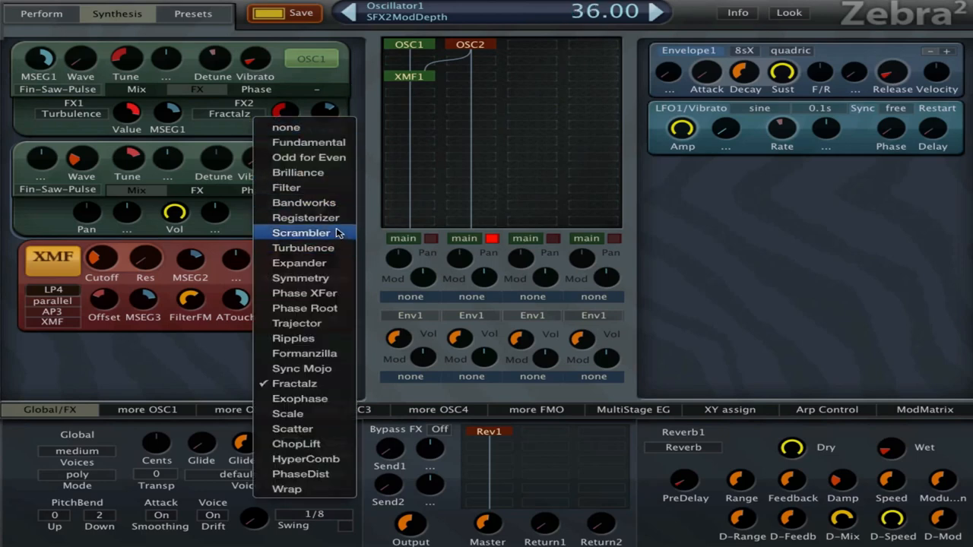
click(298, 262)
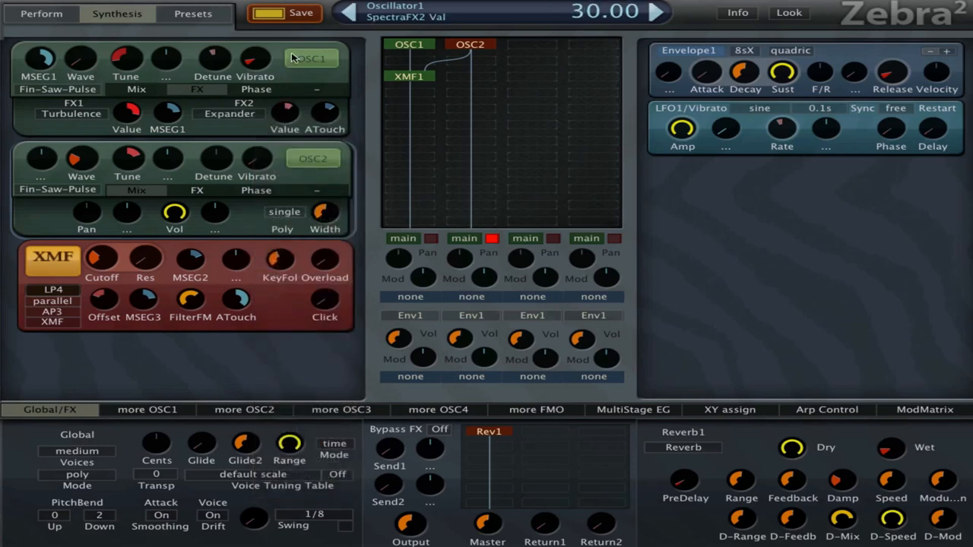
drag(327, 110, 333, 99)
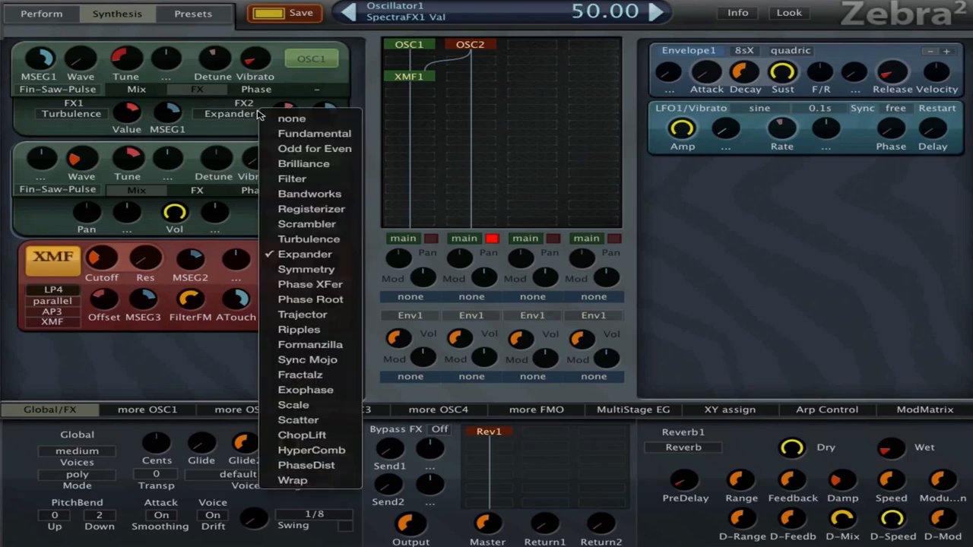
click(306, 269)
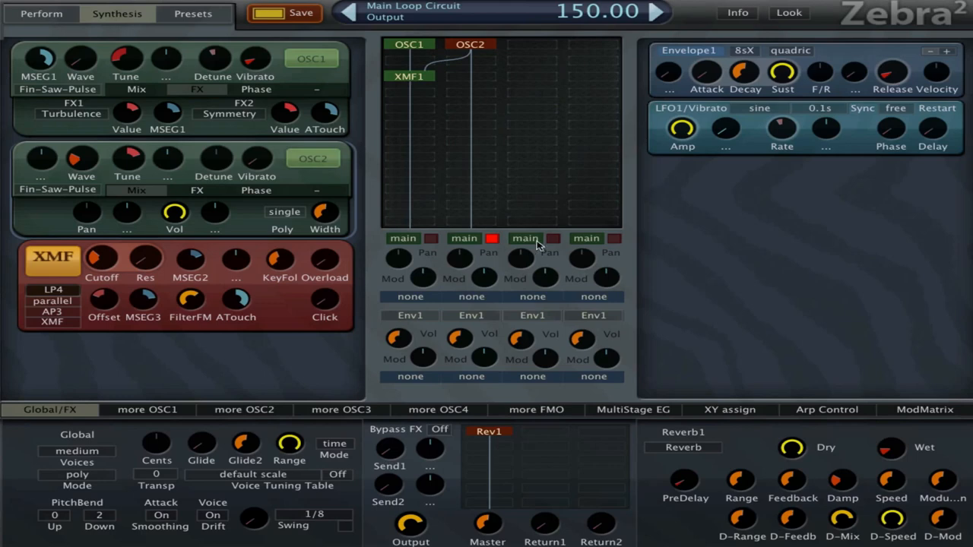
mouse_move(528, 154)
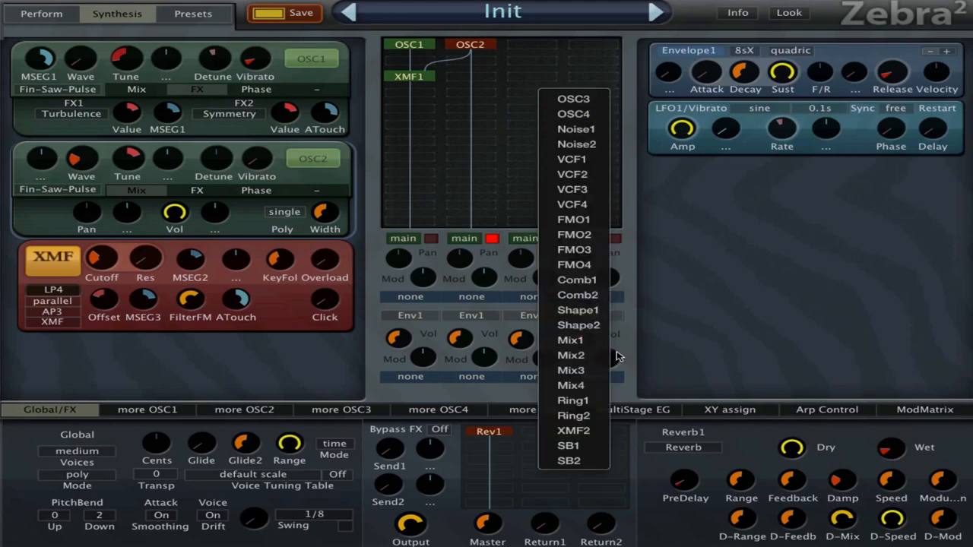
Add a Mix1 channel mixer to lane 3 and route that lane's output to bus1
click(571, 355)
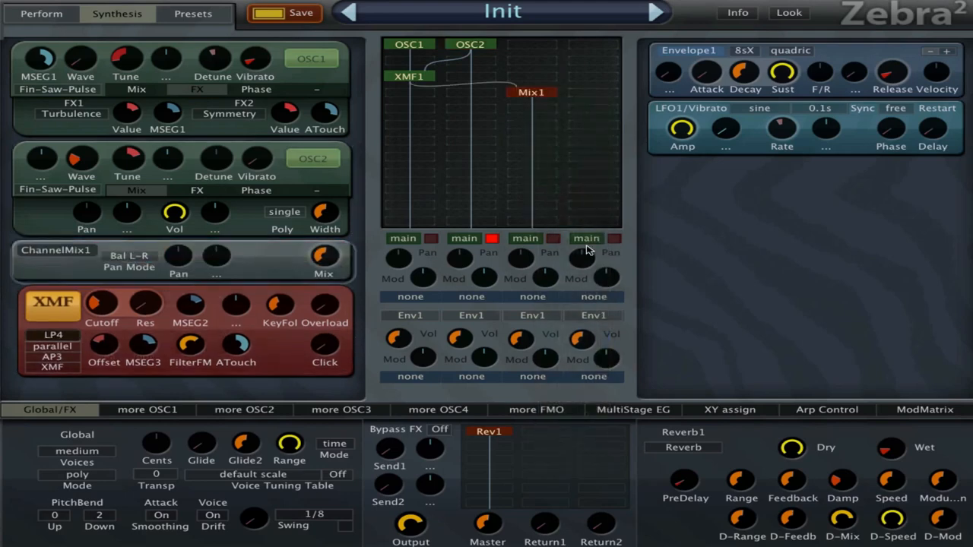
click(587, 238)
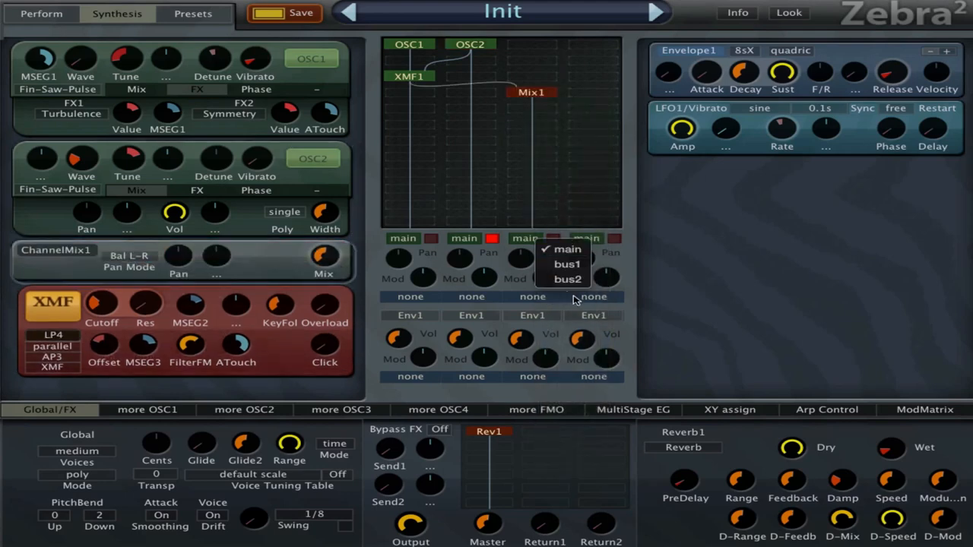
click(566, 264)
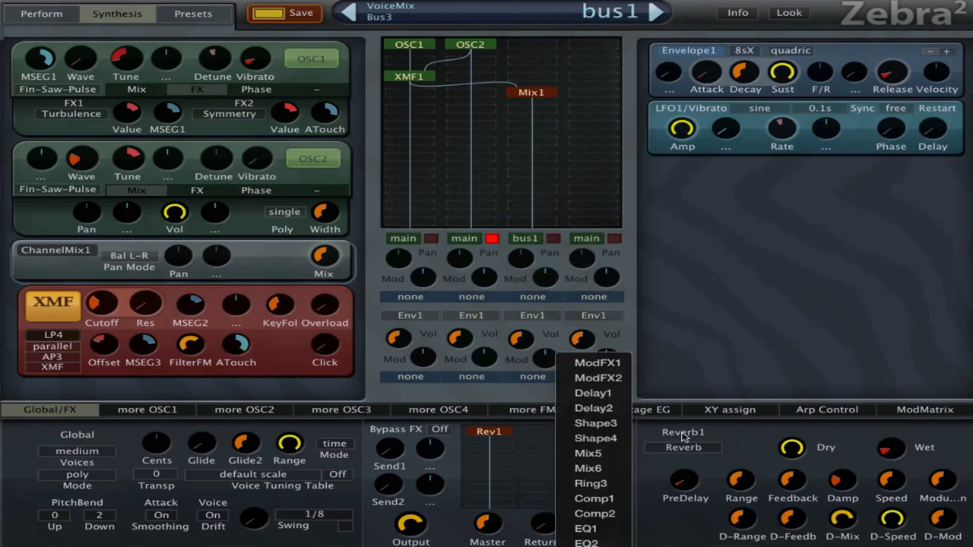
click(592, 394)
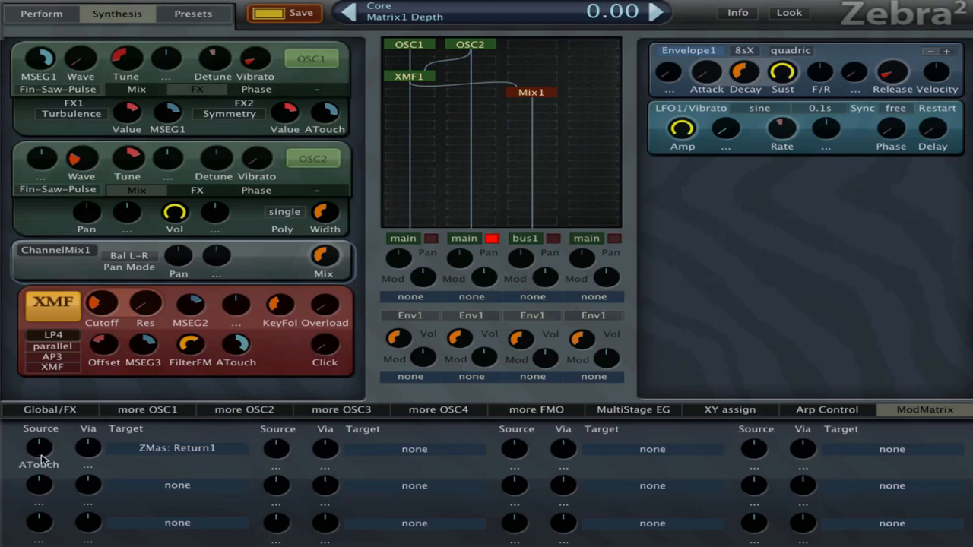
Check the ATouch → Return1 route in ModMatrix, then lower Delay1's cross-feedback
click(50, 409)
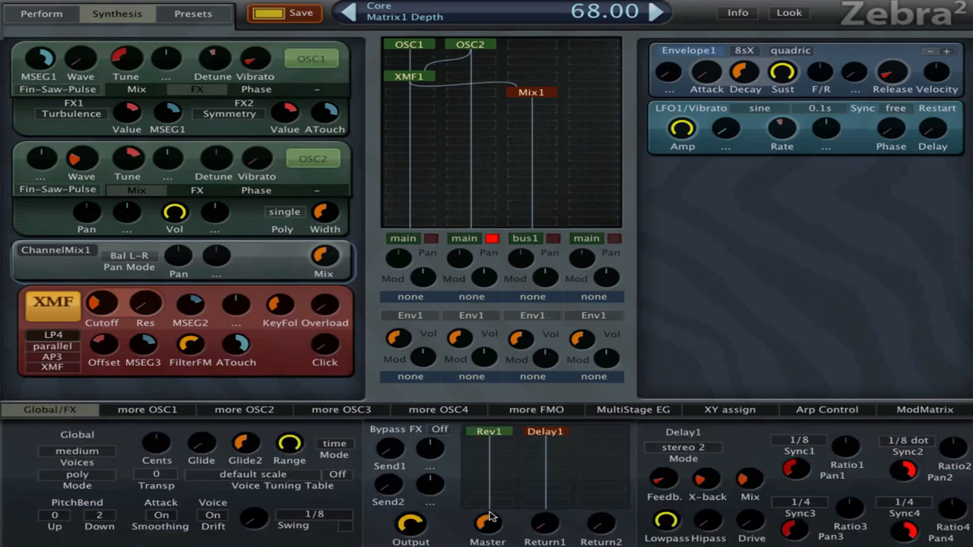
mouse_move(922, 408)
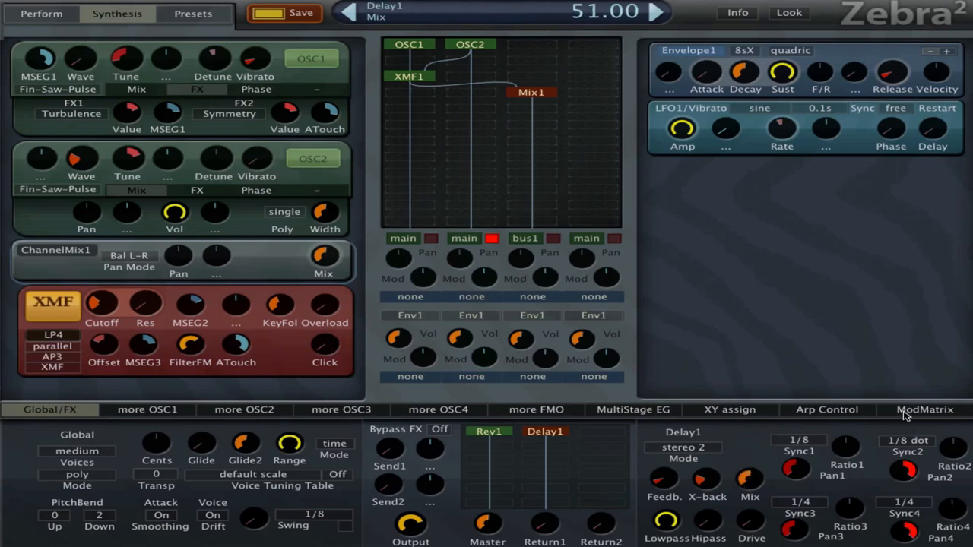
click(925, 409)
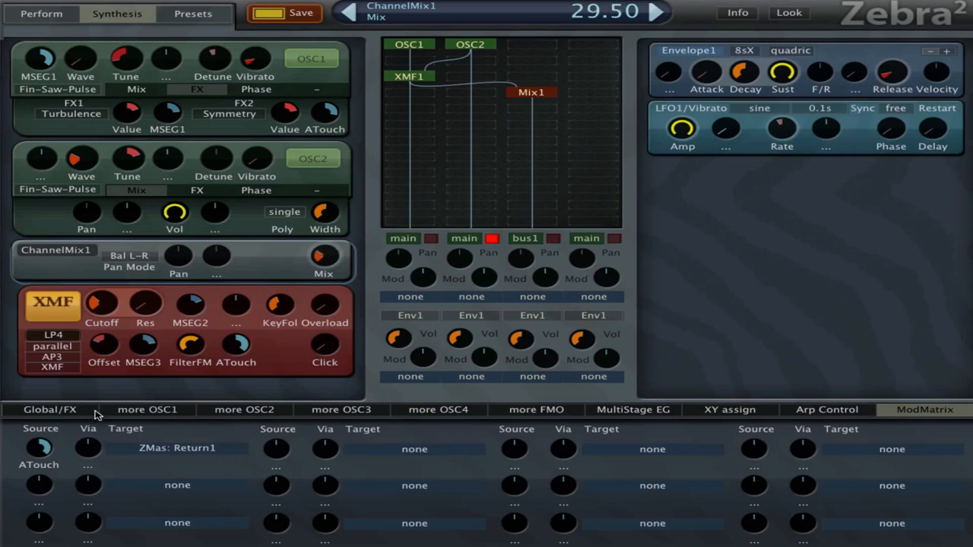
click(49, 409)
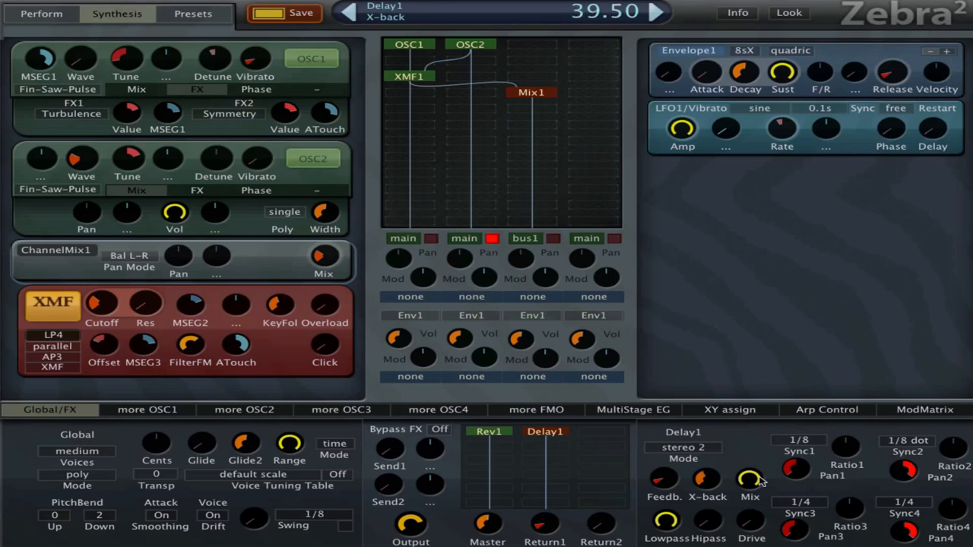
drag(751, 480, 749, 481)
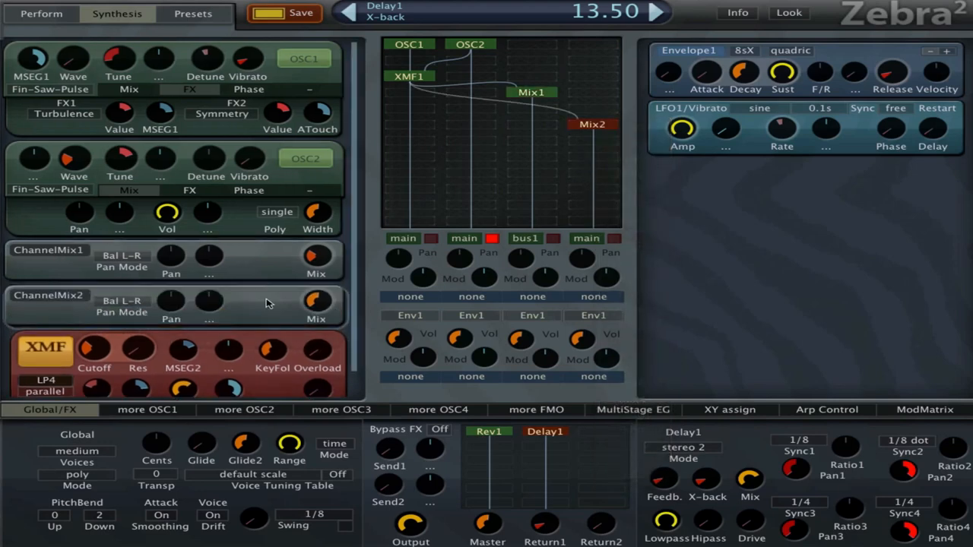
Add a Shape1 wedge shaper below Mix2 in the fourth lane
click(594, 315)
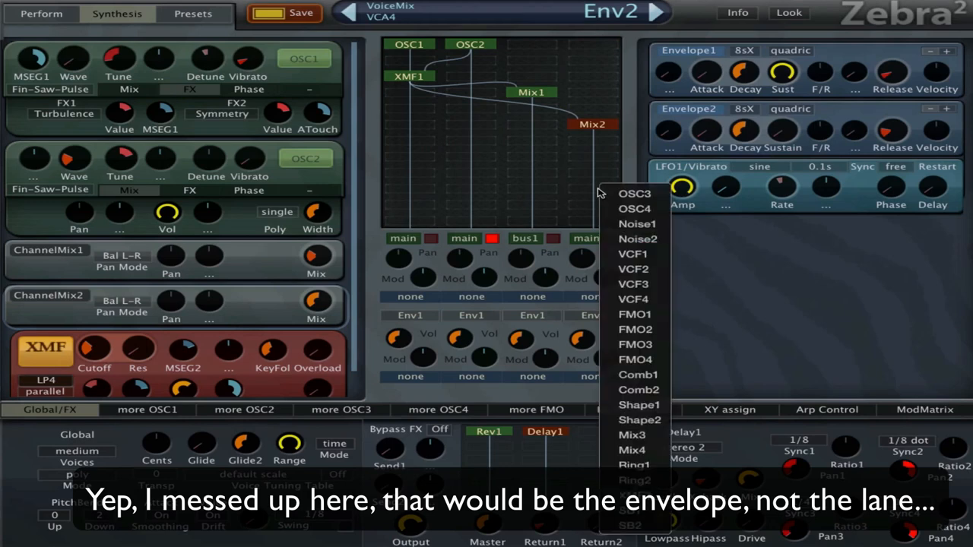
mouse_move(685, 322)
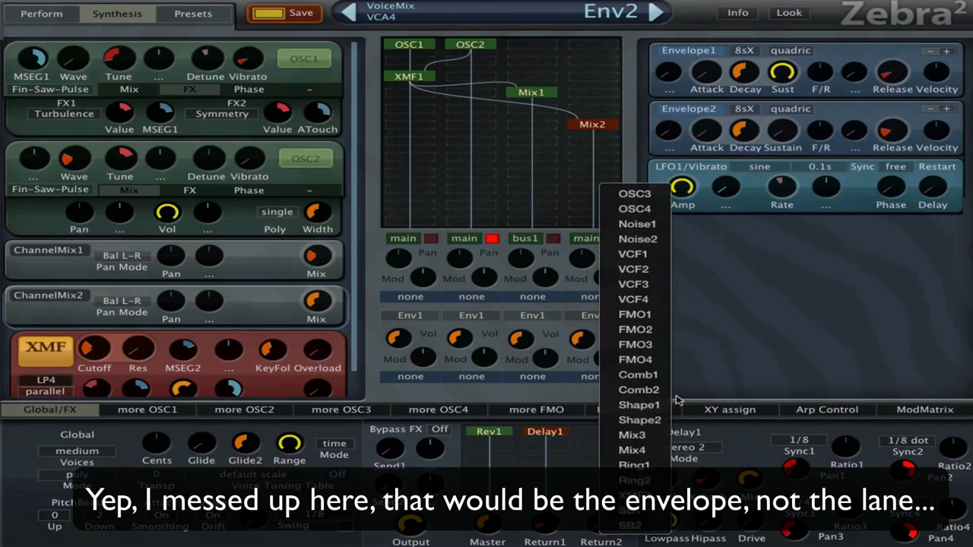
click(640, 404)
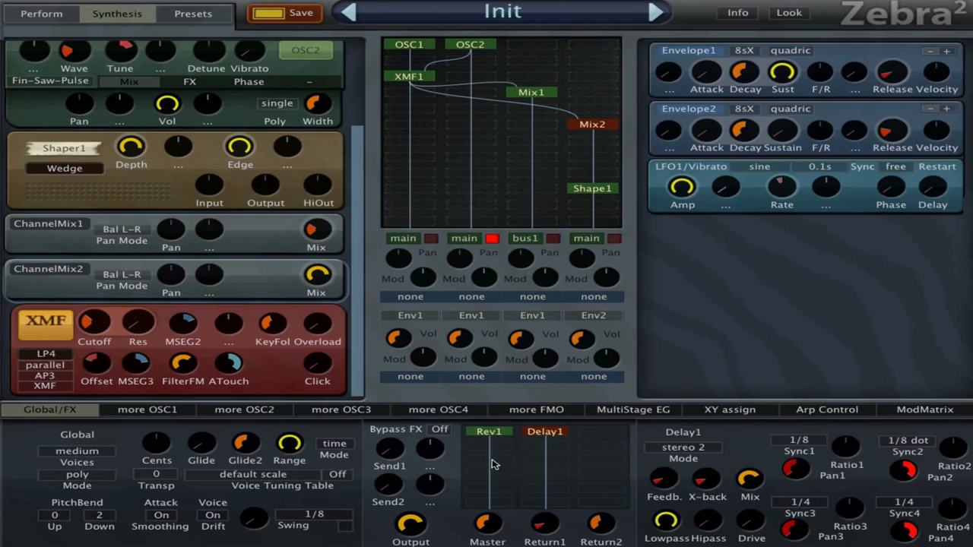
Add a VCF5 BP RezBand filter to the FX lane with lowered, aftertouch-modulated cutoff
click(532, 377)
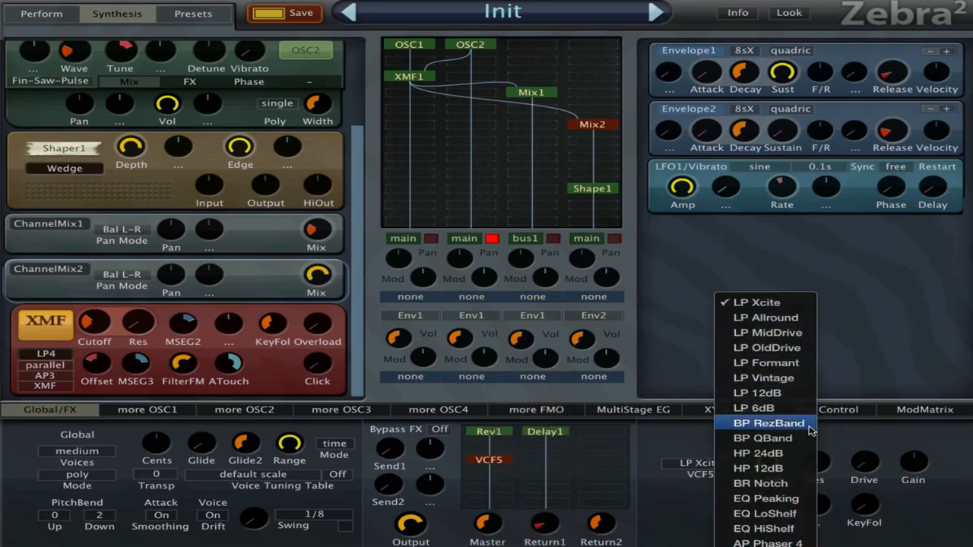
click(768, 424)
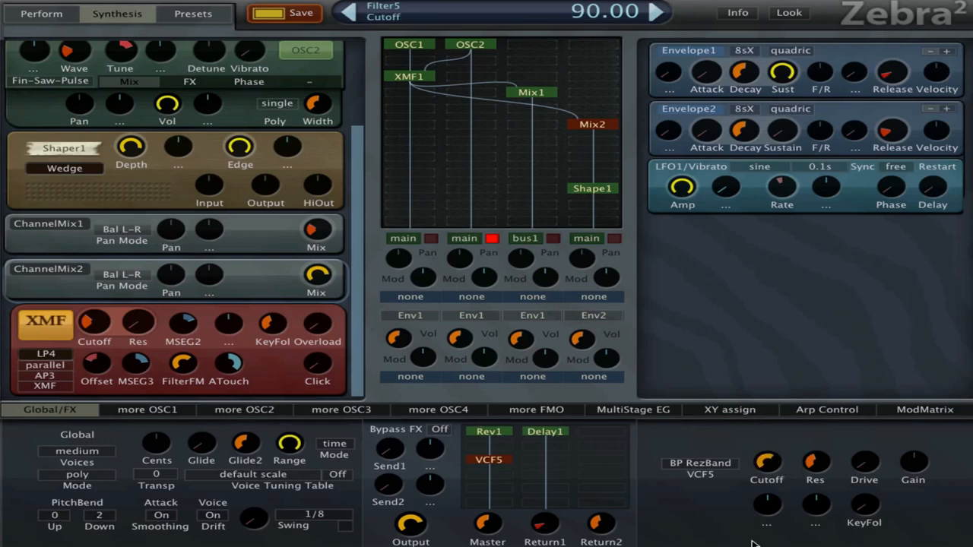
drag(766, 464, 767, 494)
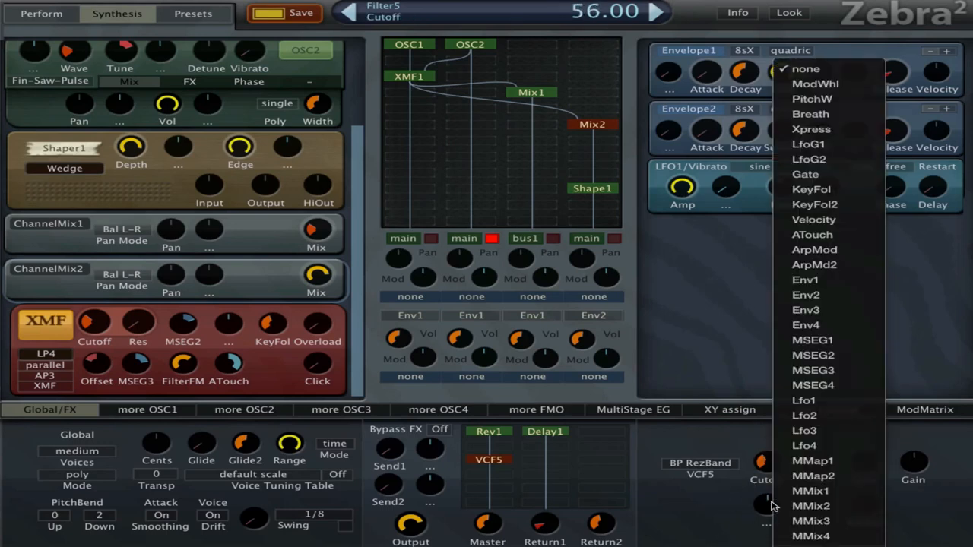
mouse_move(897, 399)
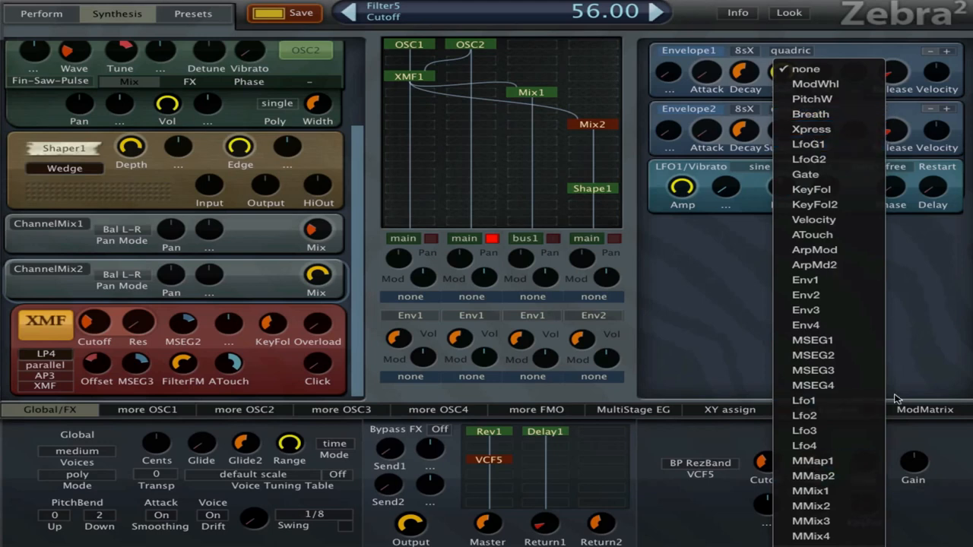
click(806, 68)
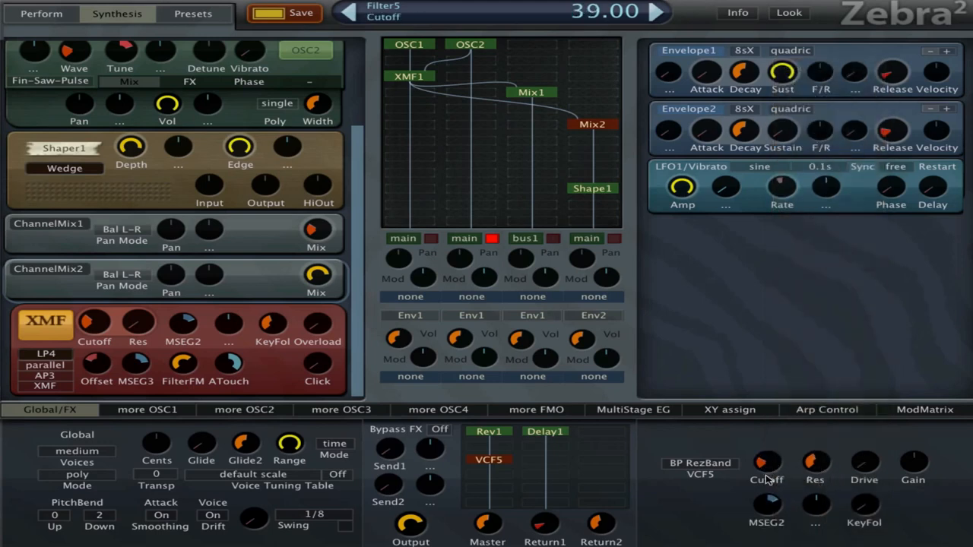
click(767, 480)
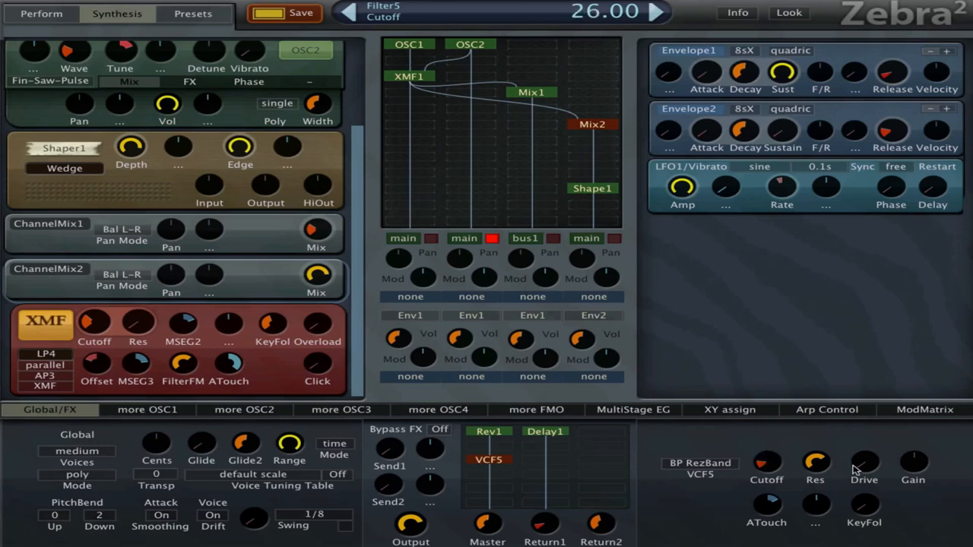
Lower VCF5's resonance, add slight drive, and lengthen Envelope1's decay
drag(864, 464, 864, 452)
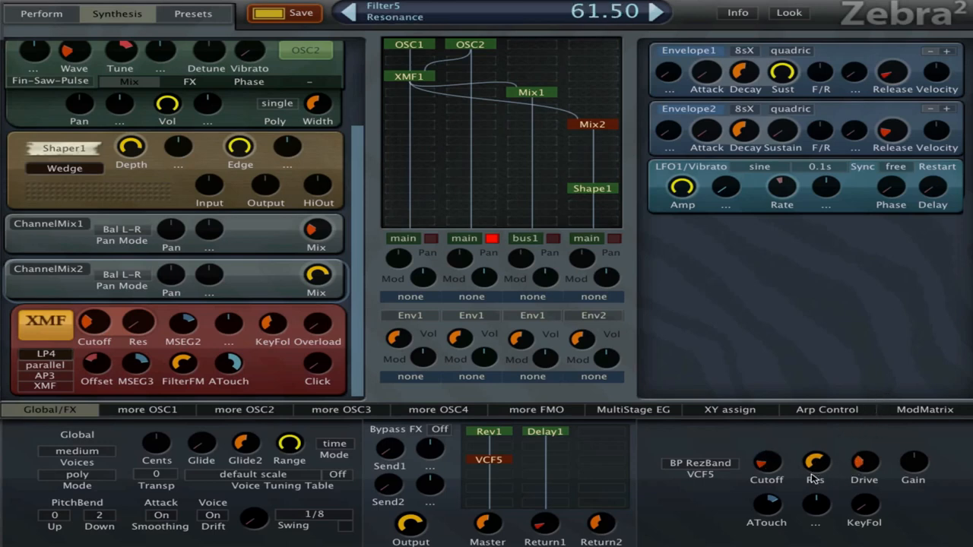
drag(816, 464, 766, 470)
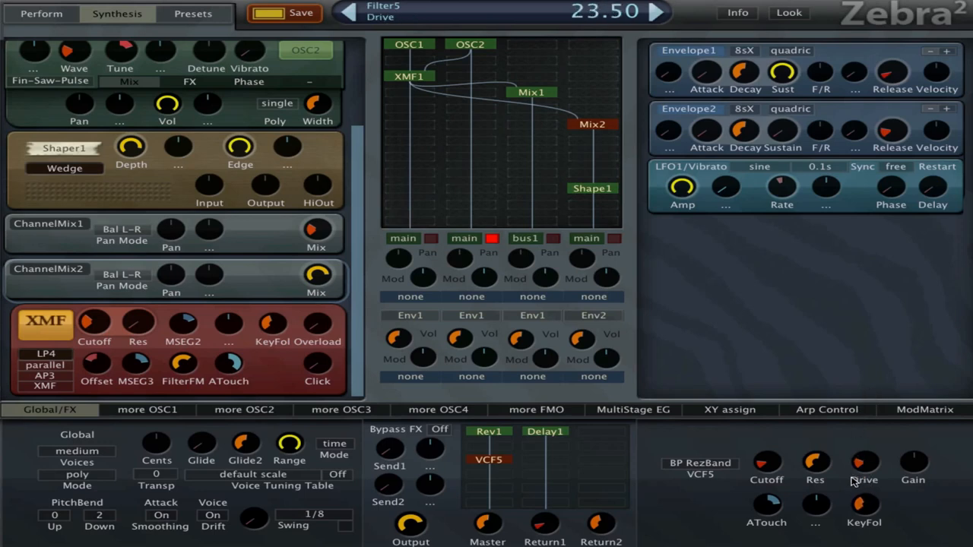
mouse_move(562, 523)
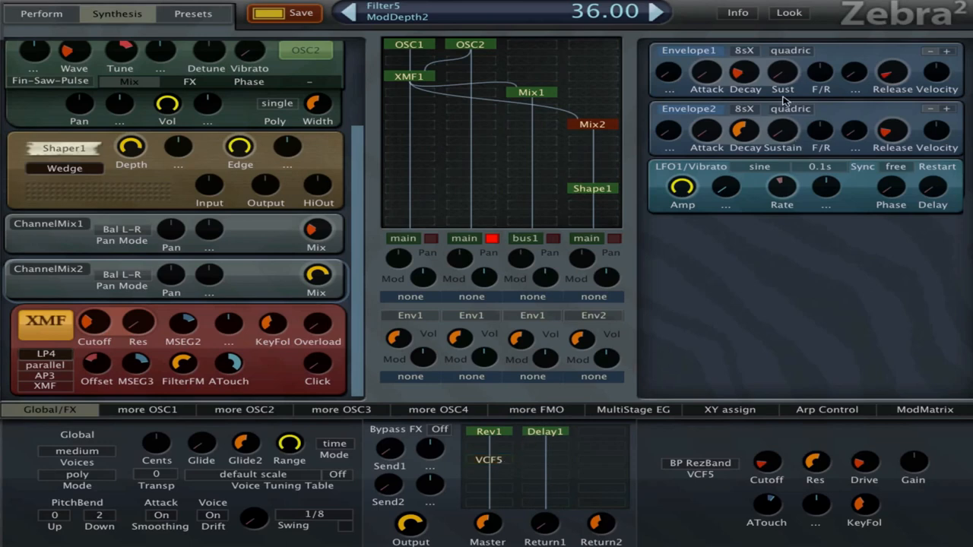
drag(744, 69, 757, 41)
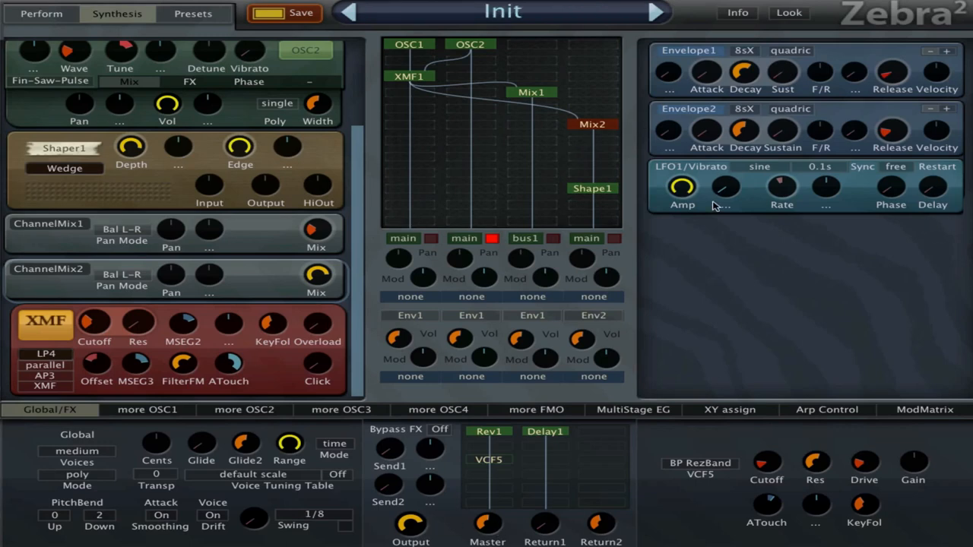
mouse_move(615, 229)
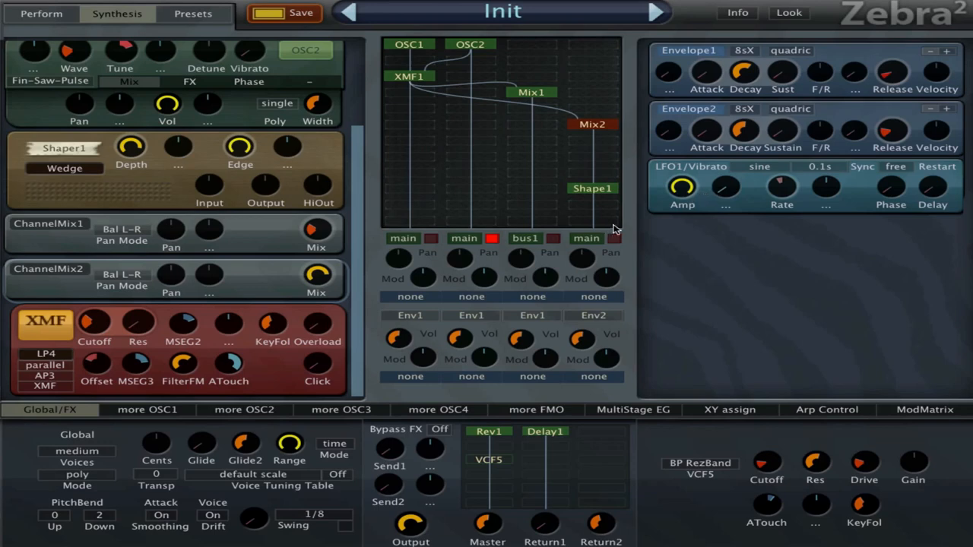
mouse_move(616, 231)
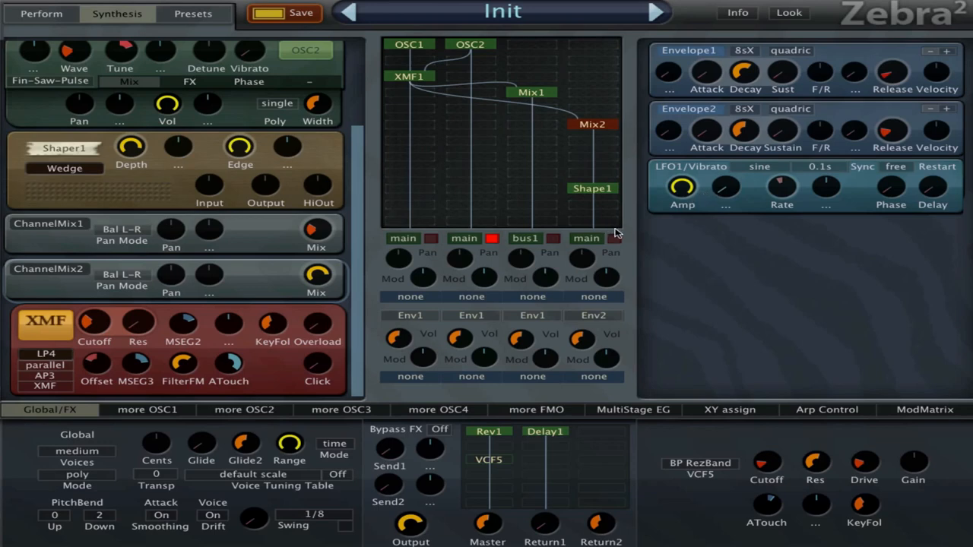
mouse_move(617, 220)
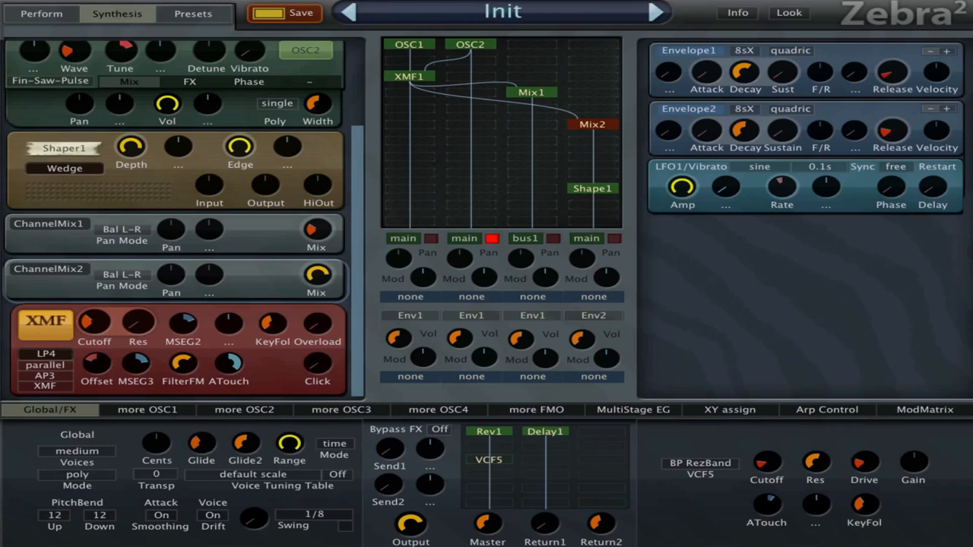
mouse_move(692, 240)
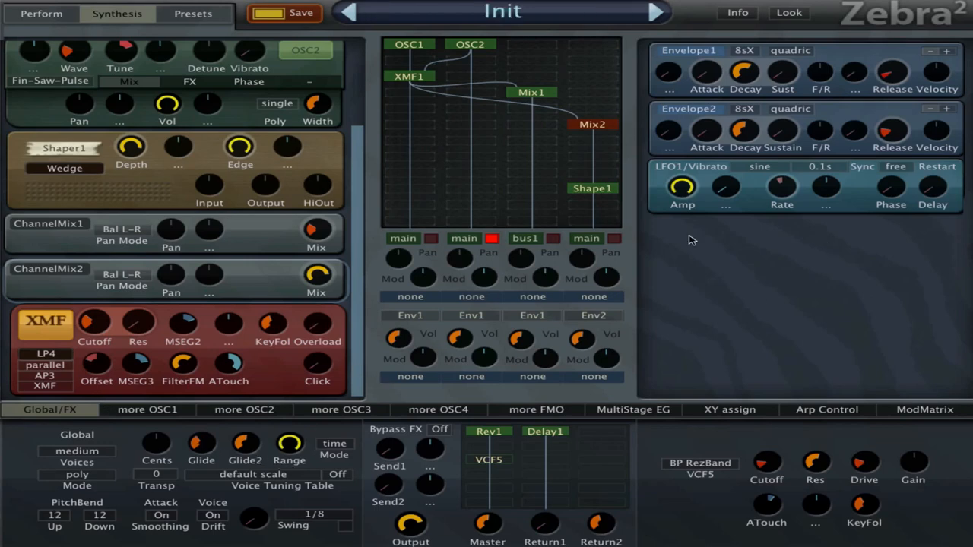
mouse_move(819, 276)
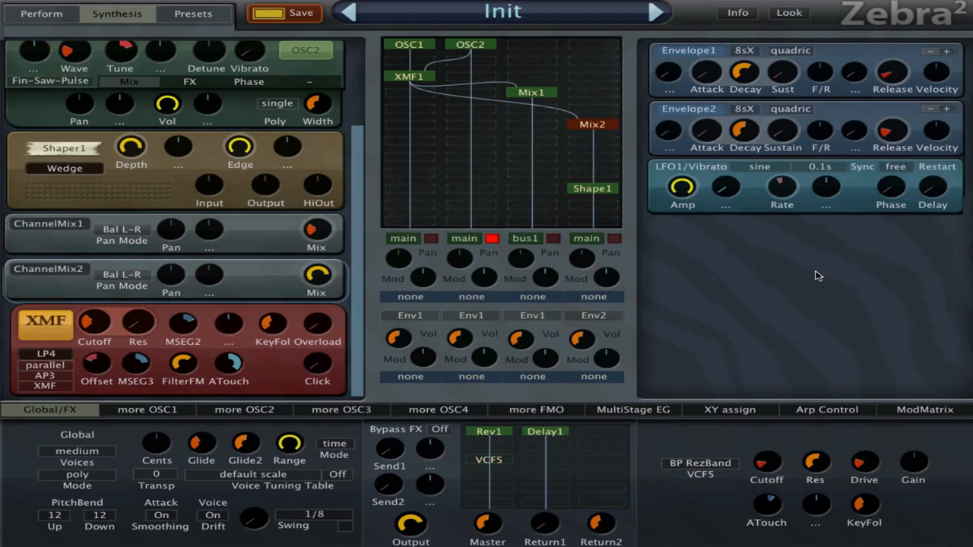
mouse_move(496, 337)
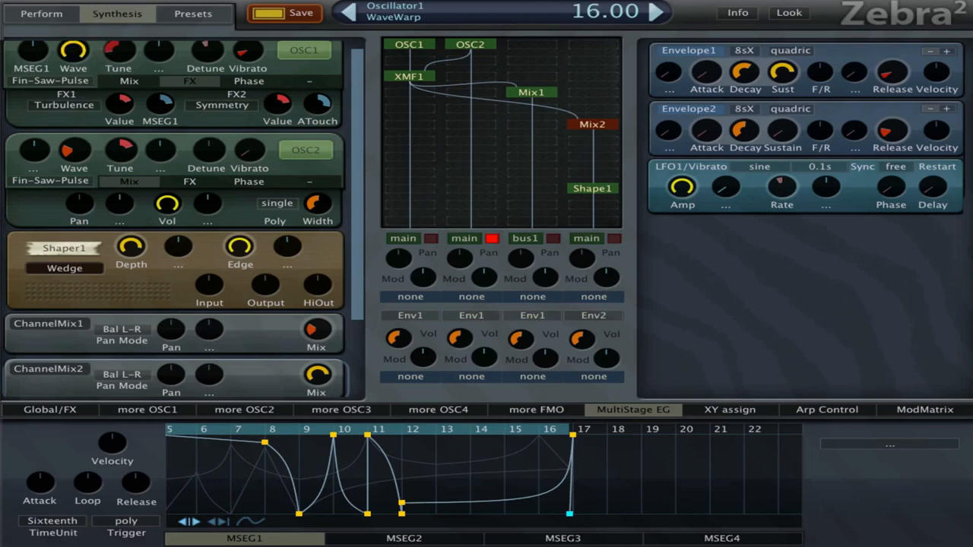
Modulate OSC1's wave with Env3 in LoopD mode, then return to Global/FX
click(32, 50)
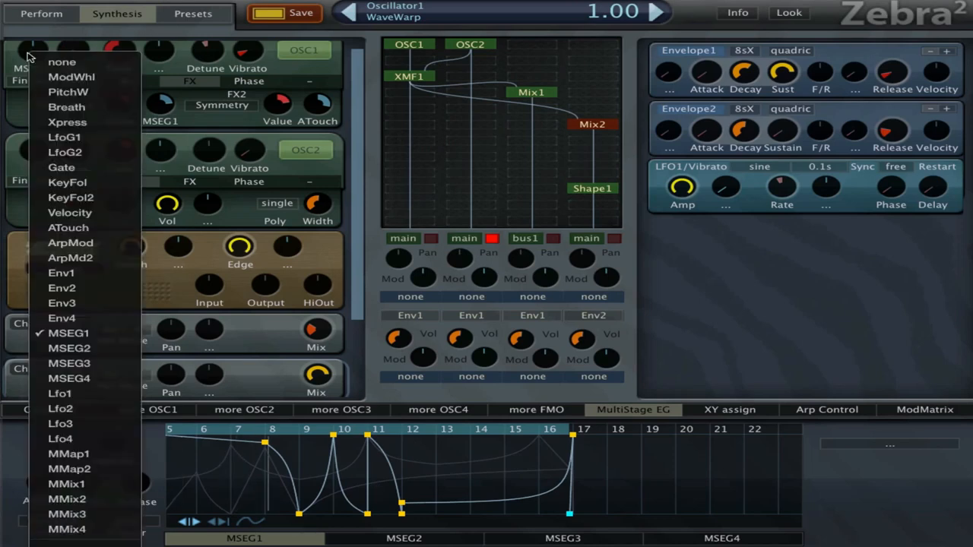
mouse_move(70, 258)
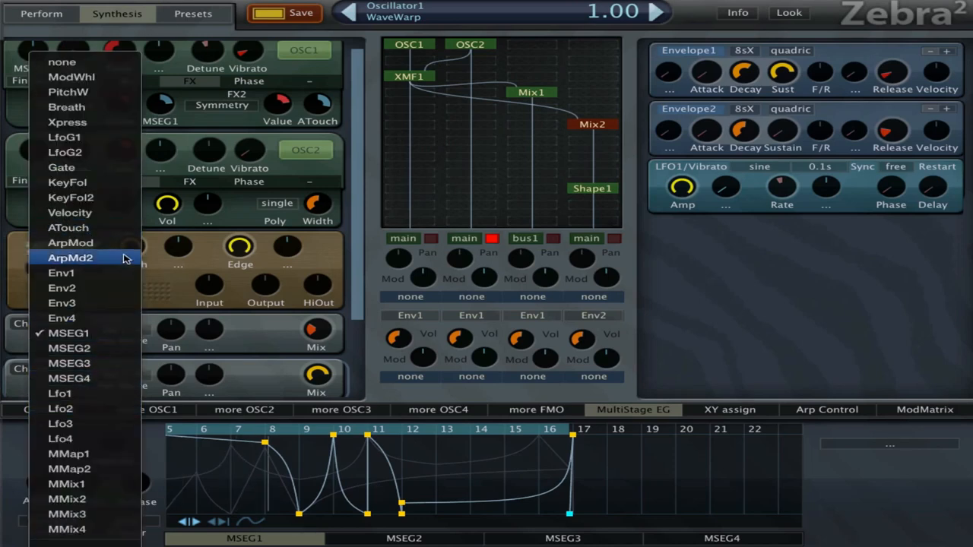
mouse_move(118, 302)
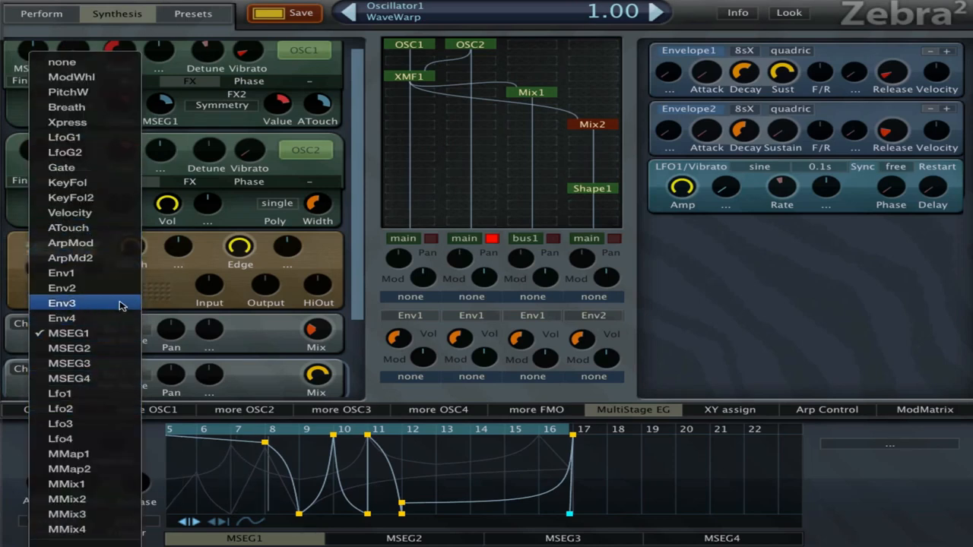
click(62, 303)
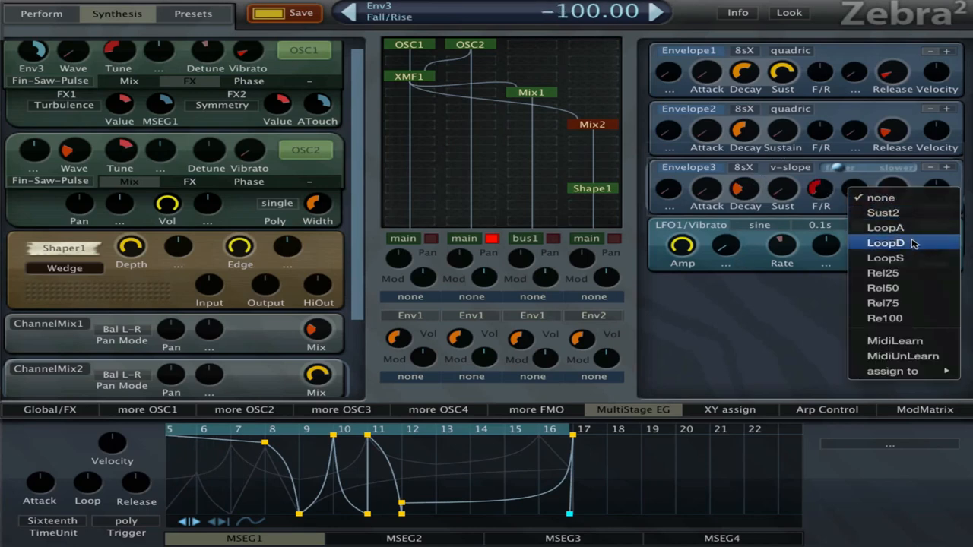
click(886, 243)
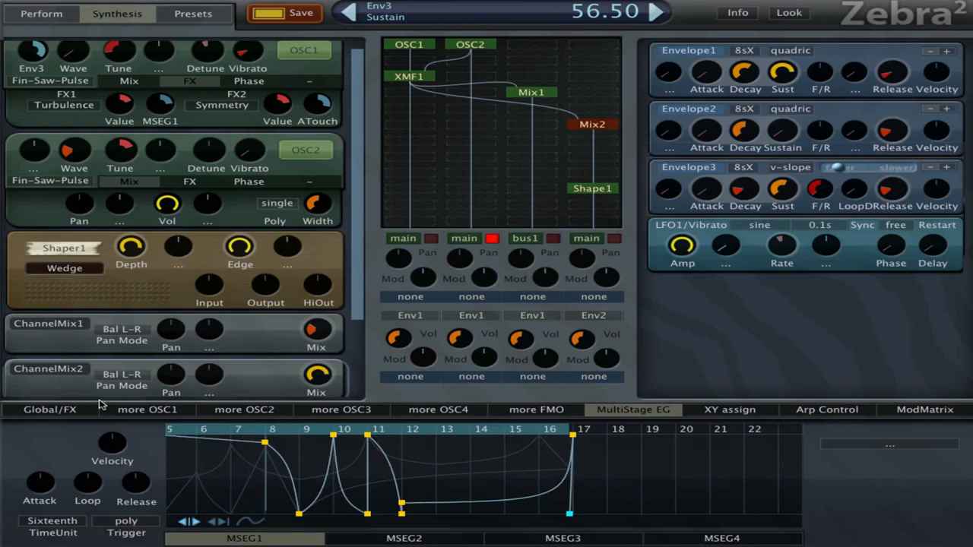
click(49, 410)
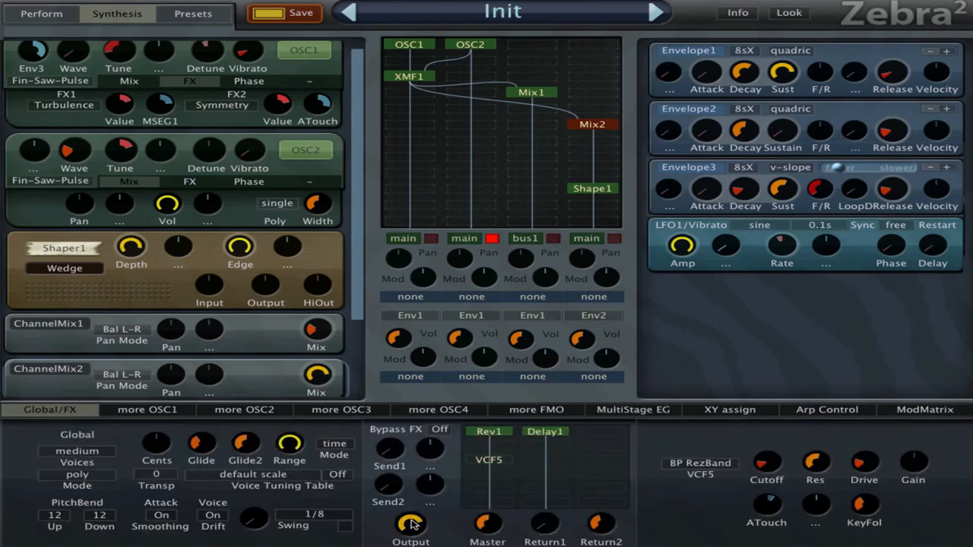